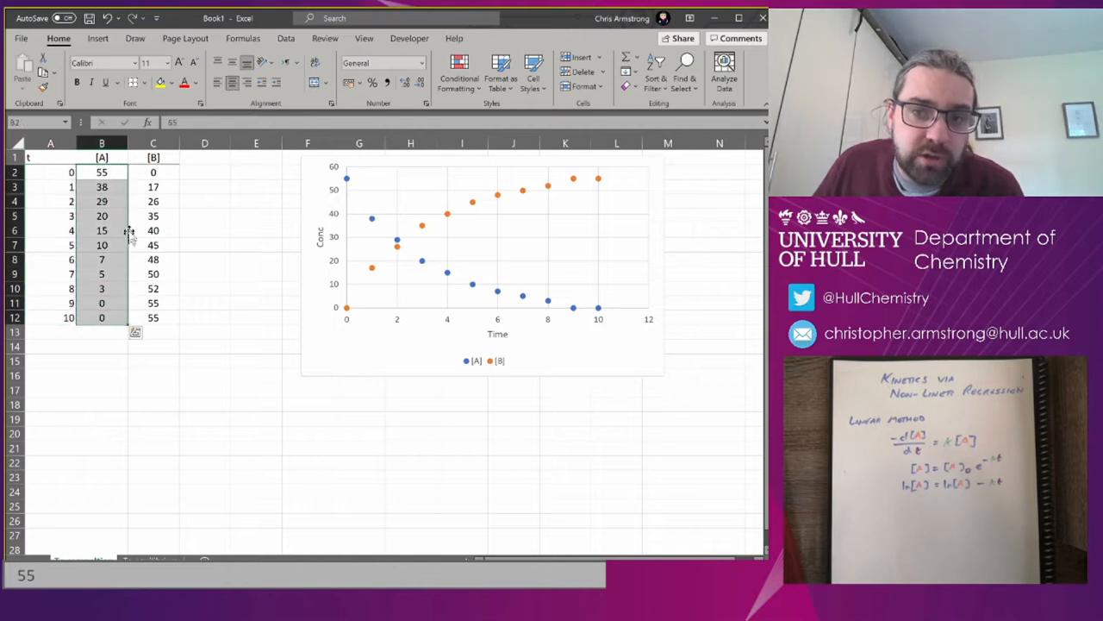
- Fill D2:D12 with =LN(B2) as Number-formatted ln[A] values from 4.01 down to 1.10
left_click(152, 171)
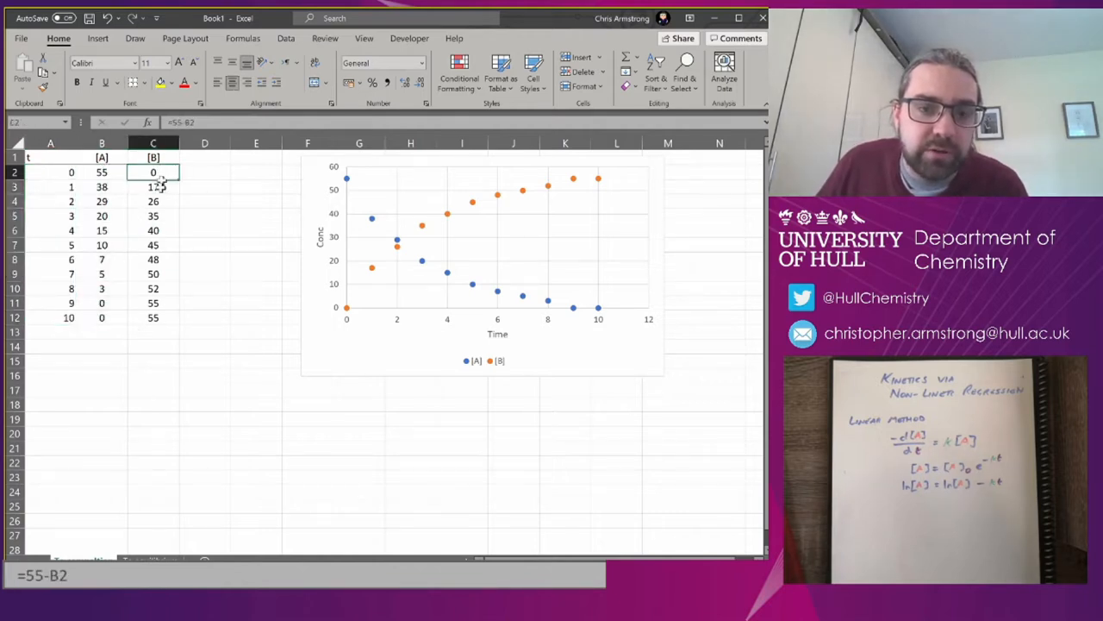
left_click(153, 318)
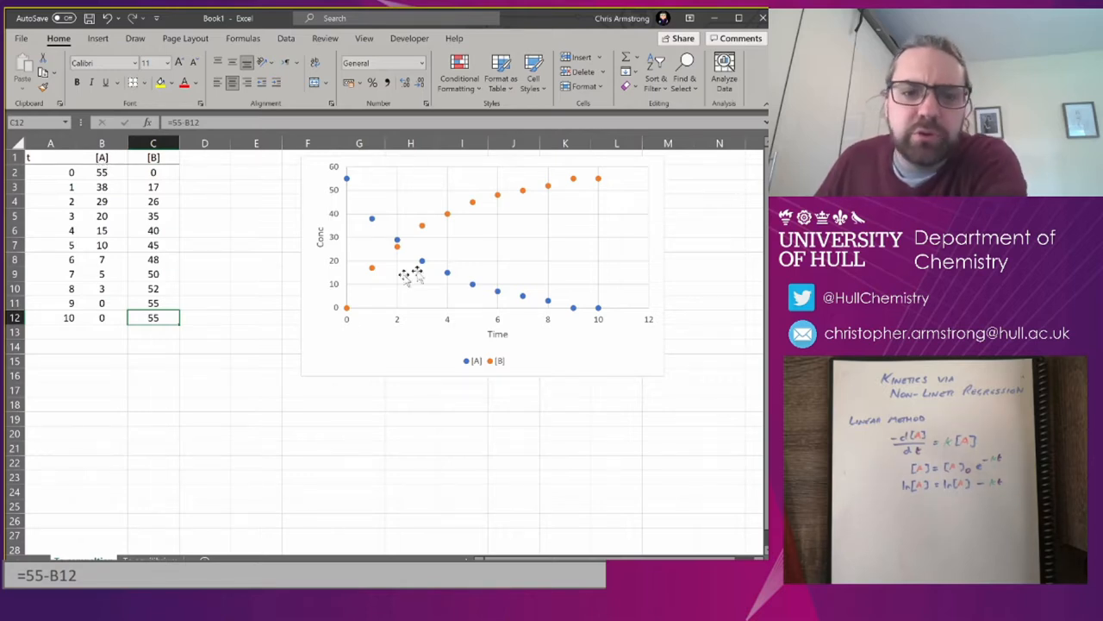
mouse_move(435, 245)
type("=")
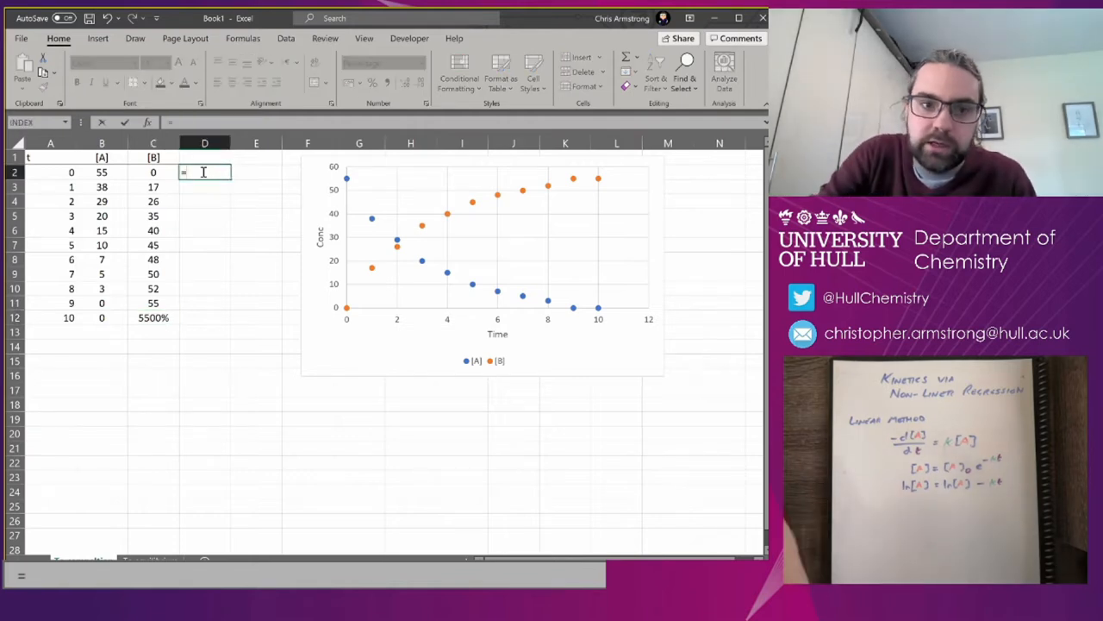
type("LN(B2")
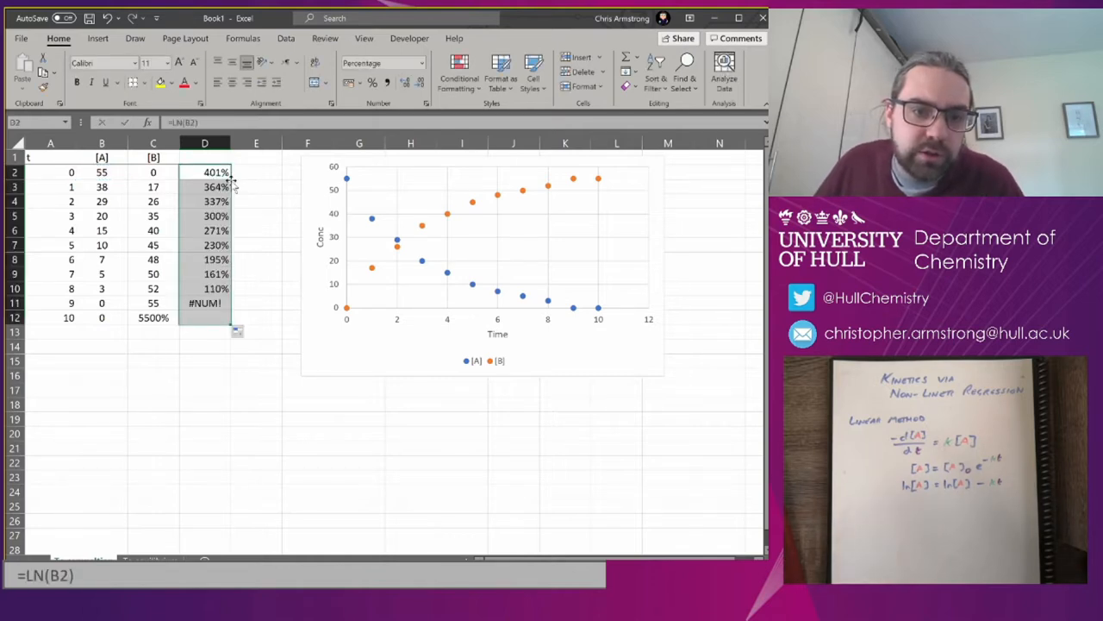
left_click(420, 63)
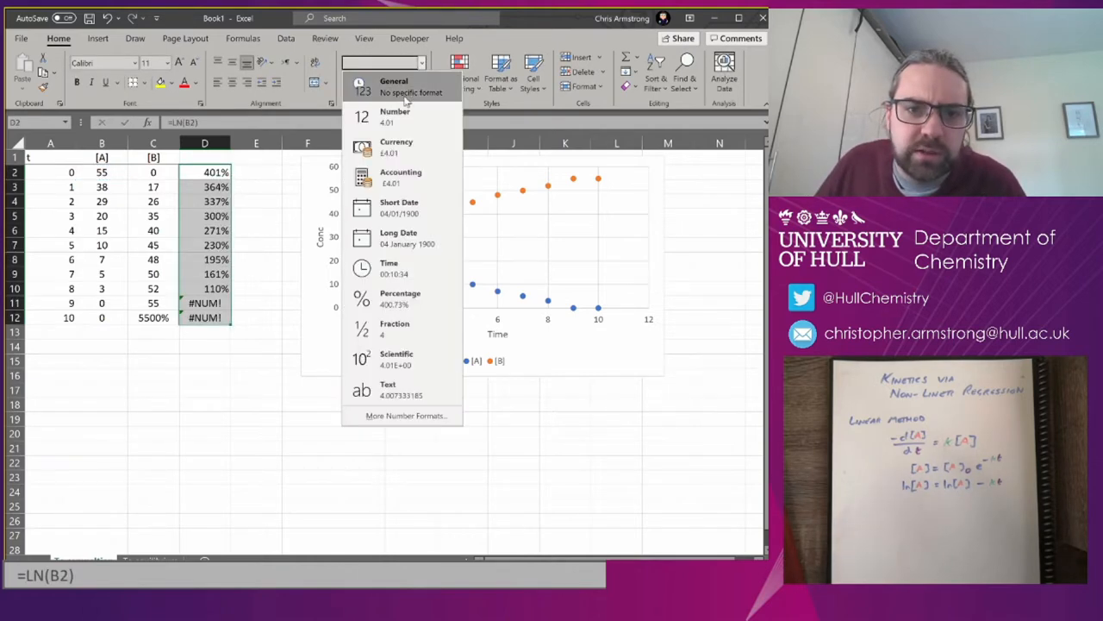
left_click(394, 87)
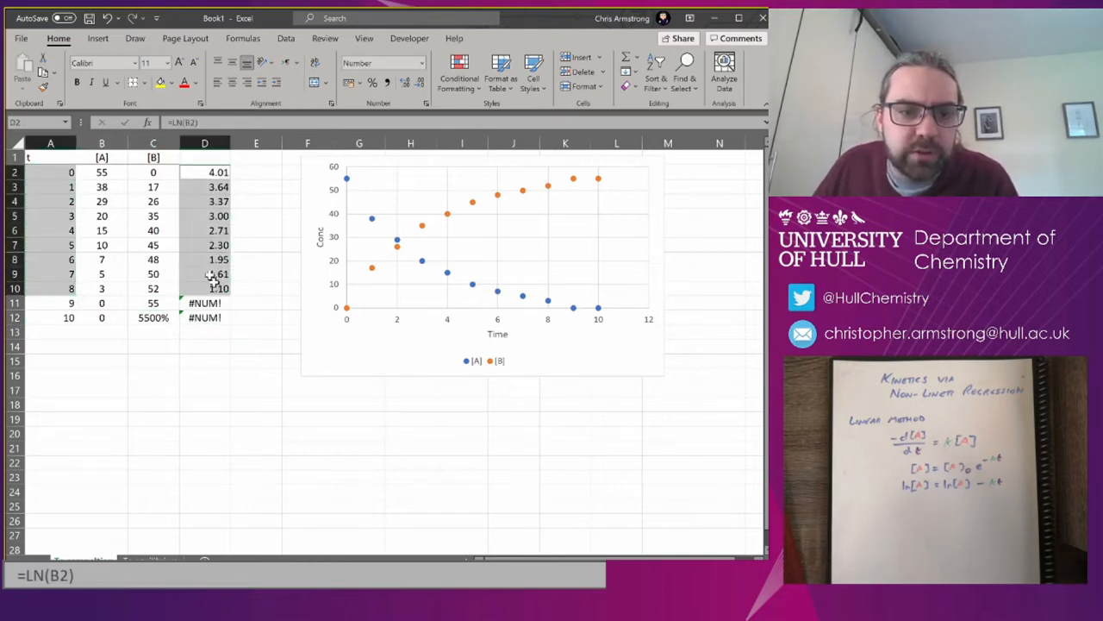
left_click(98, 38)
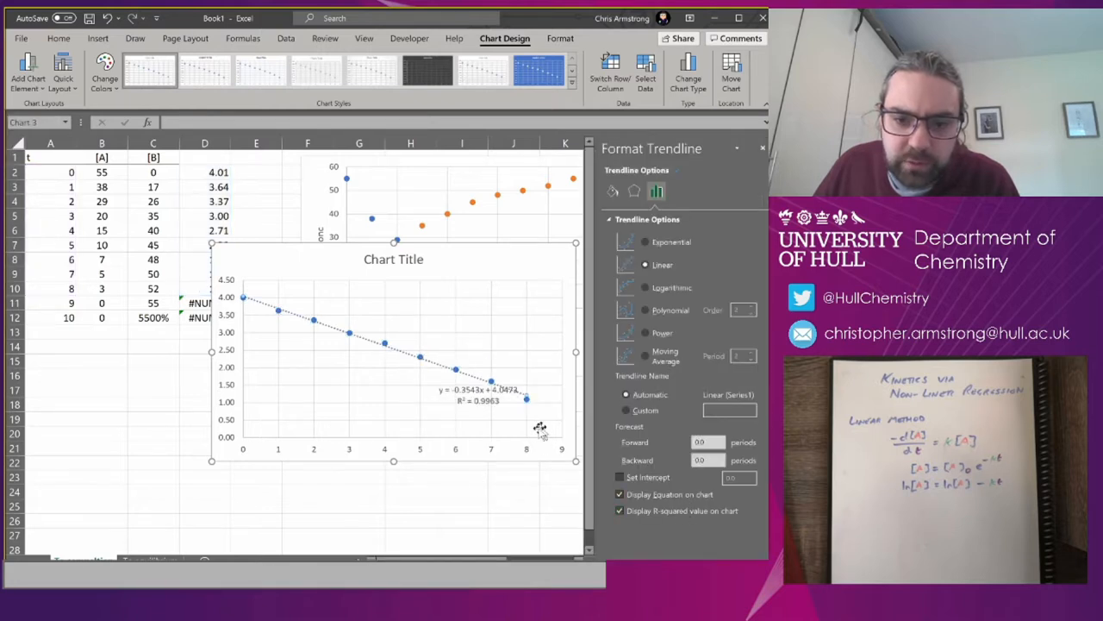
- Show the linear trendline equation y = -0.3543x + 4.0472 and R² = 0.9963 on the ln[A] chart
left_click(470, 394)
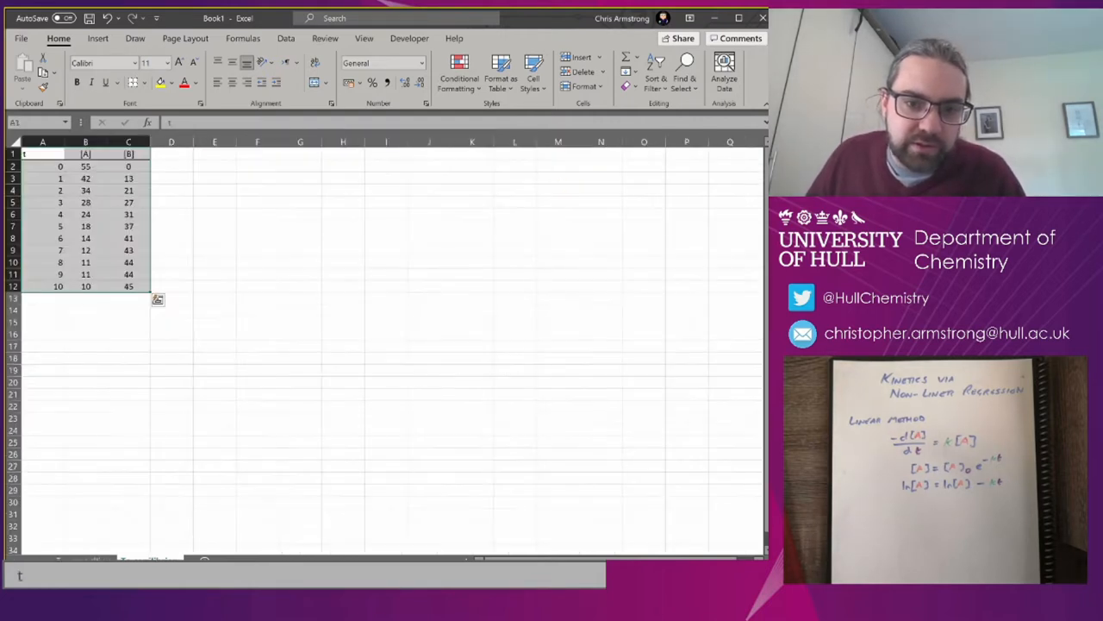
- Plot the new sheet's t, [A], [B] table as a scatter chart with its title deleted
left_click(170, 202)
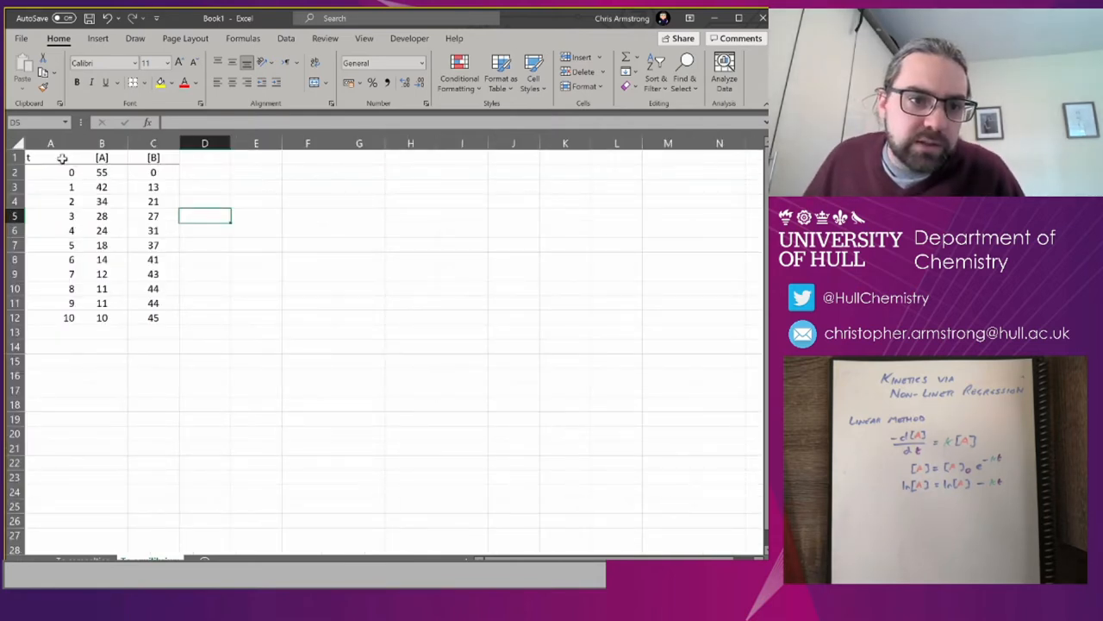
left_click(97, 38)
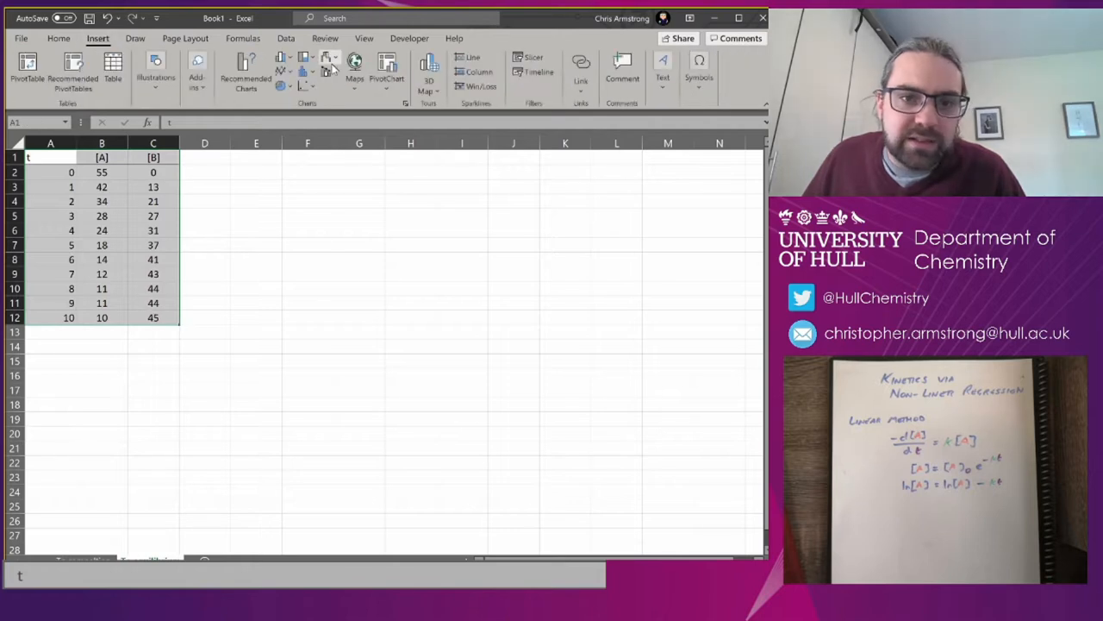
left_click(331, 64)
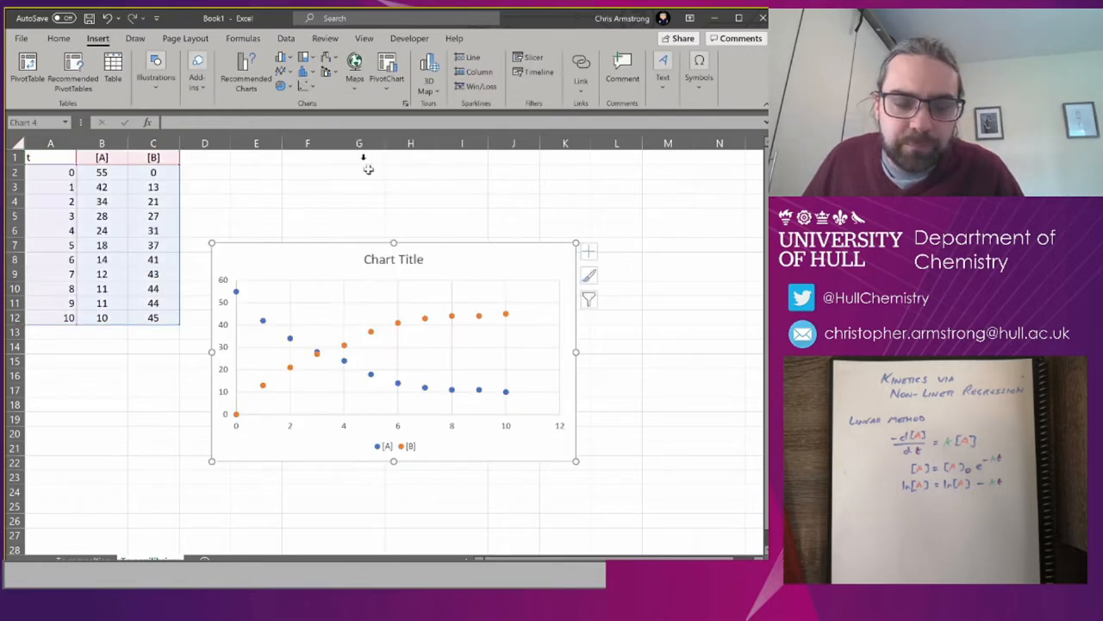
mouse_move(382, 278)
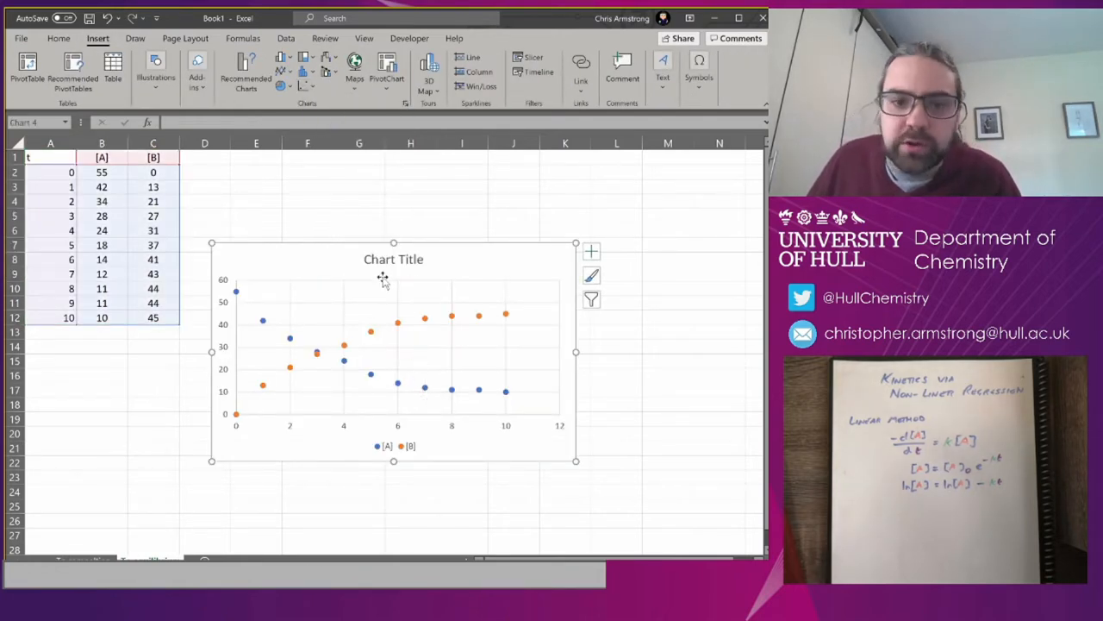
left_click(393, 259)
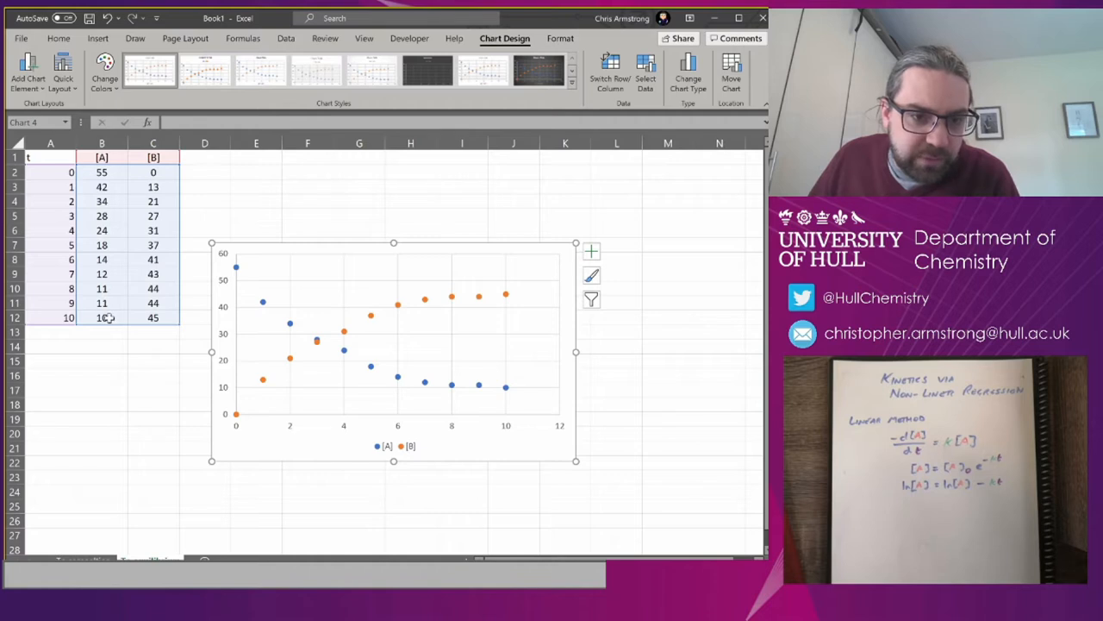
mouse_move(172, 308)
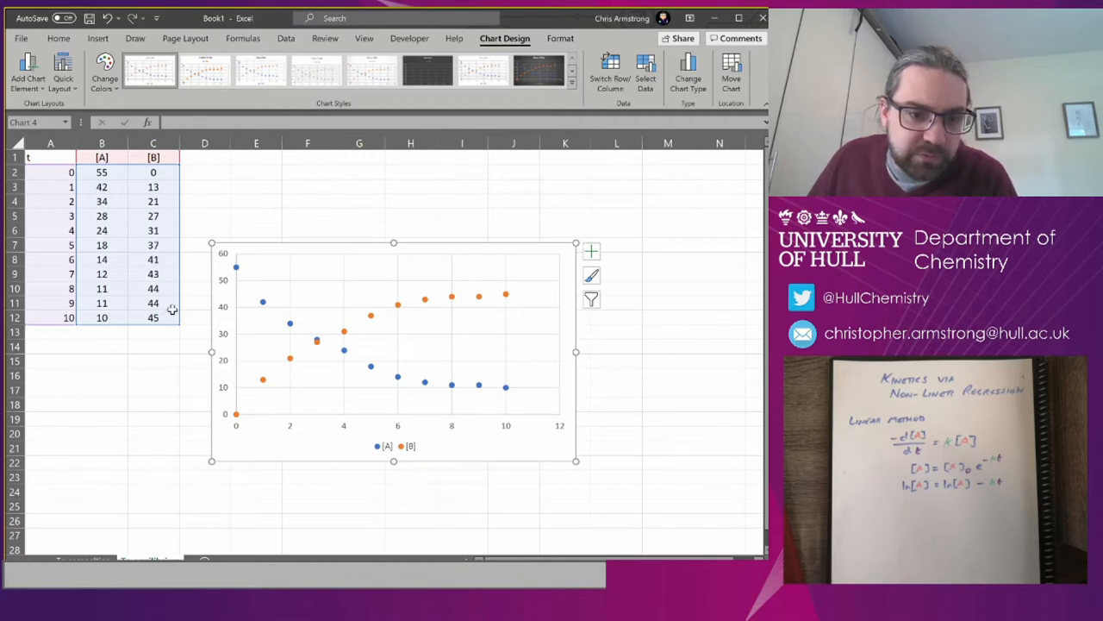
mouse_move(513, 326)
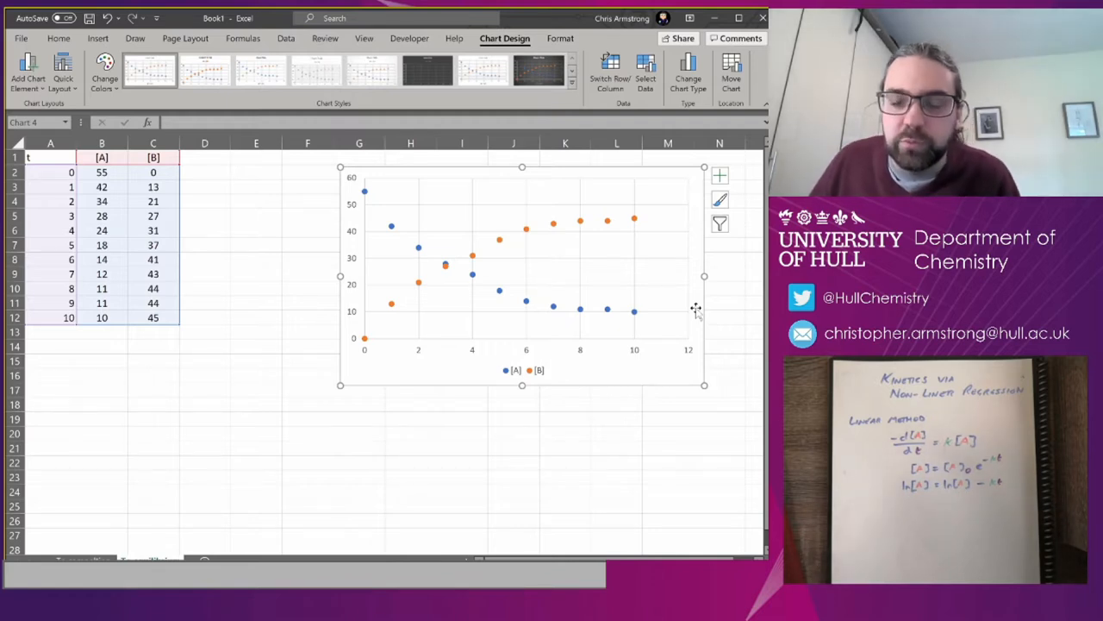
left_click(101, 157)
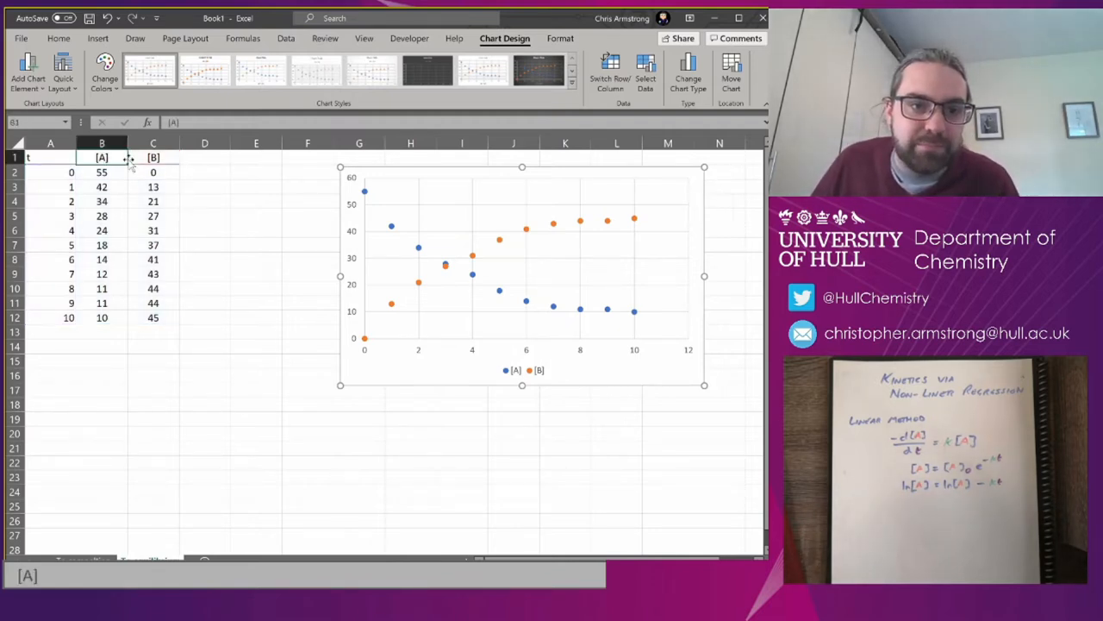
left_click(153, 157)
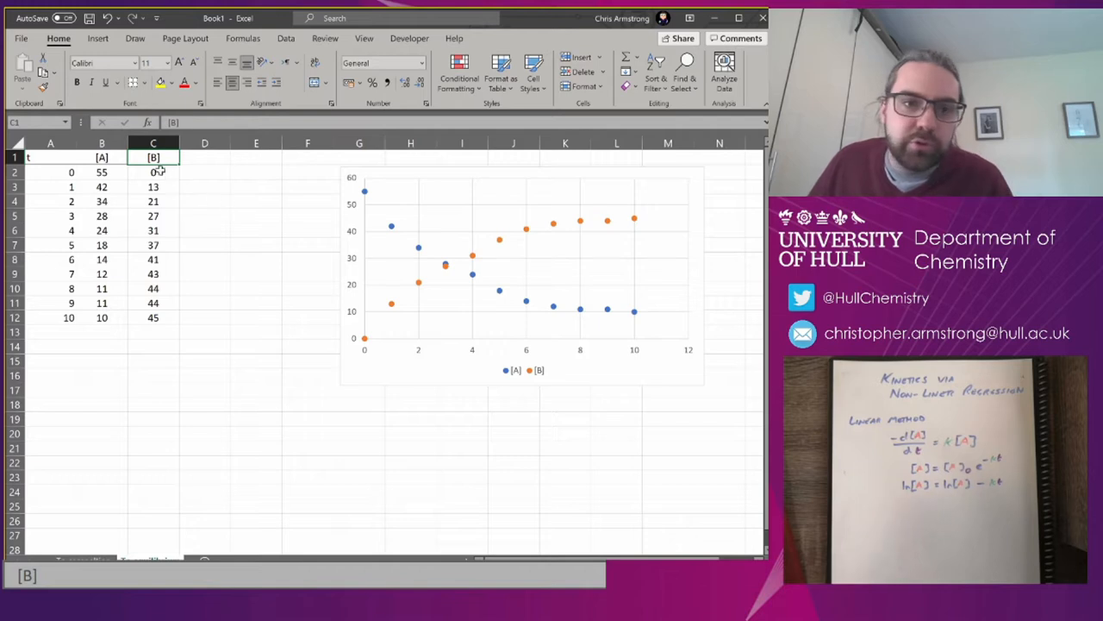
left_click(102, 157)
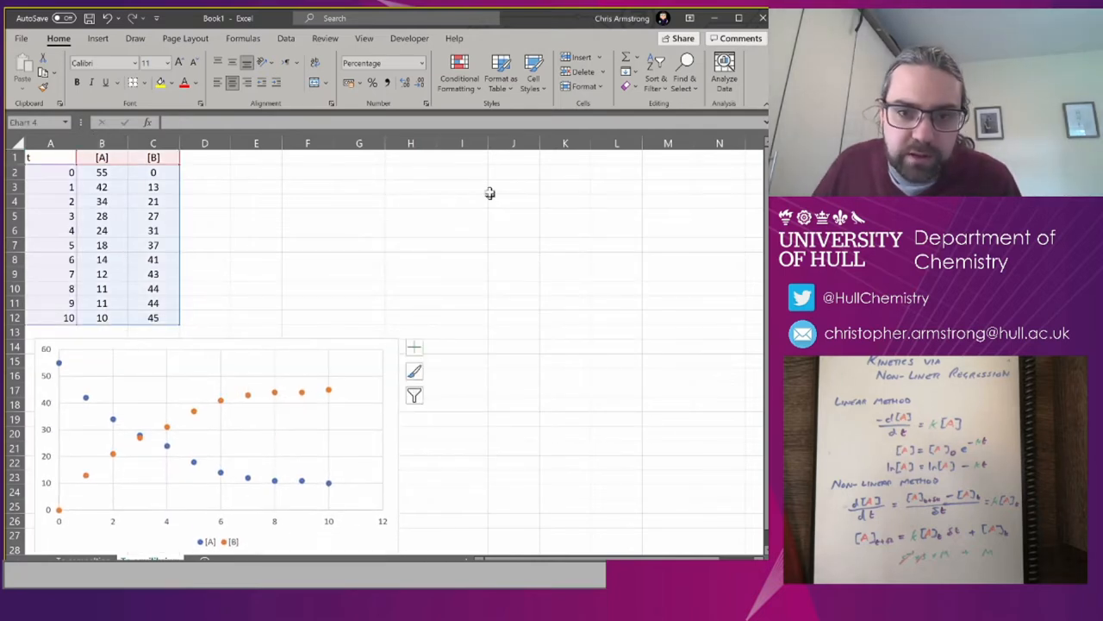
- Start the simulation table with headers t, [A], [B] and first row 0, =B2, =C2
left_click(565, 157)
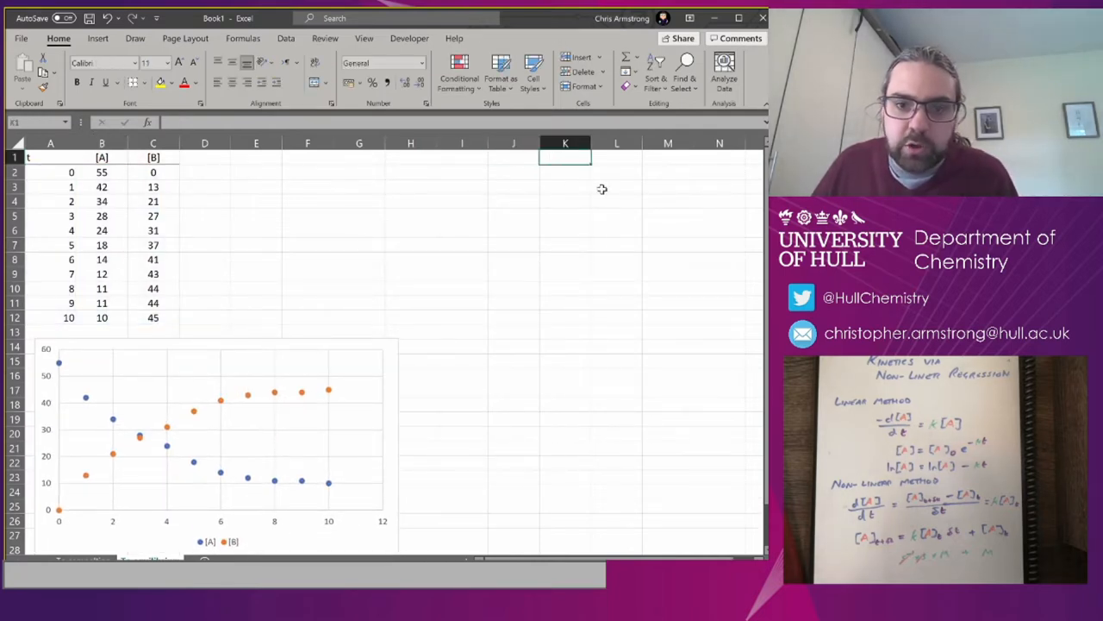
type("t")
left_click(616, 158)
type("[A]")
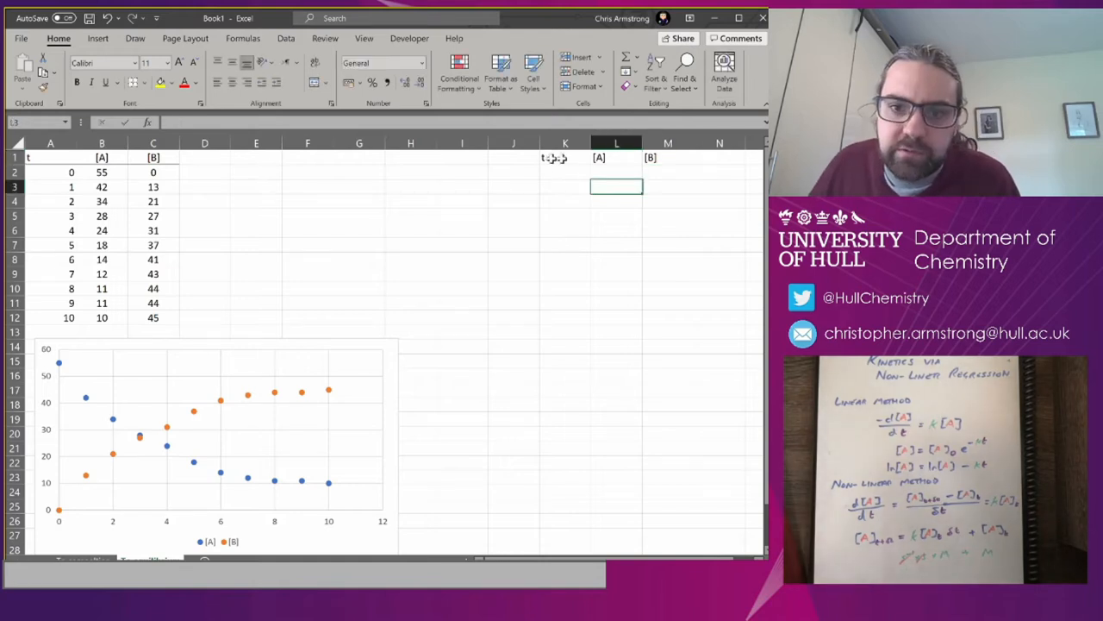
left_click(148, 83)
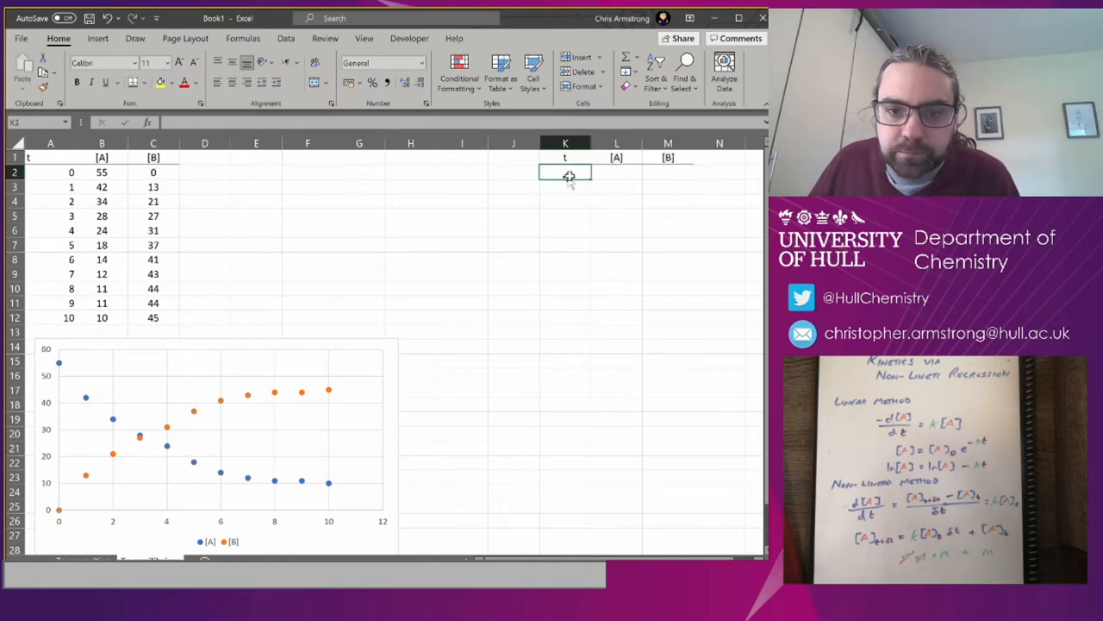
type("0")
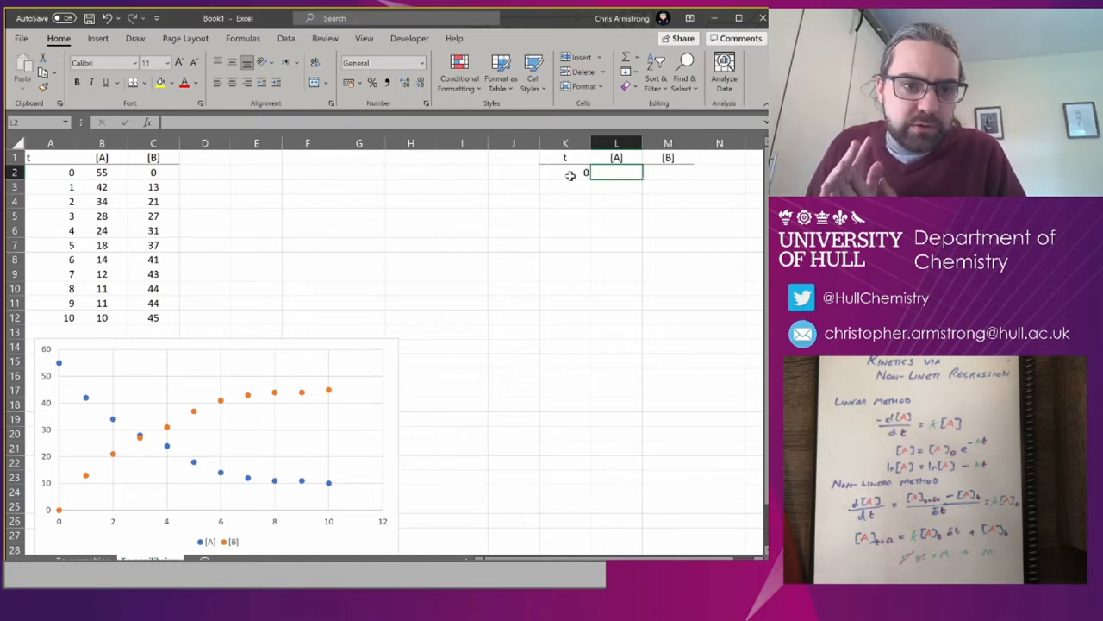
type("=")
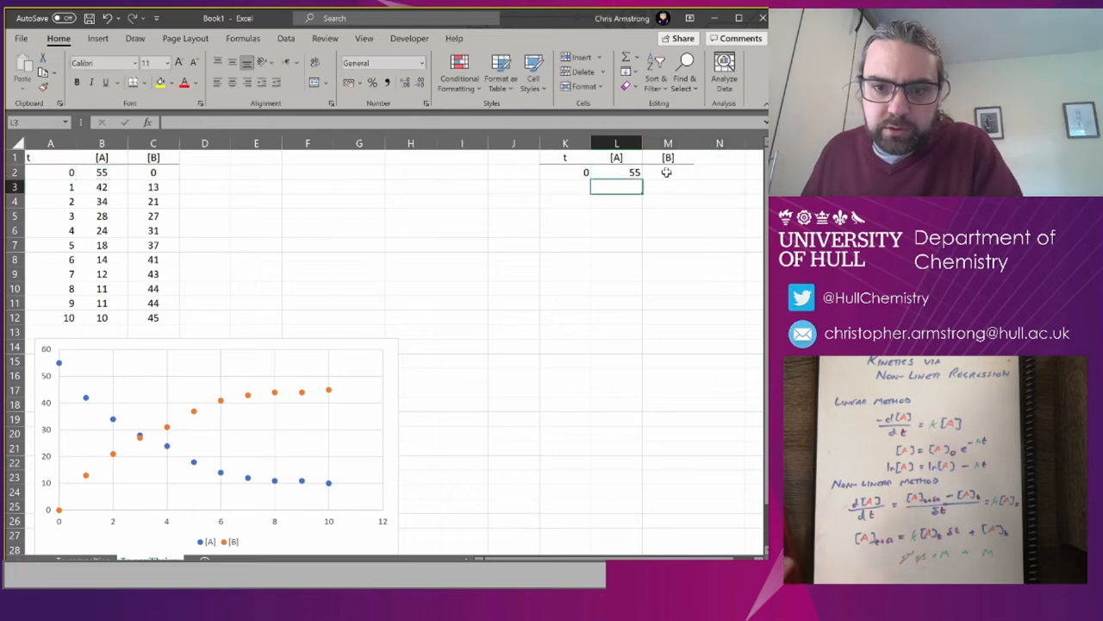
type("=C2")
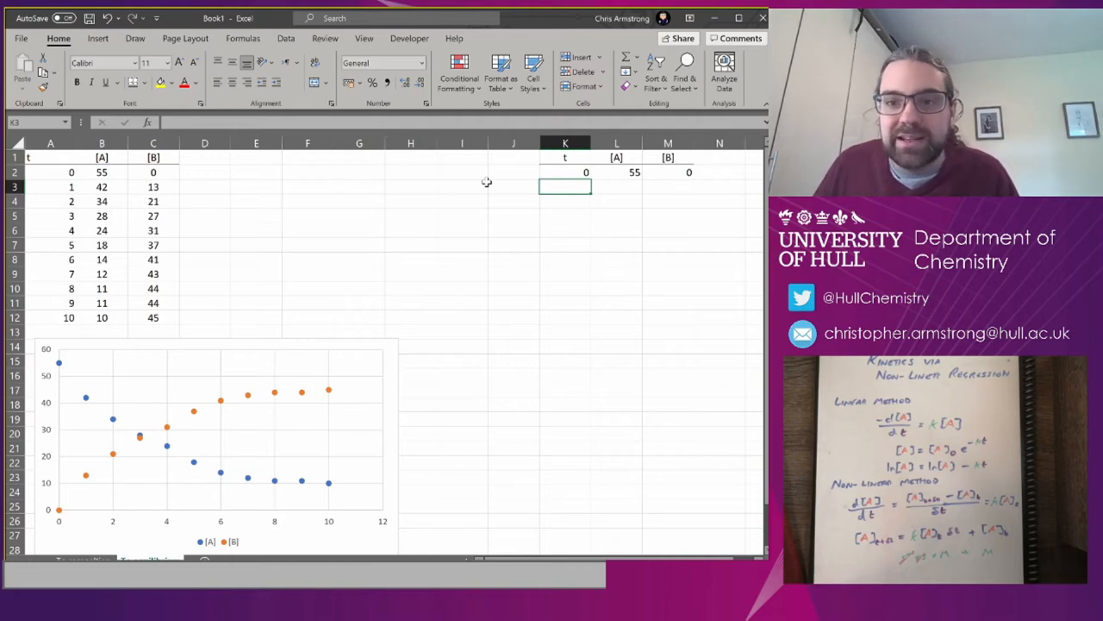
mouse_move(311, 175)
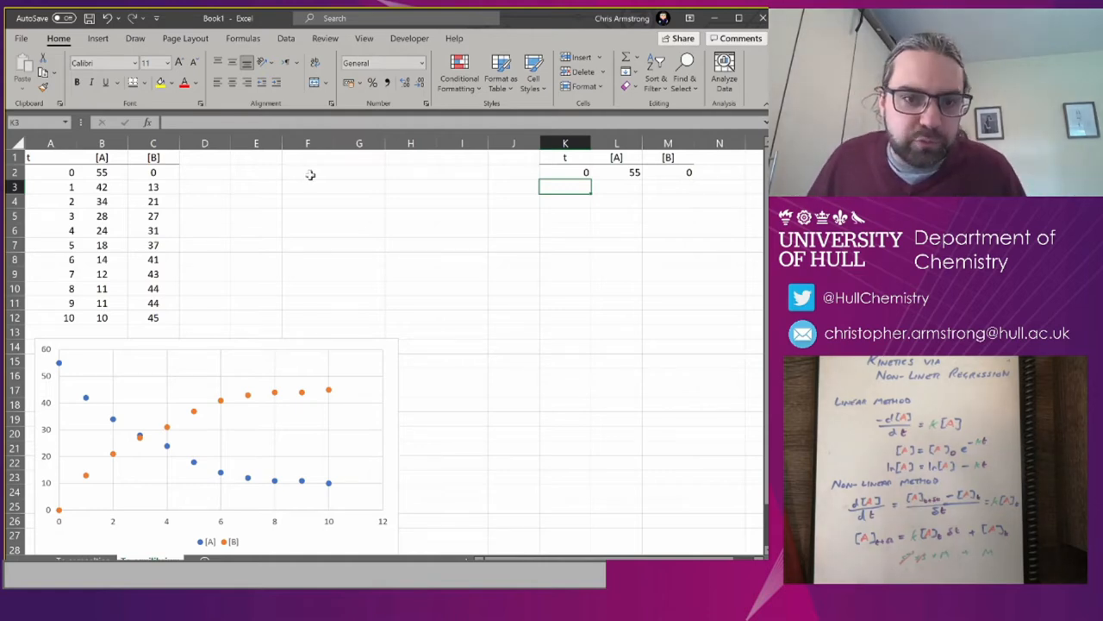
mouse_move(294, 170)
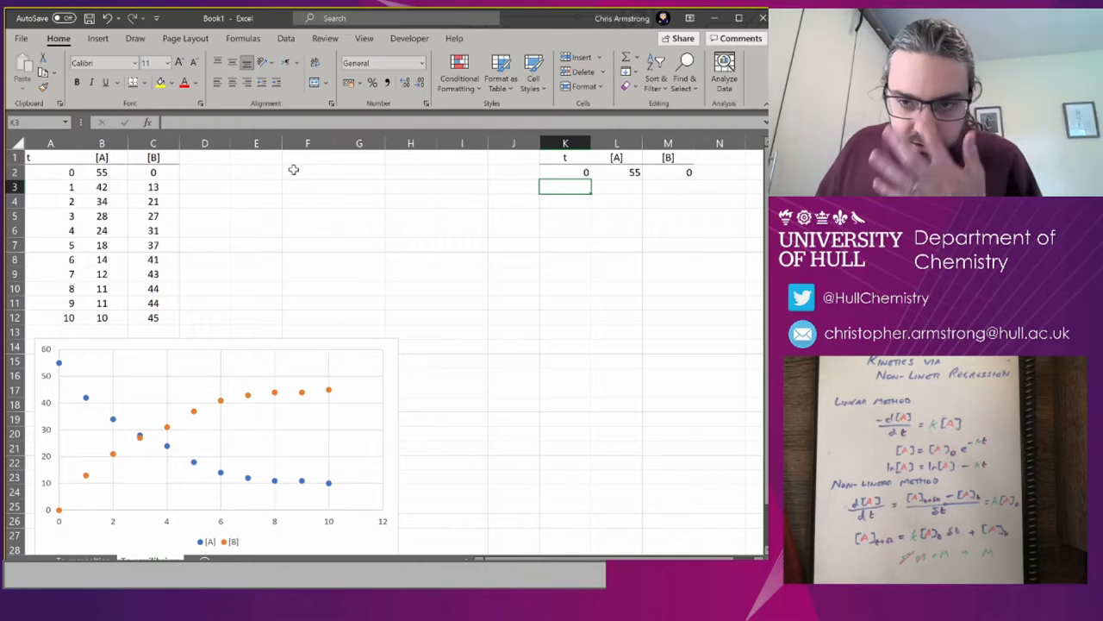
- Label the parameter block with kAB, kBA and A_0
left_click(307, 172)
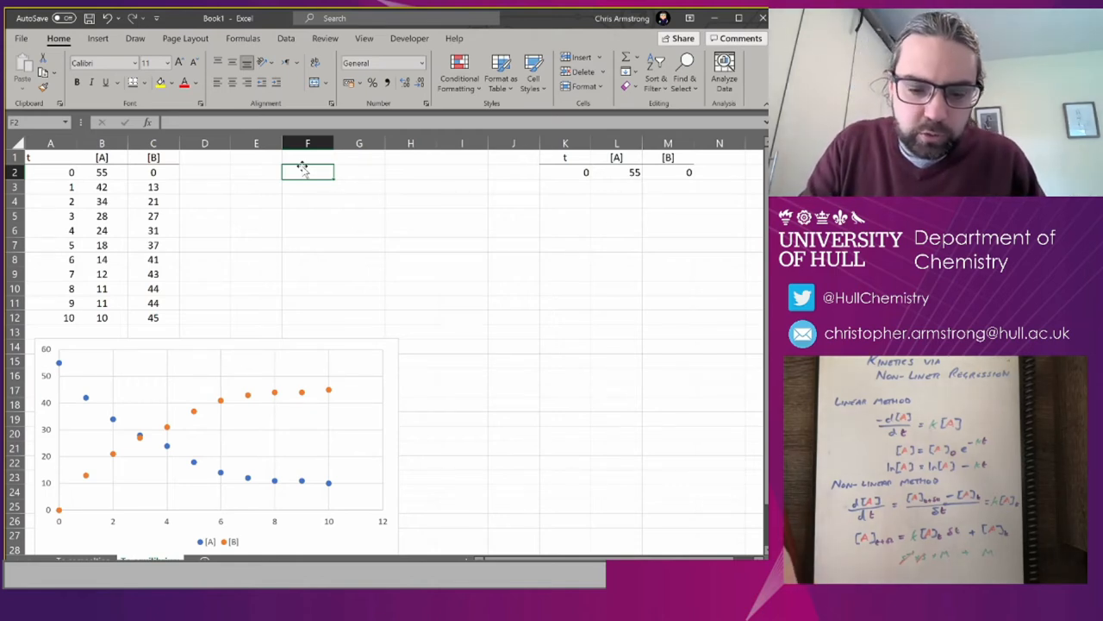
type("kAB")
left_click(307, 187)
type("kB")
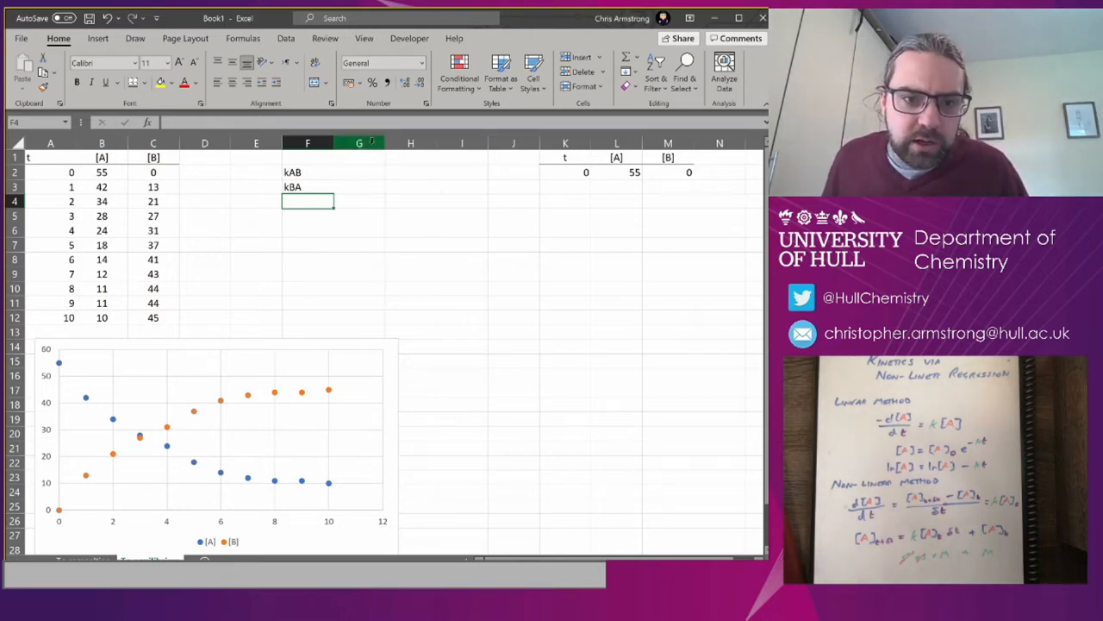
type("A_")
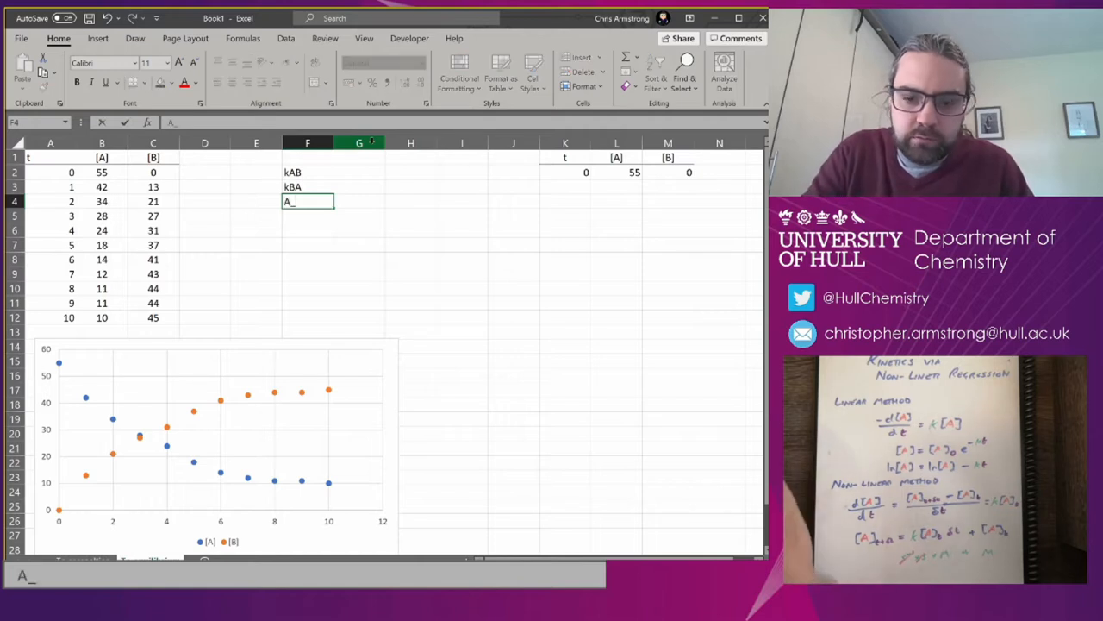
key("enter")
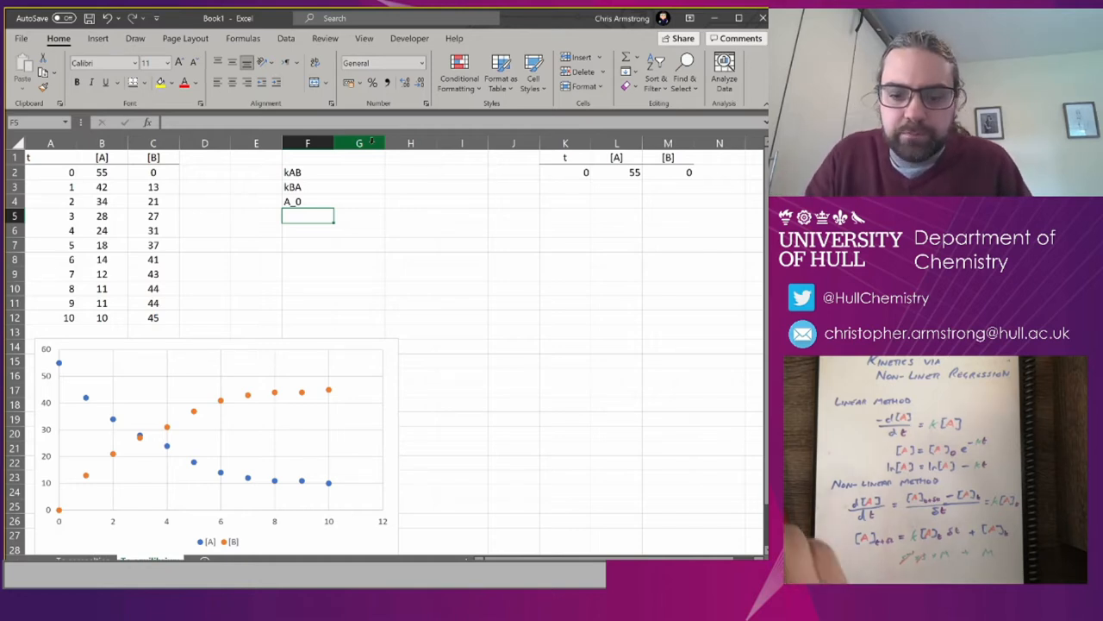
- Add B_0 and dt labels, with dt 0.1, B_0 0 and A_0 55
type("B_")
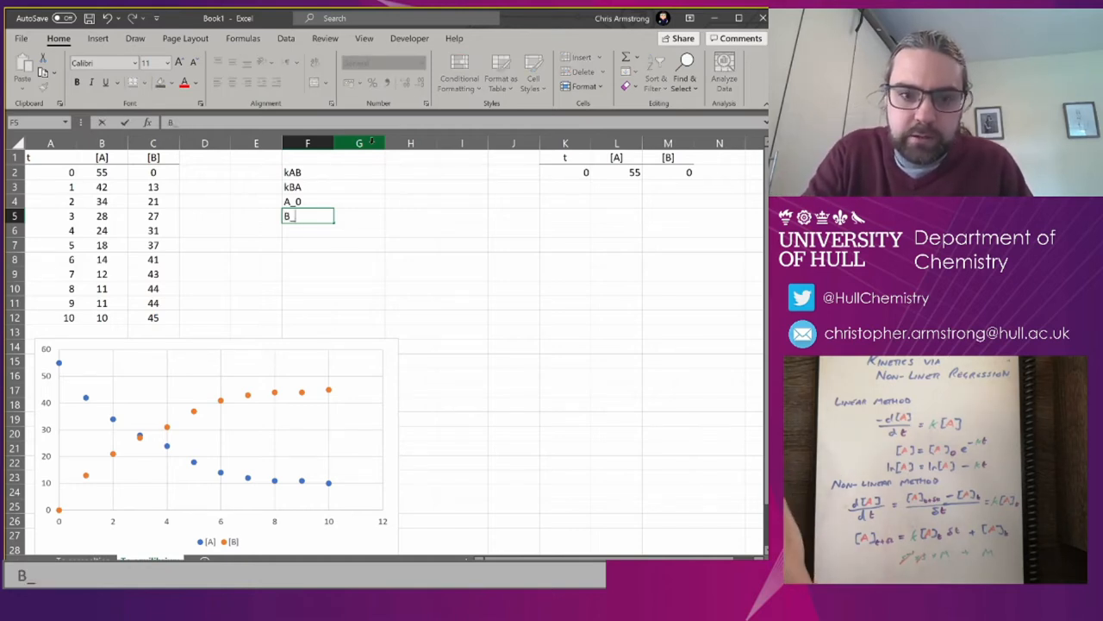
type("dt")
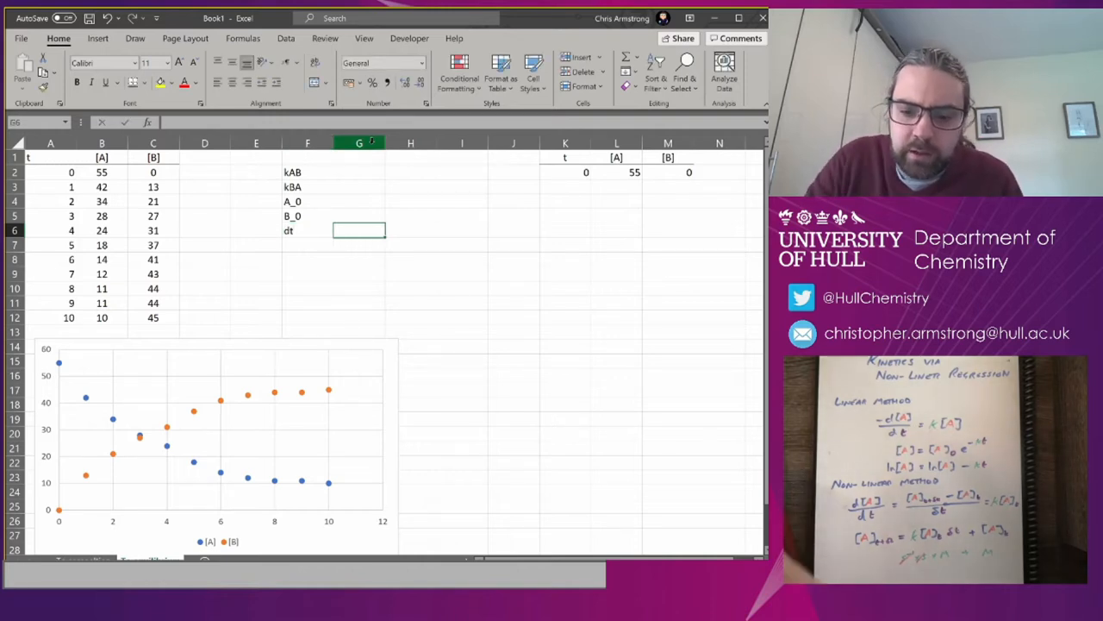
type("0.1")
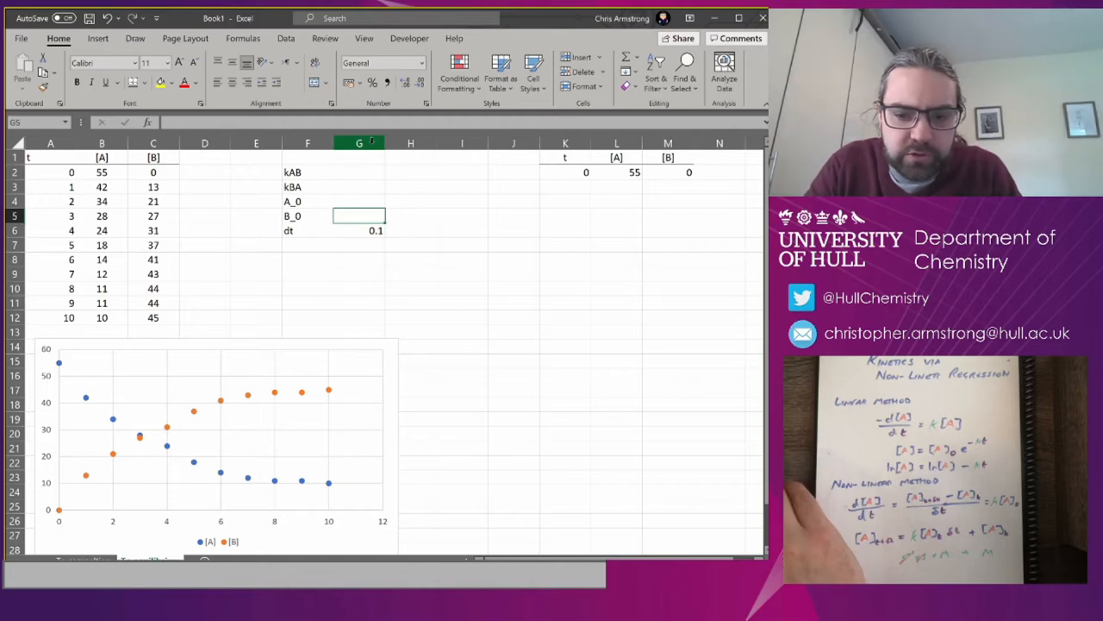
type("0")
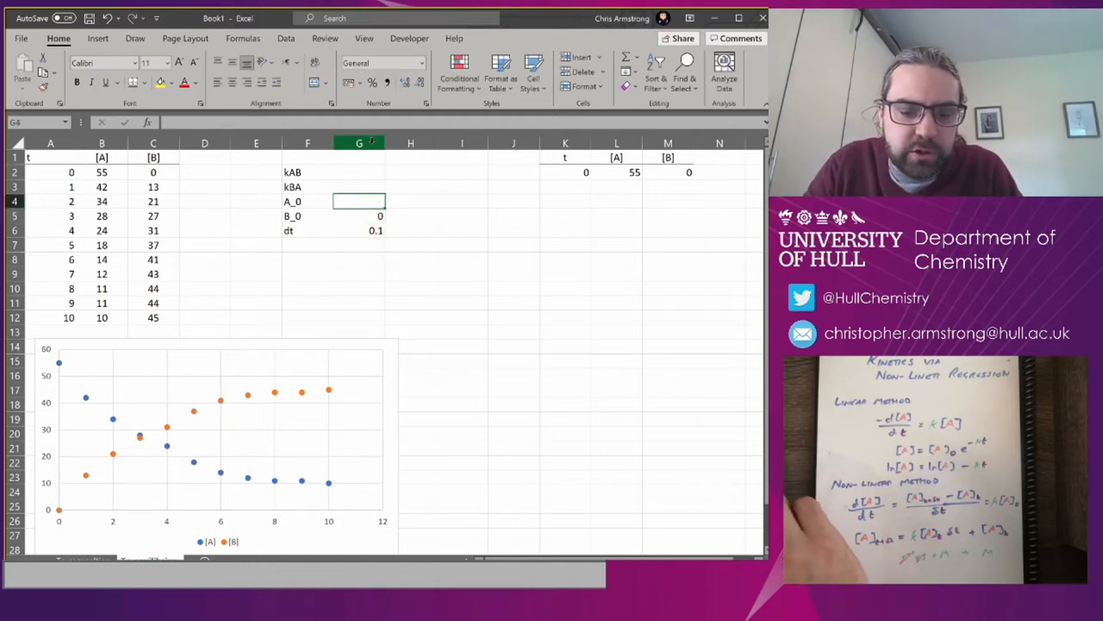
type("55")
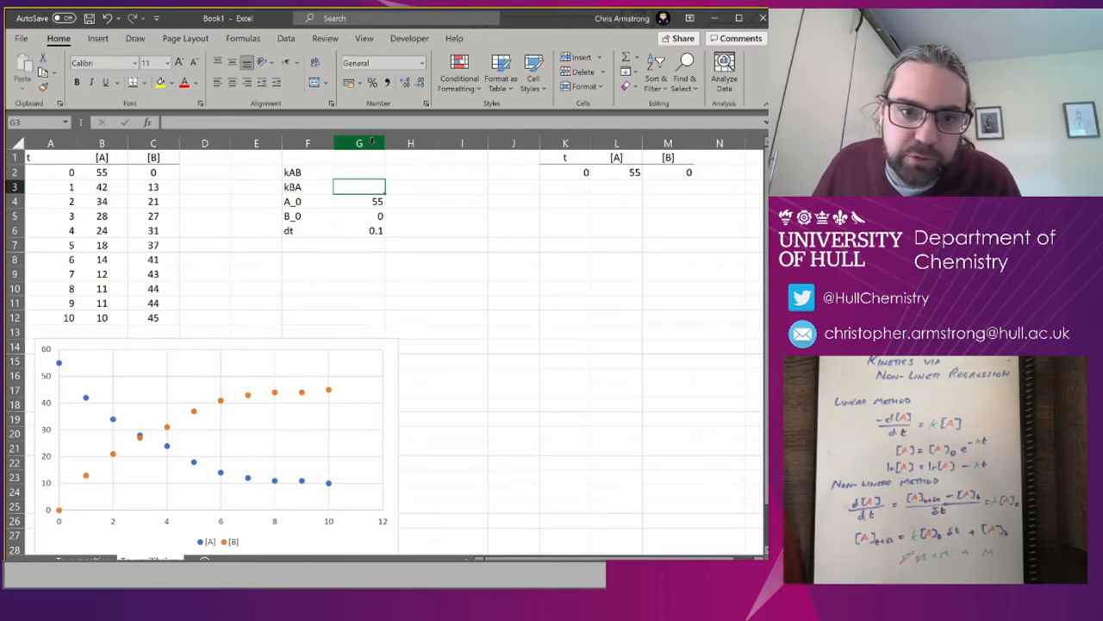
- Set kAB and kBA to 1 and name F2:G6 values from their left-column labels
type("1")
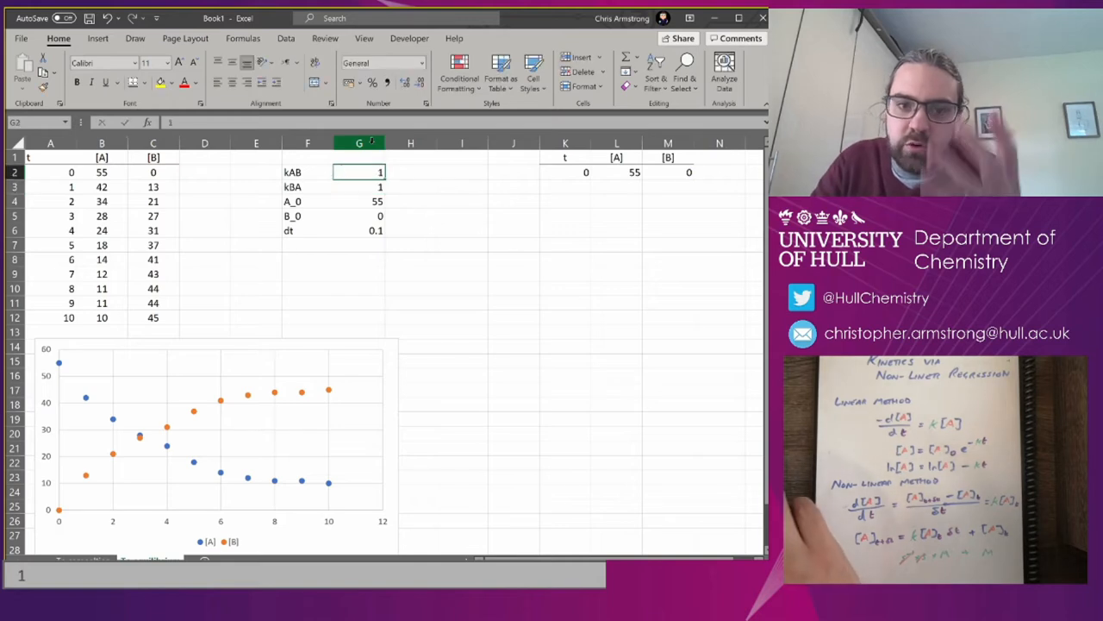
left_click(358, 157)
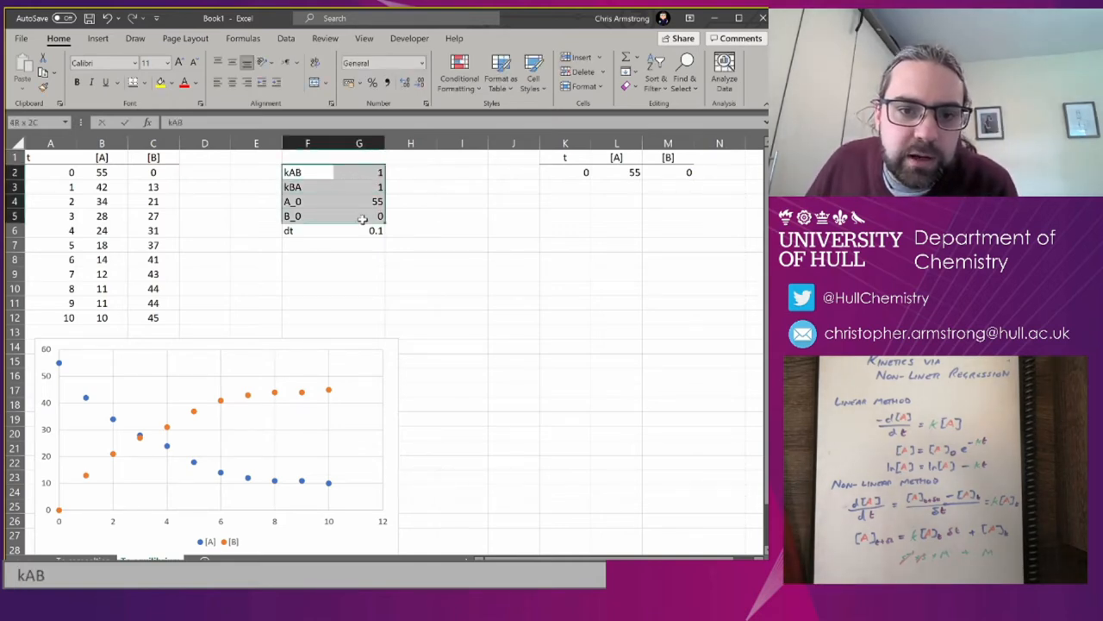
left_click(97, 38)
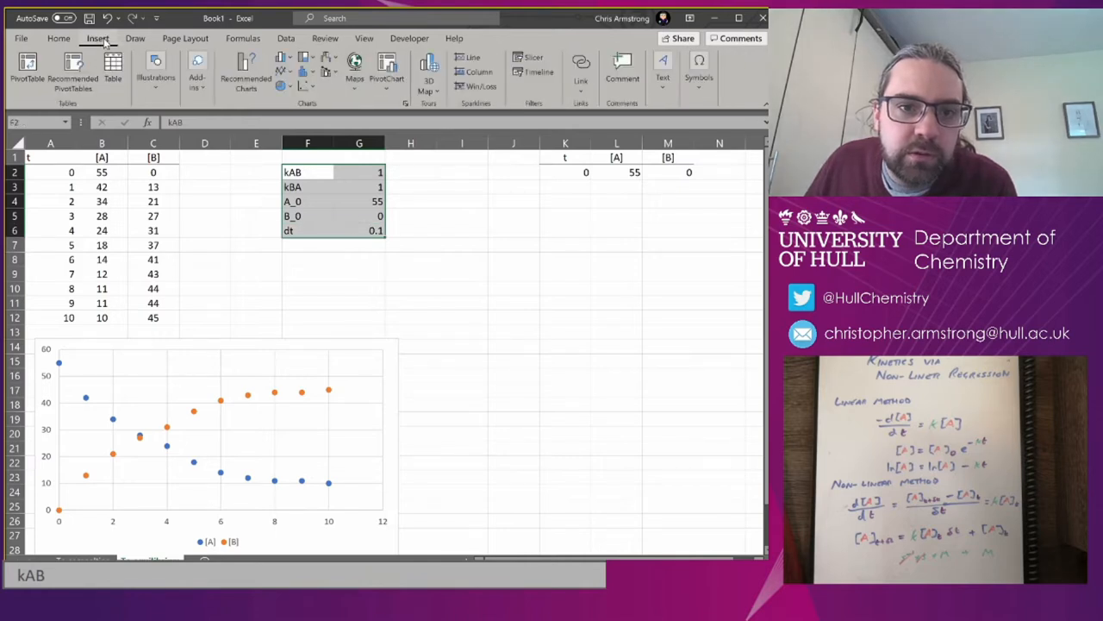
left_click(242, 38)
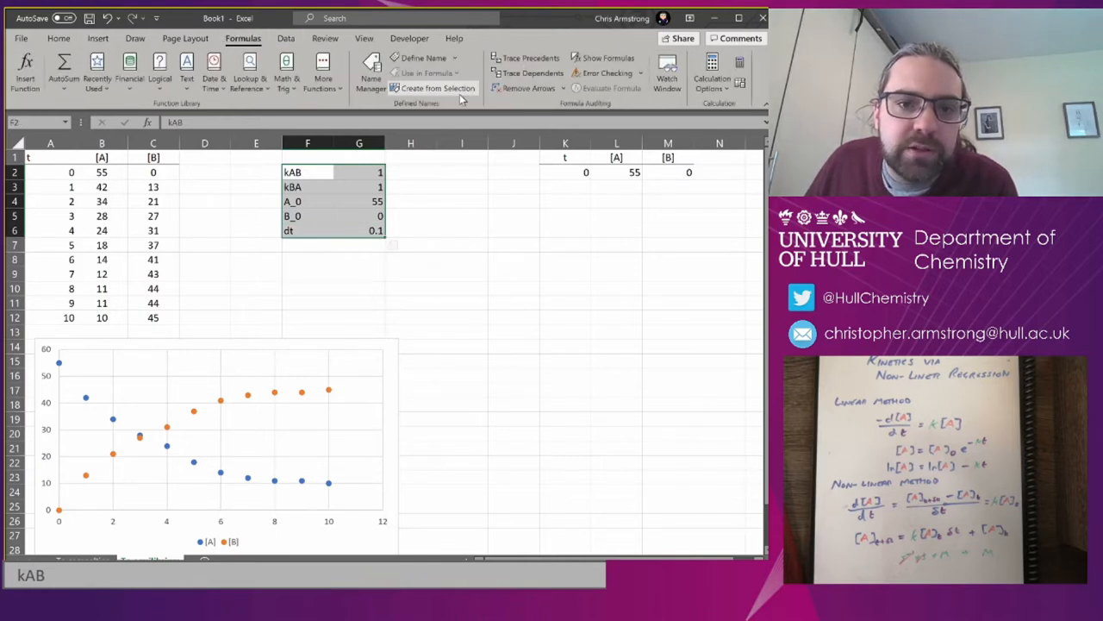
left_click(436, 88)
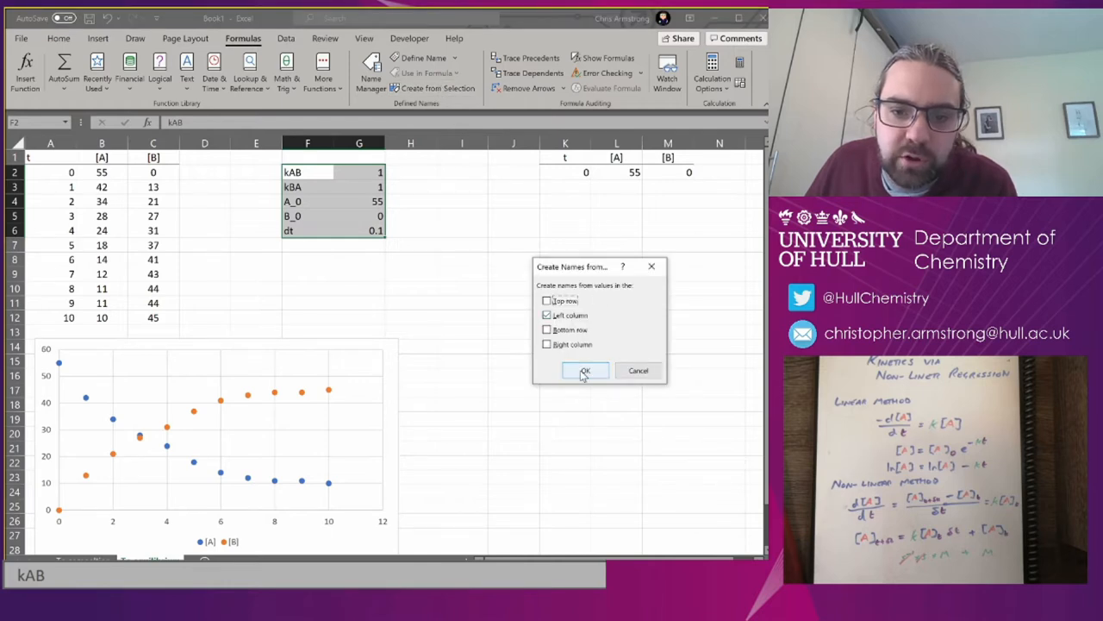
left_click(585, 370)
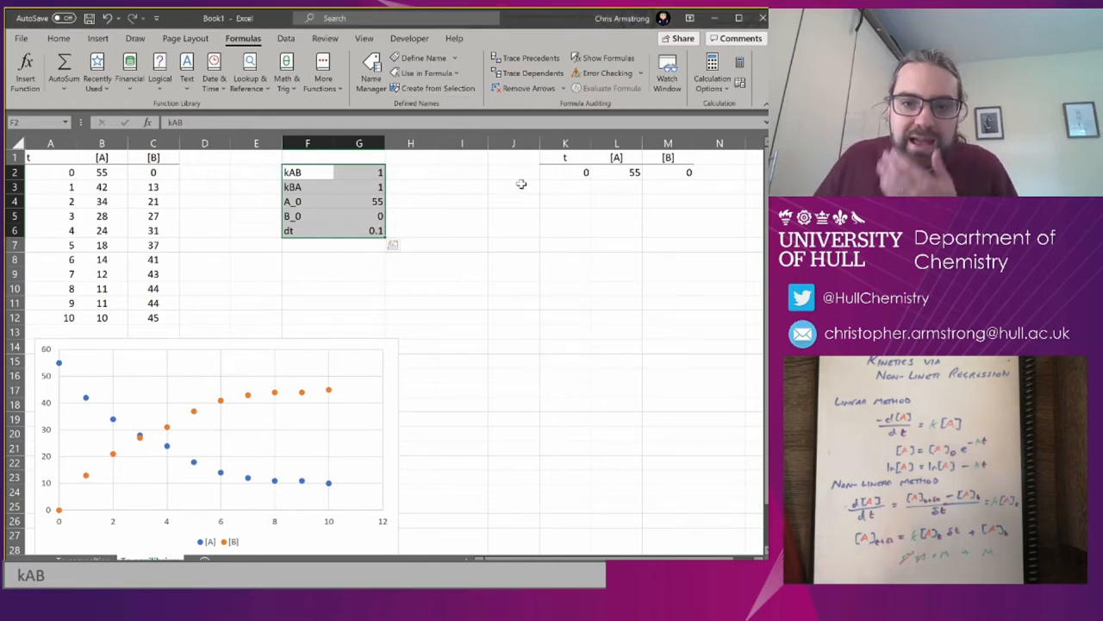
left_click(462, 171)
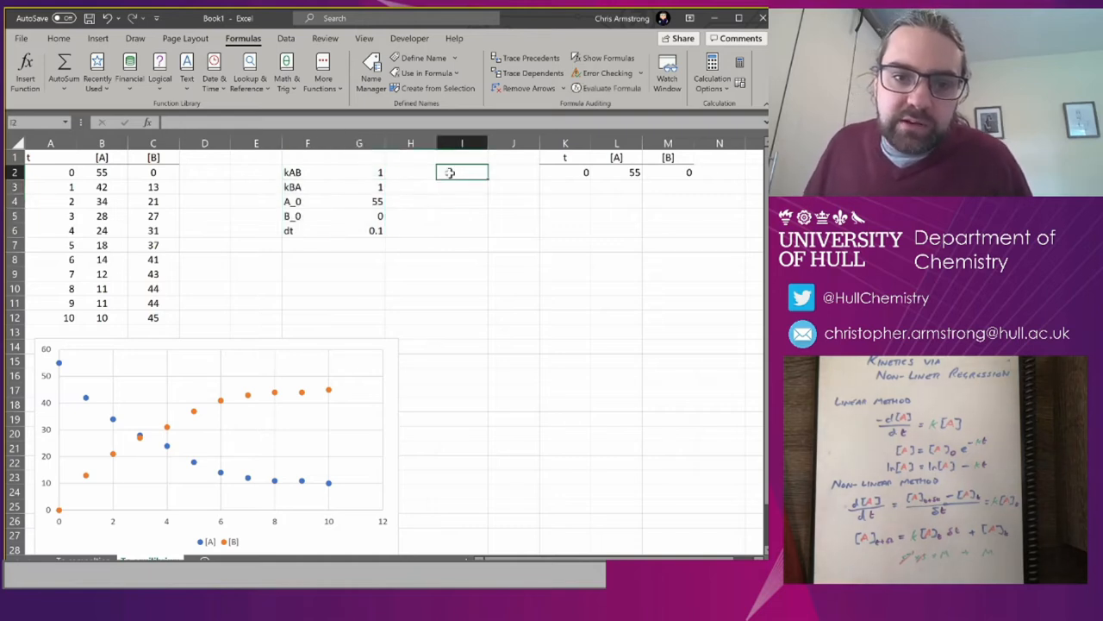
- Fill the time column from K3 with =K2+dt down to K10
type("=k")
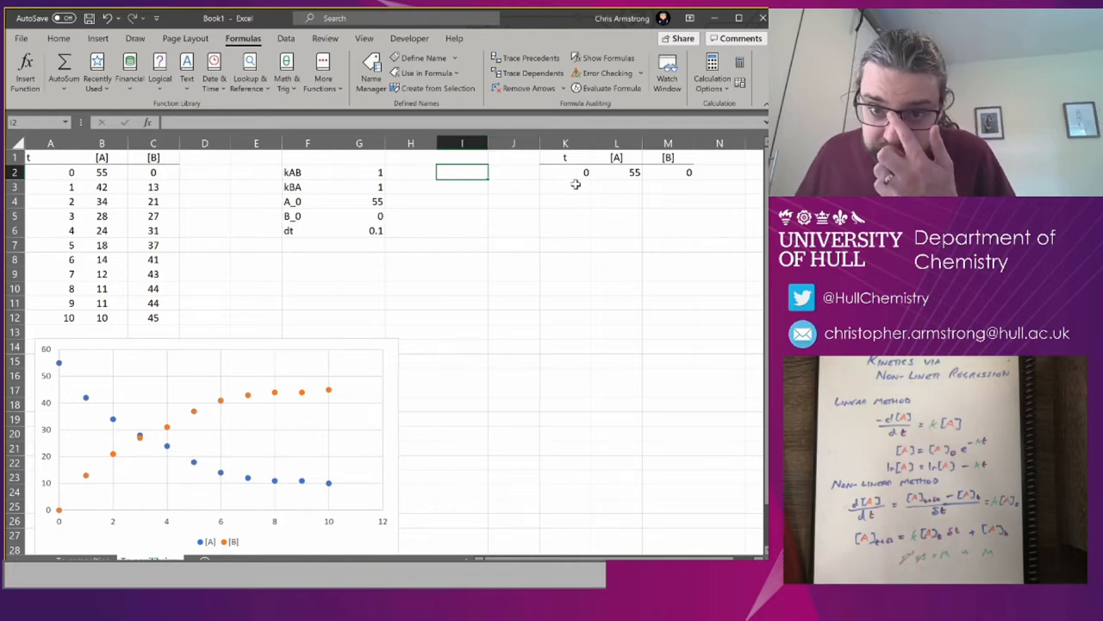
left_click(565, 187)
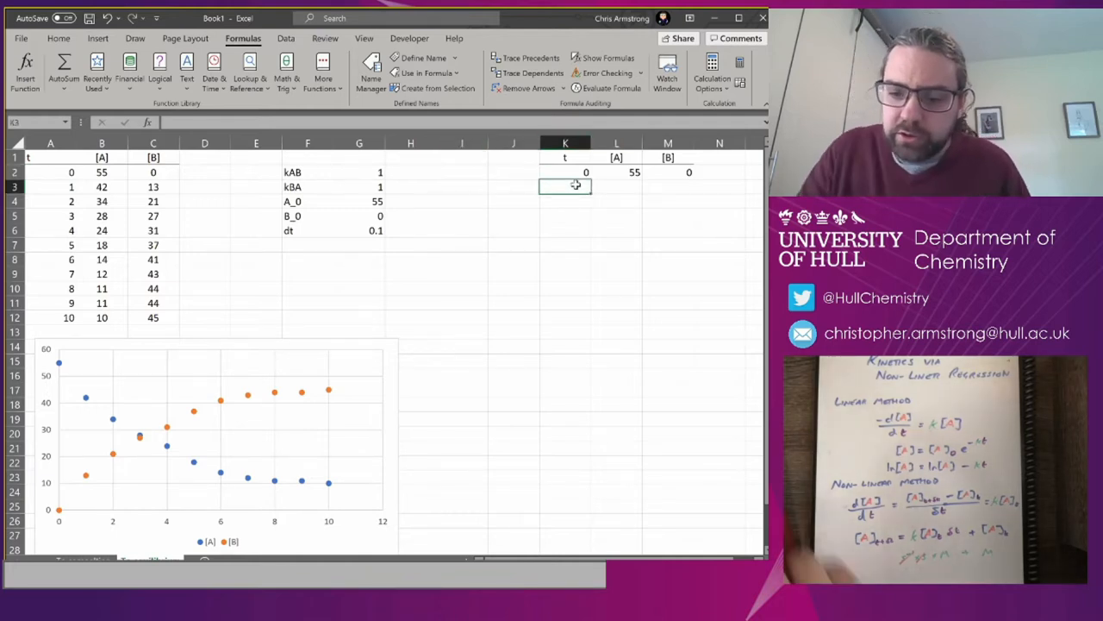
type("=K2+dt")
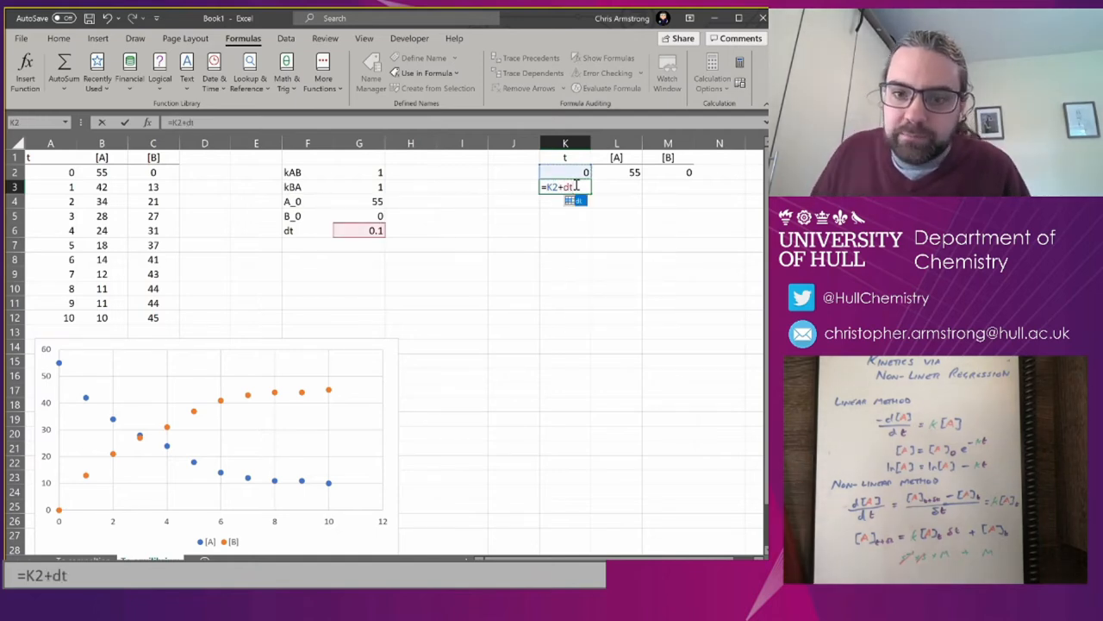
key("Enter")
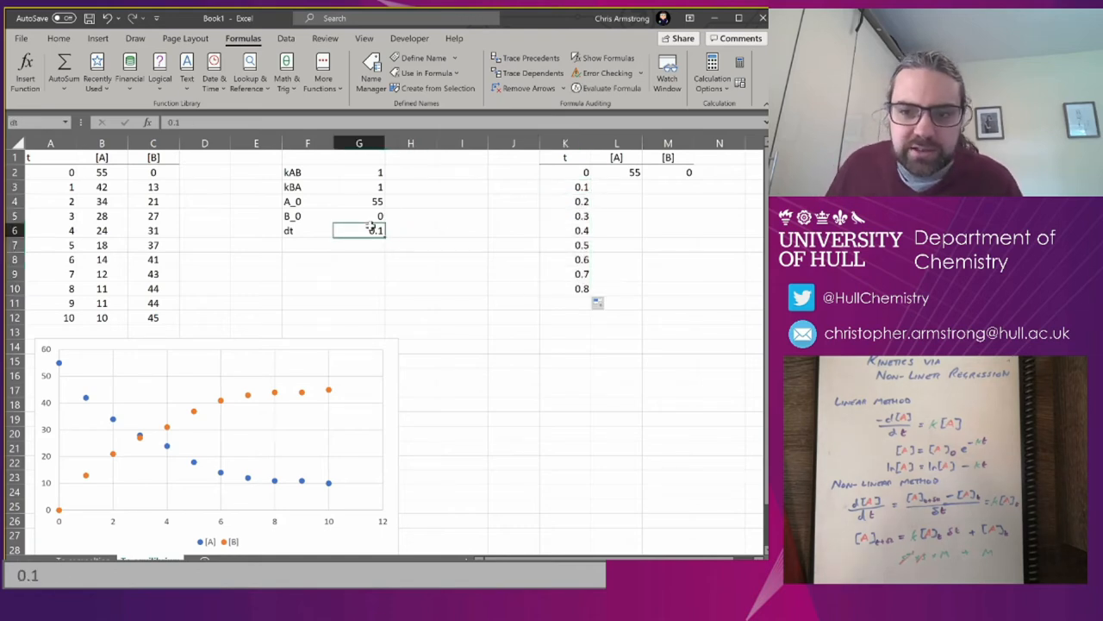
- Try dt = 0.01 on the time column, then restore dt to 0.1
type("0.00")
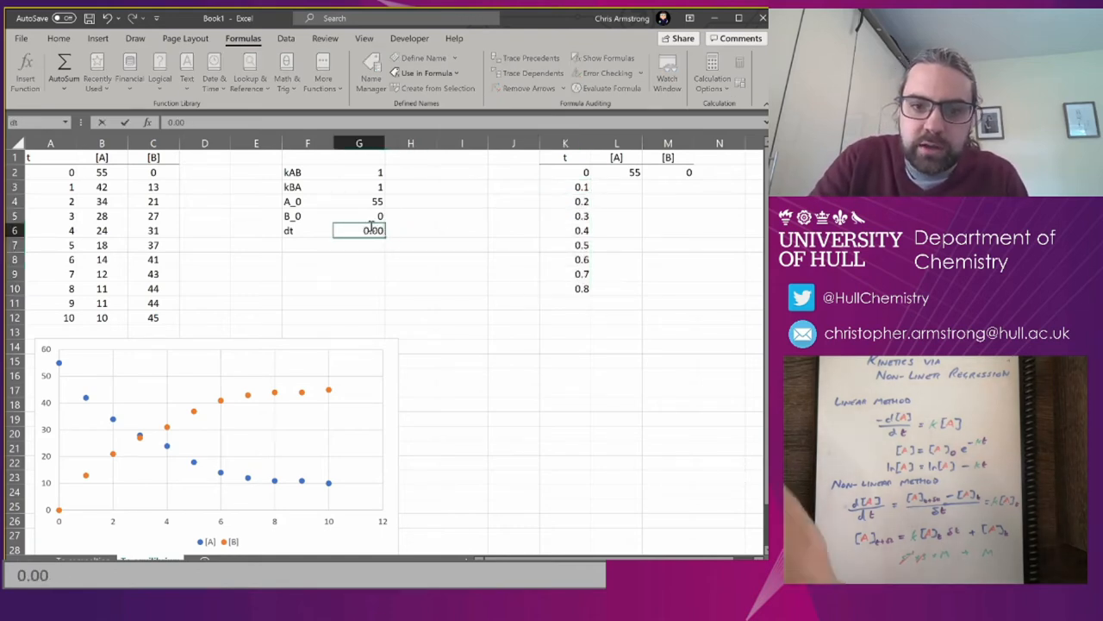
key("enter")
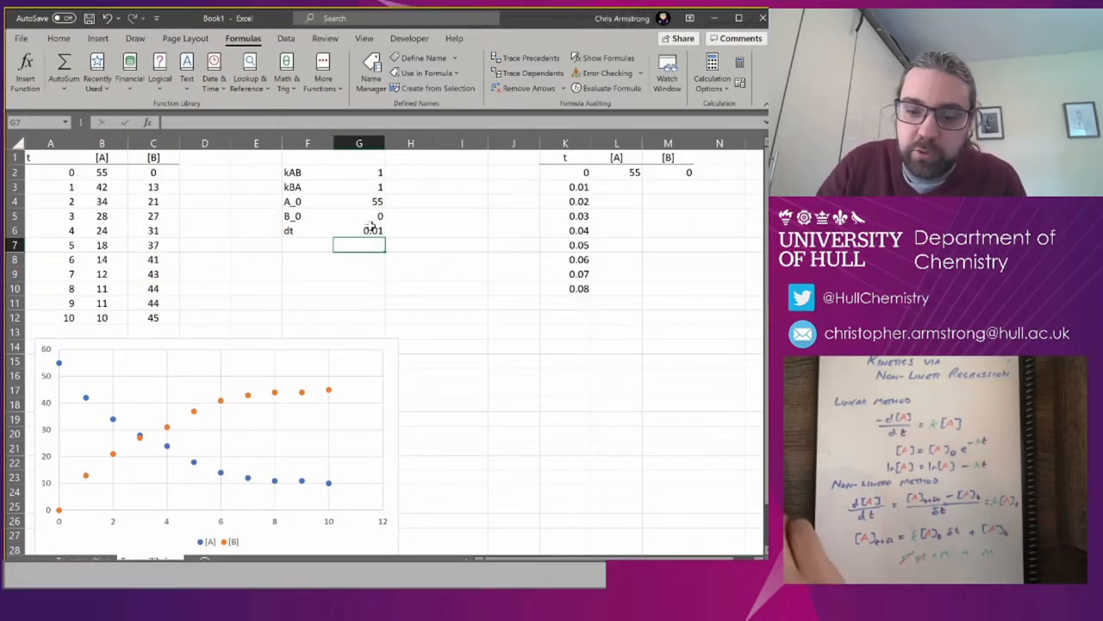
type("0.1")
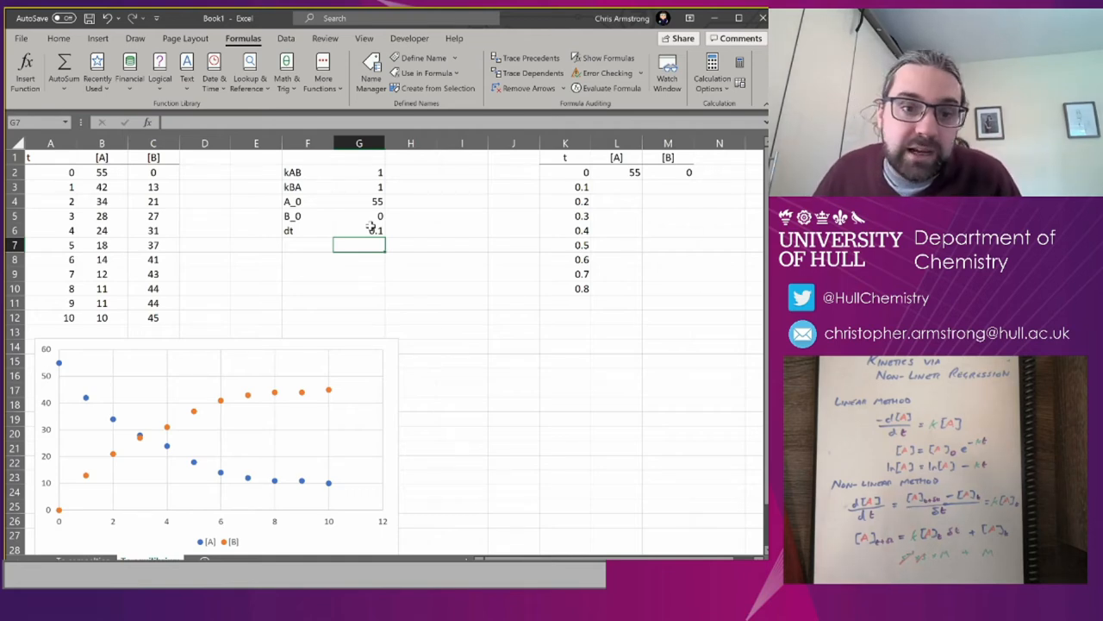
- Drag the time column from K10 past row 140, reaching beyond t = 14
left_click(565, 288)
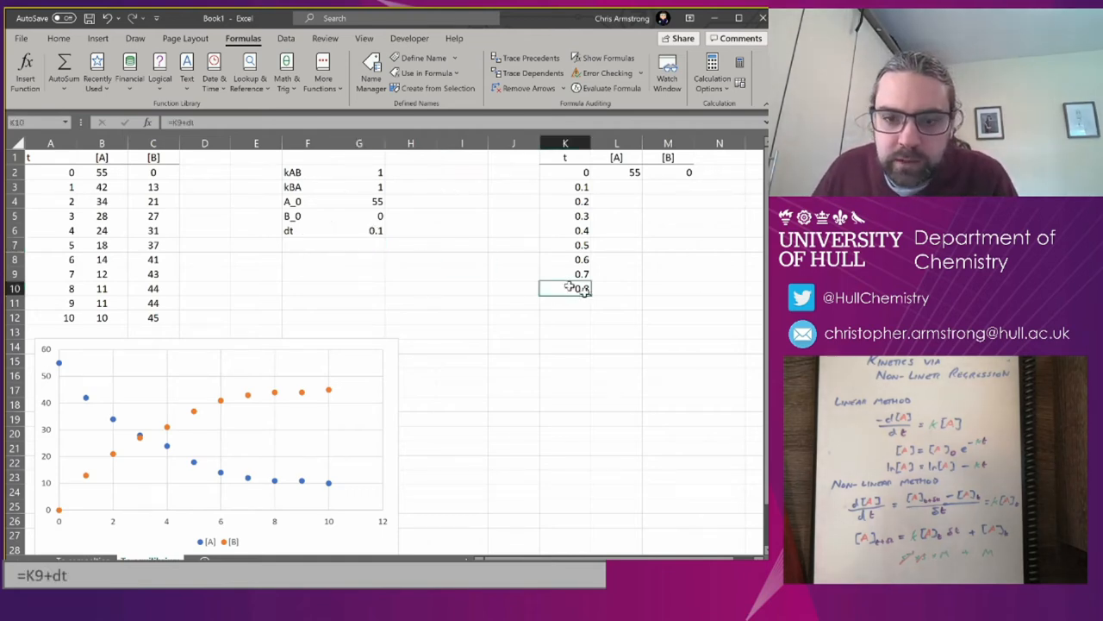
scroll("down", 3)
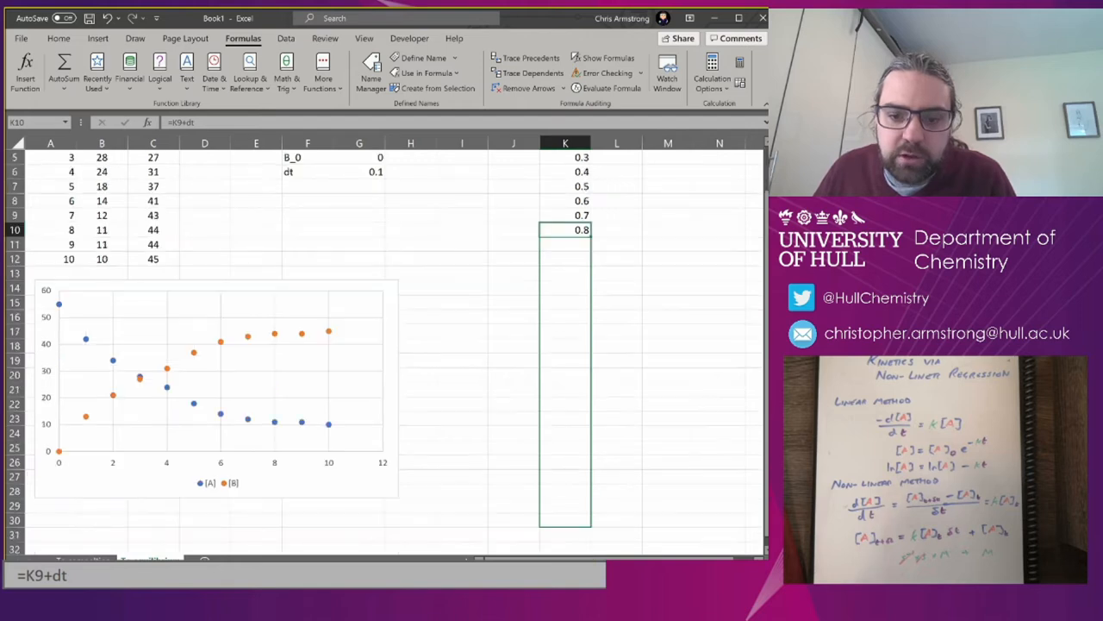
scroll("down", 3)
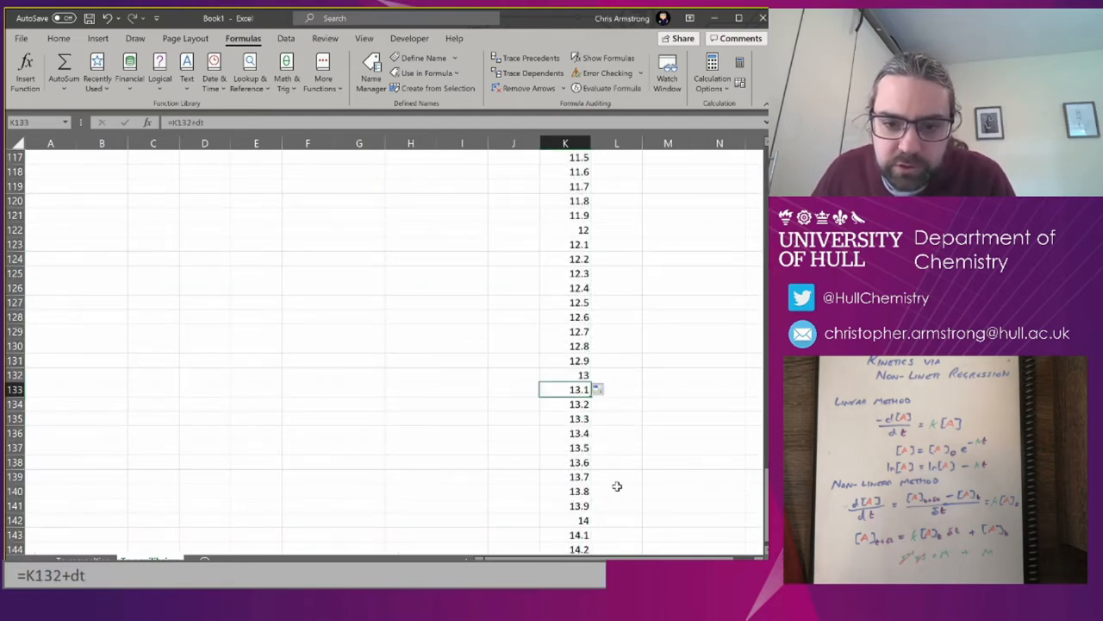
scroll("down", 3)
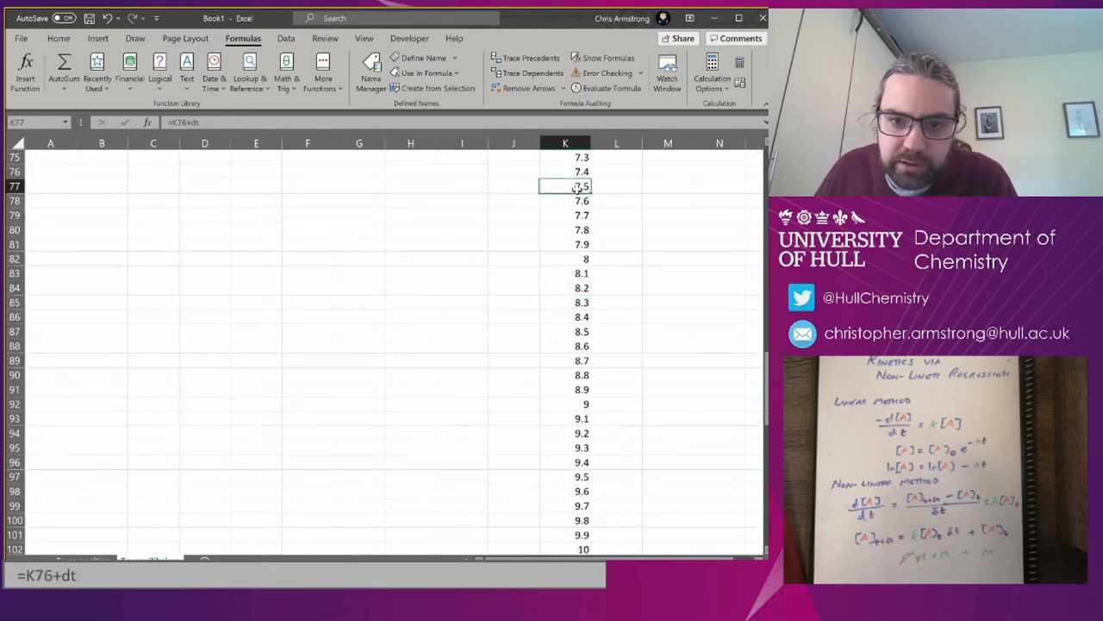
scroll("up", 3)
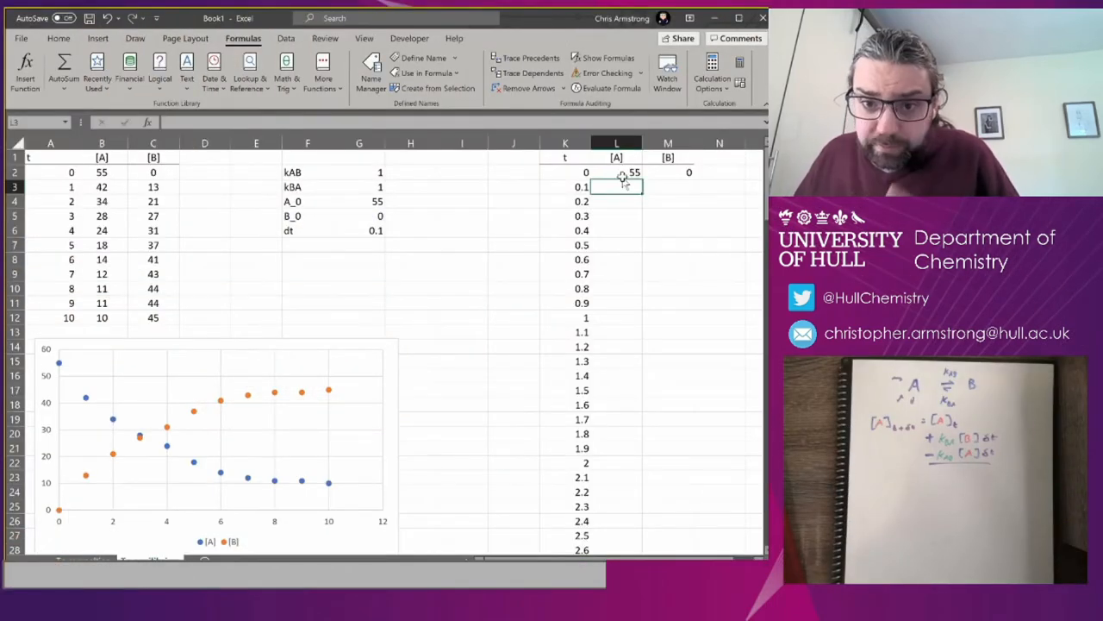
left_click(617, 171)
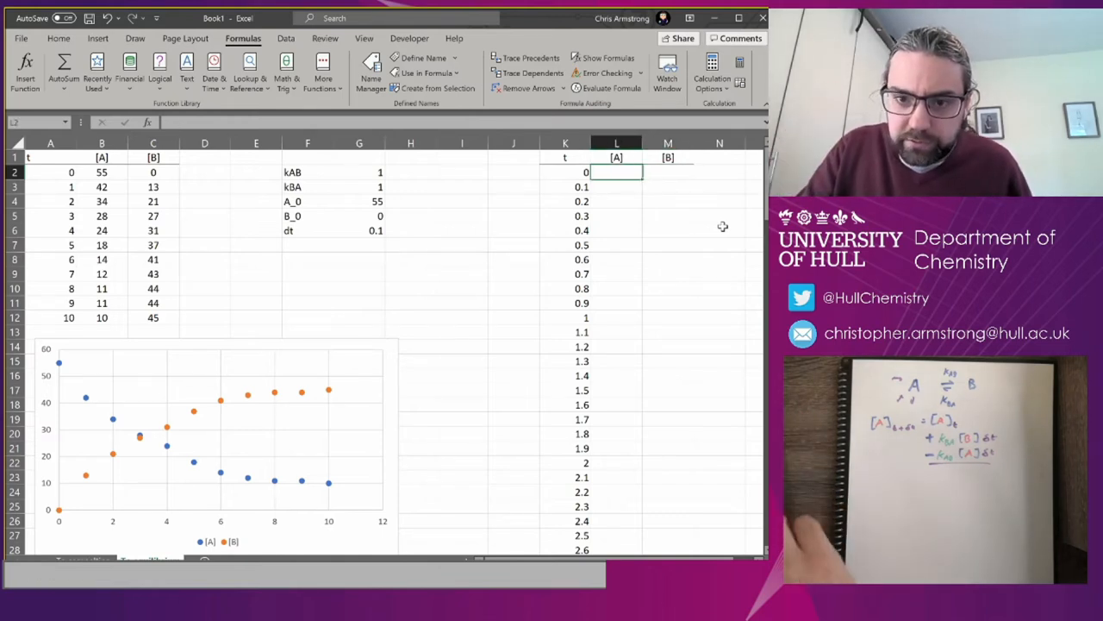
type("=A")
left_click(668, 172)
type("=")
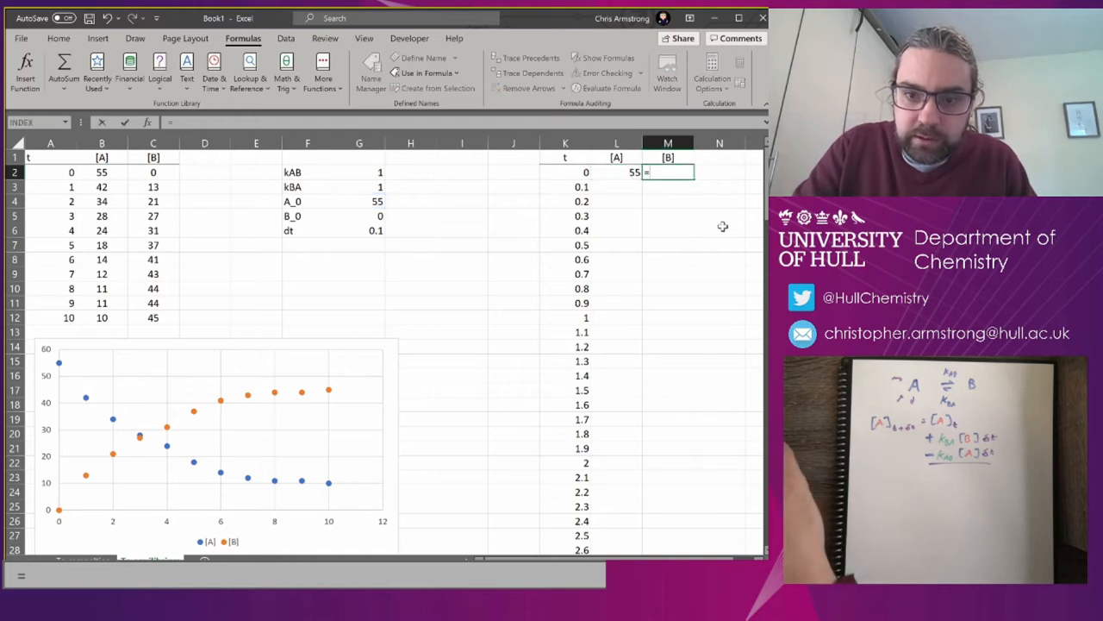
key("enter")
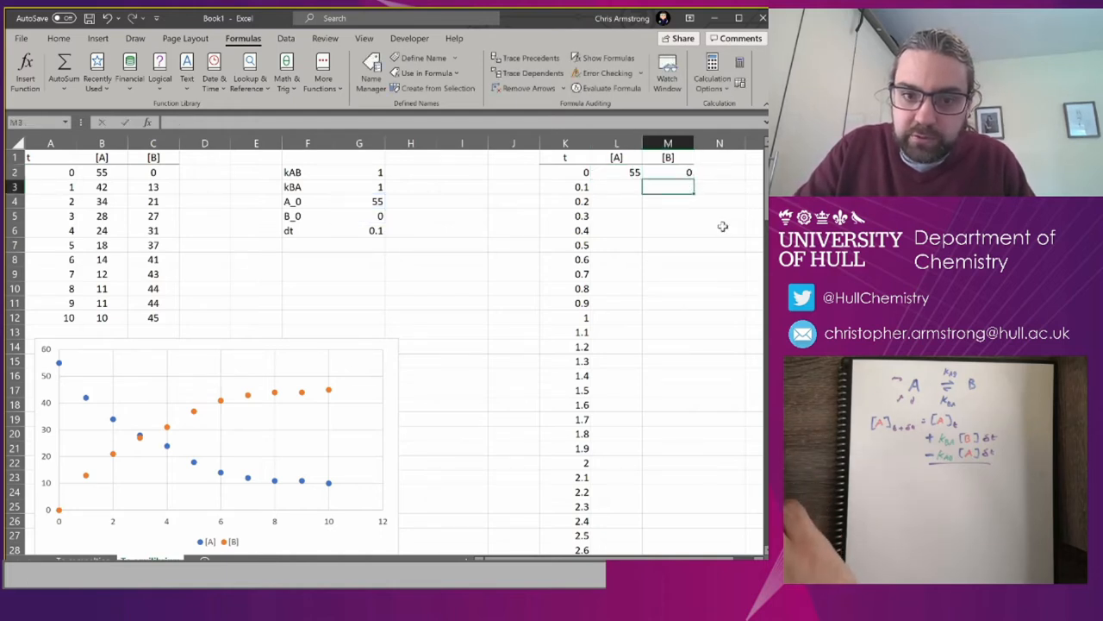
left_click(618, 187)
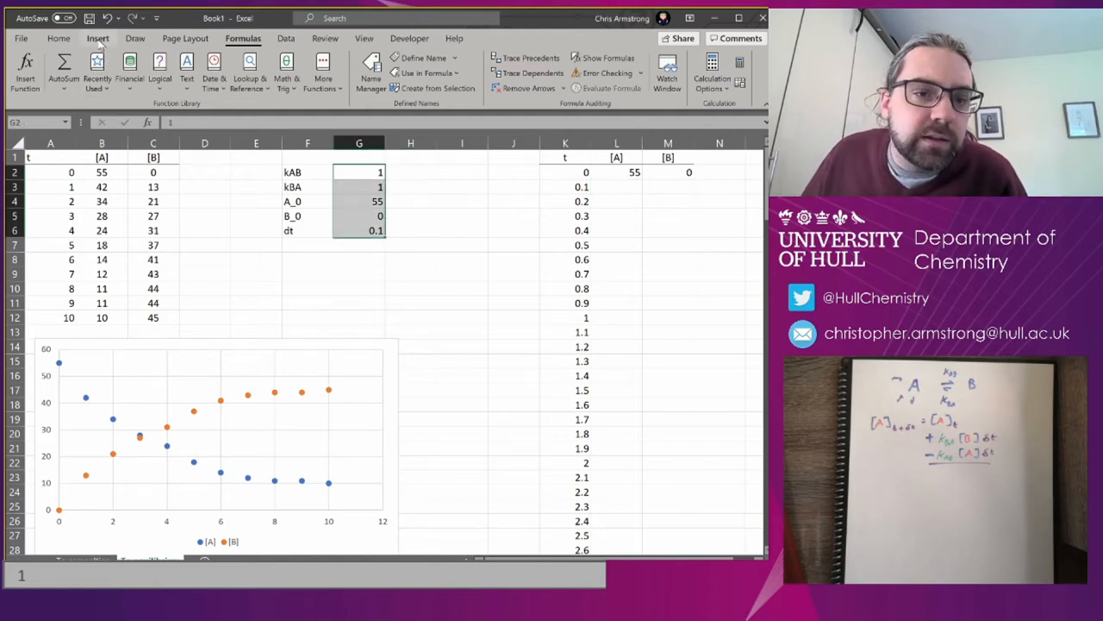
left_click(97, 38)
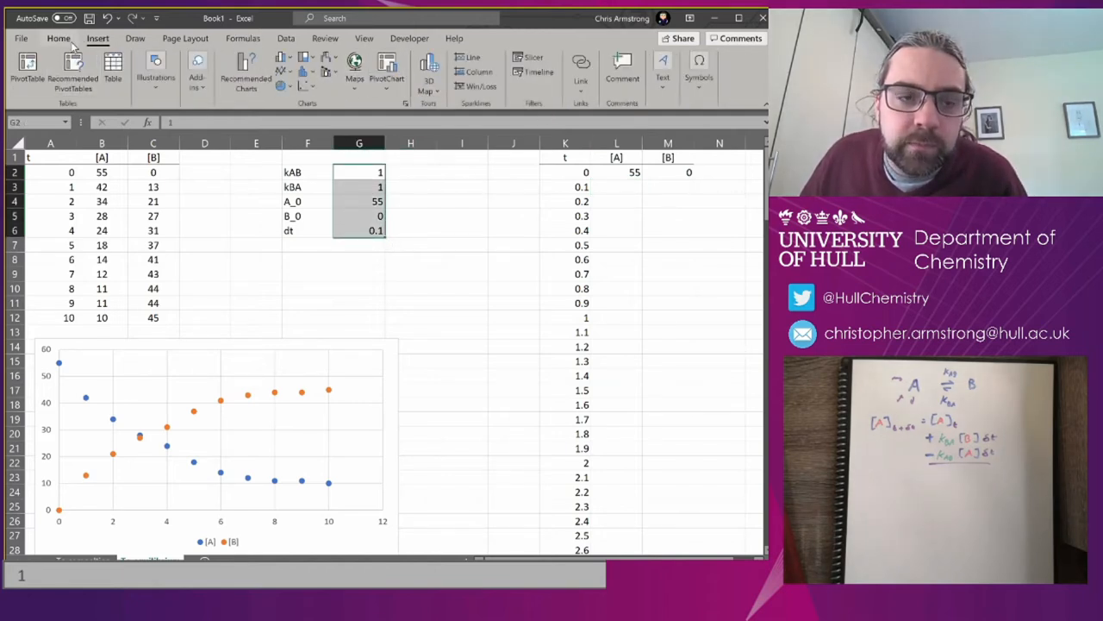
left_click(534, 72)
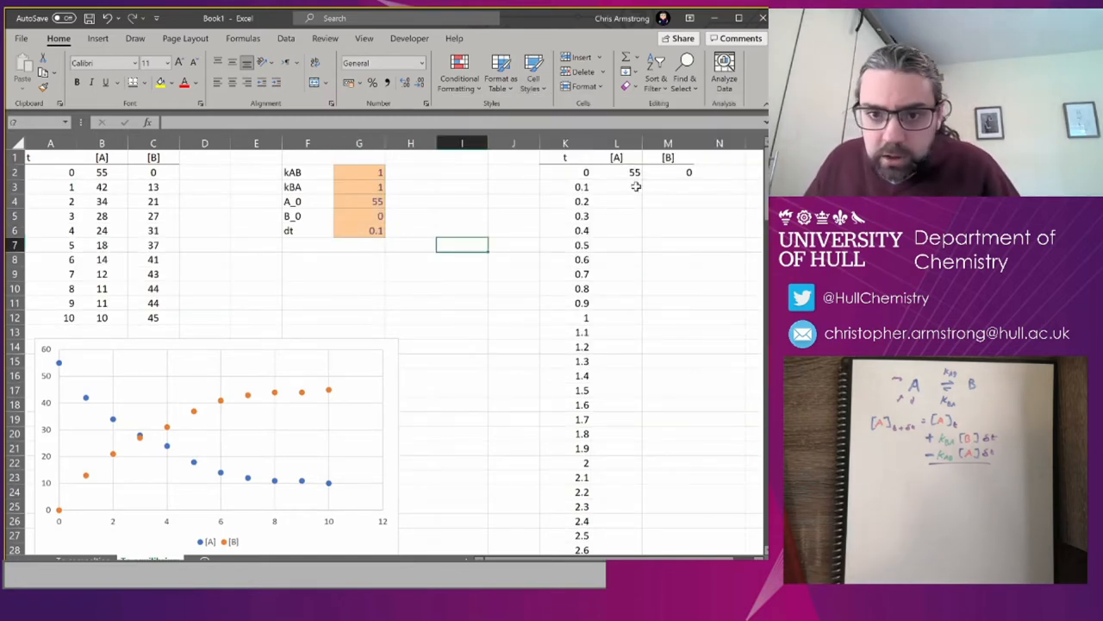
left_click(617, 187)
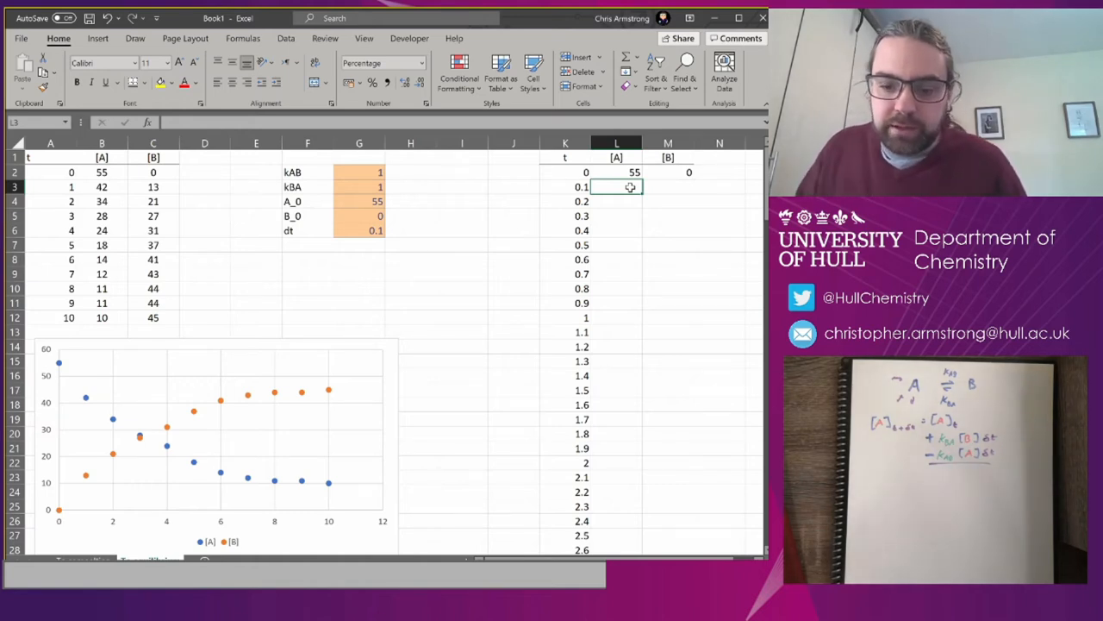
- Enter =L2+kBA*M2*dt-kAB*L2*dt in L3, formatted as Number
type("=L2")
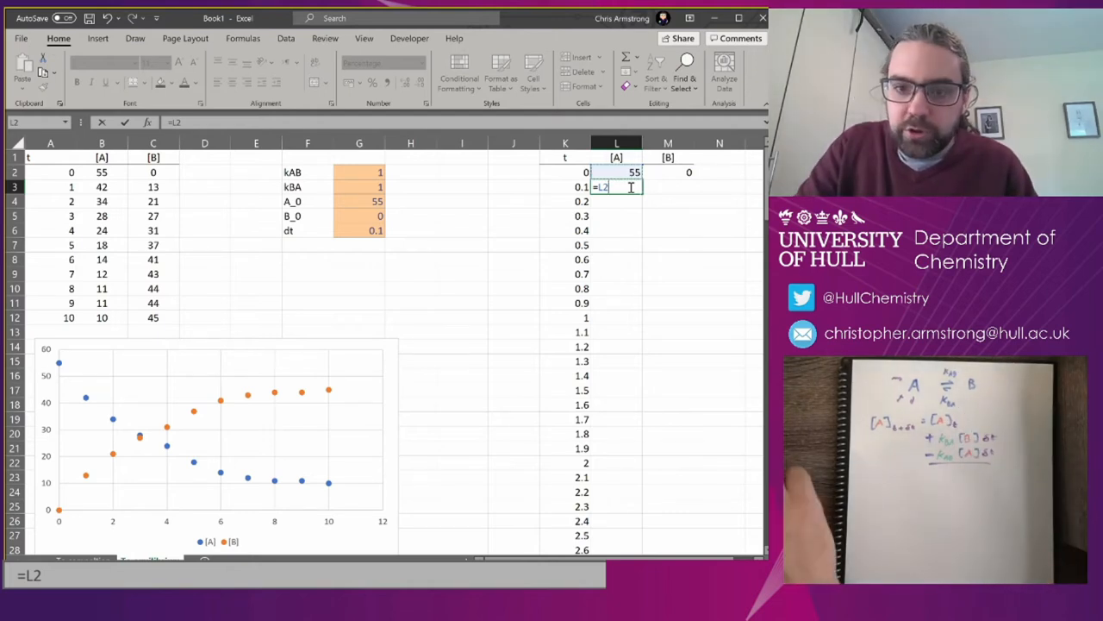
type("+")
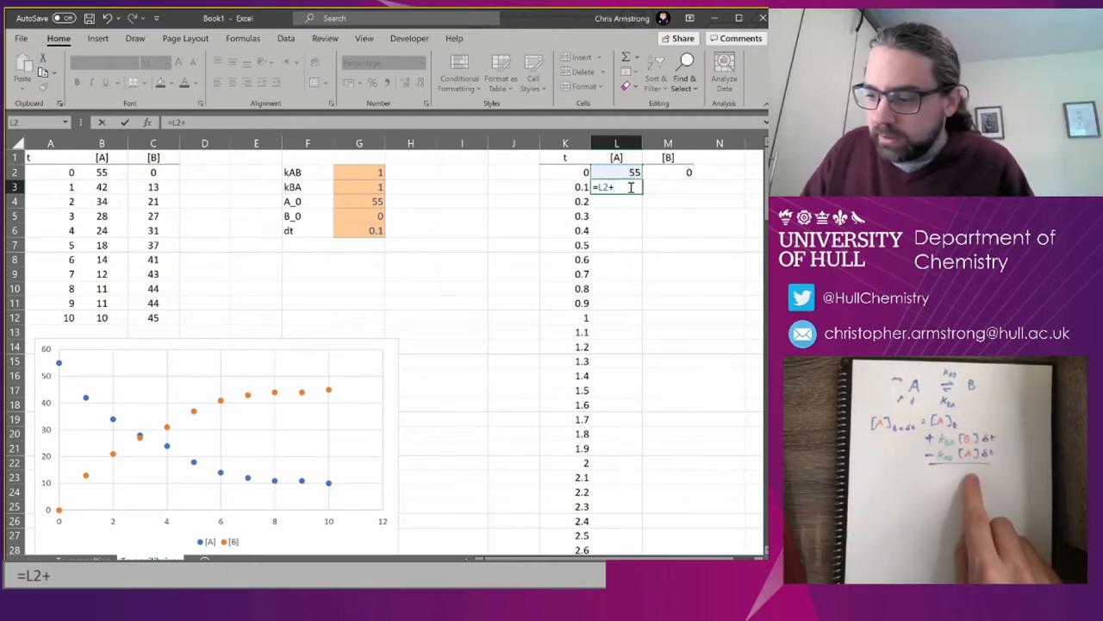
type("kBA")
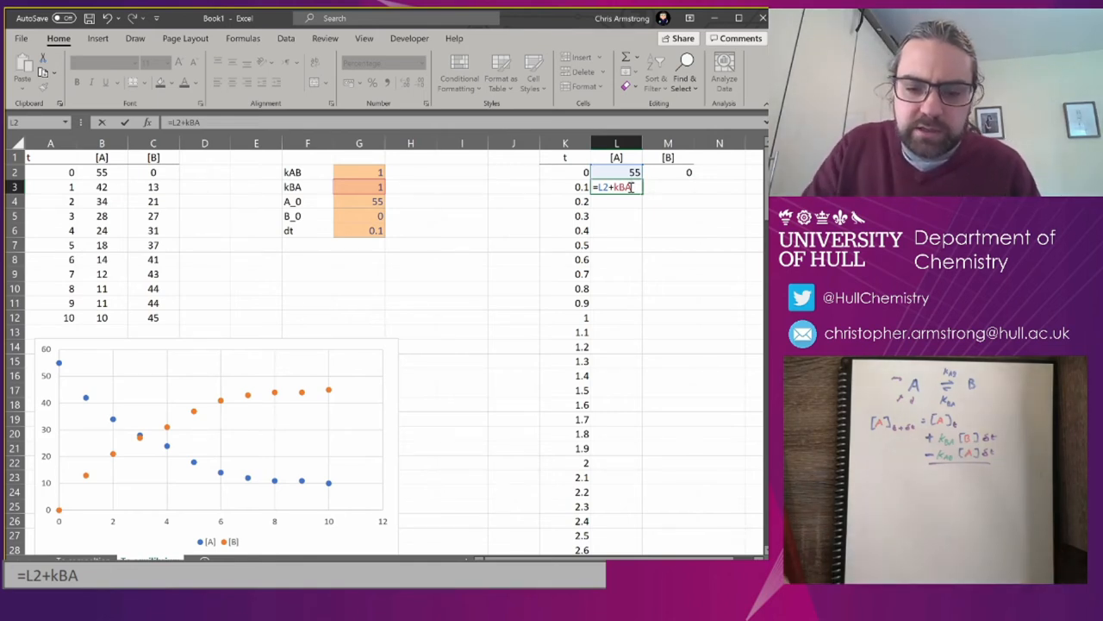
type("*")
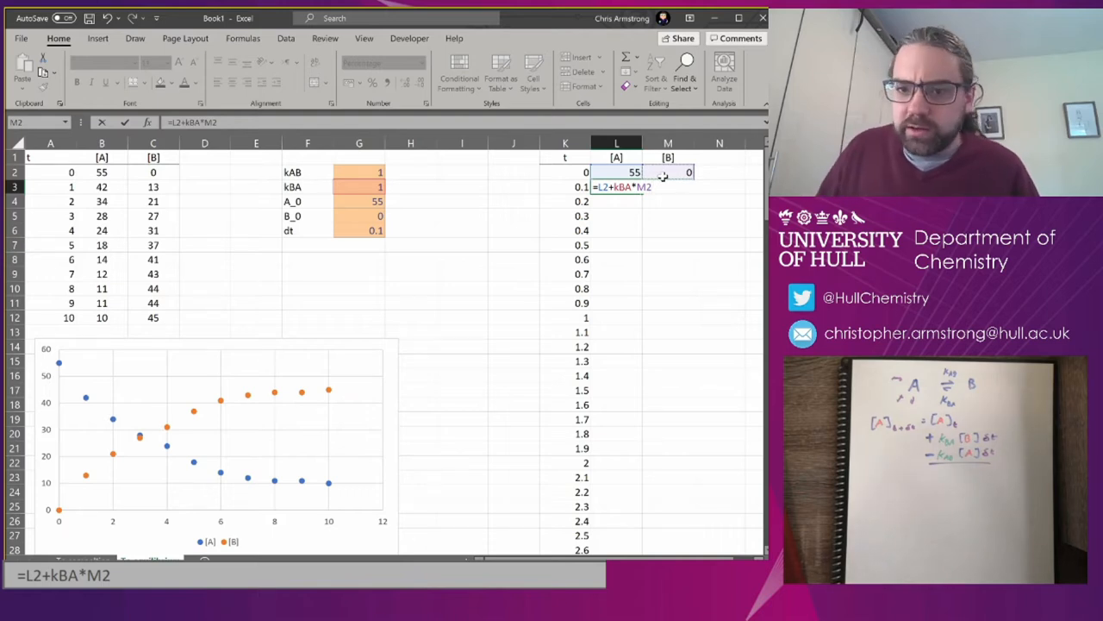
type("*dt")
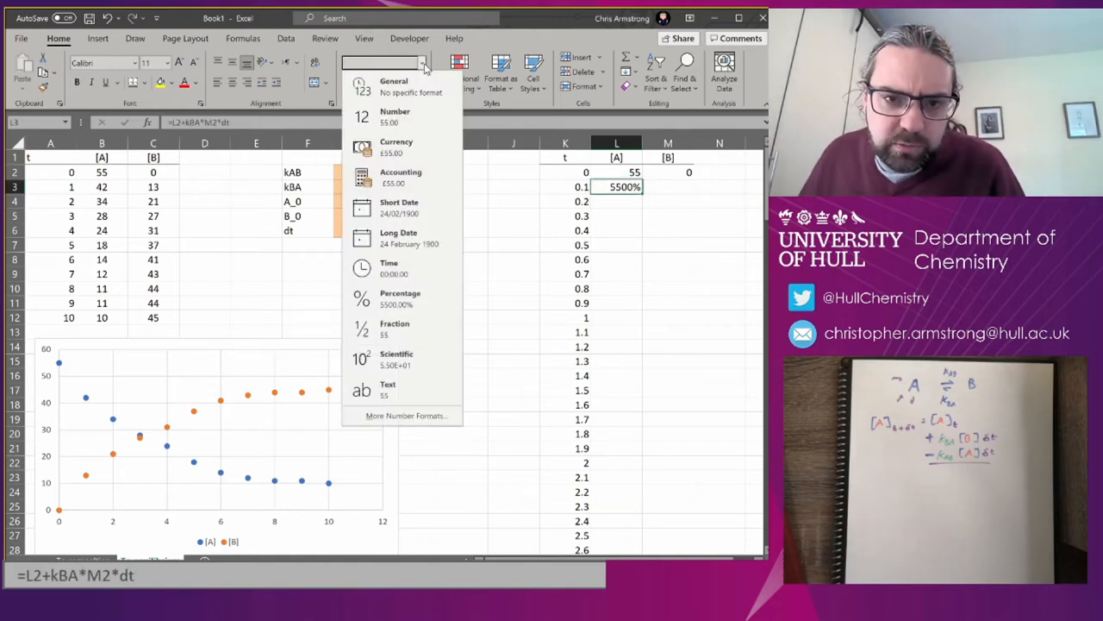
left_click(395, 116)
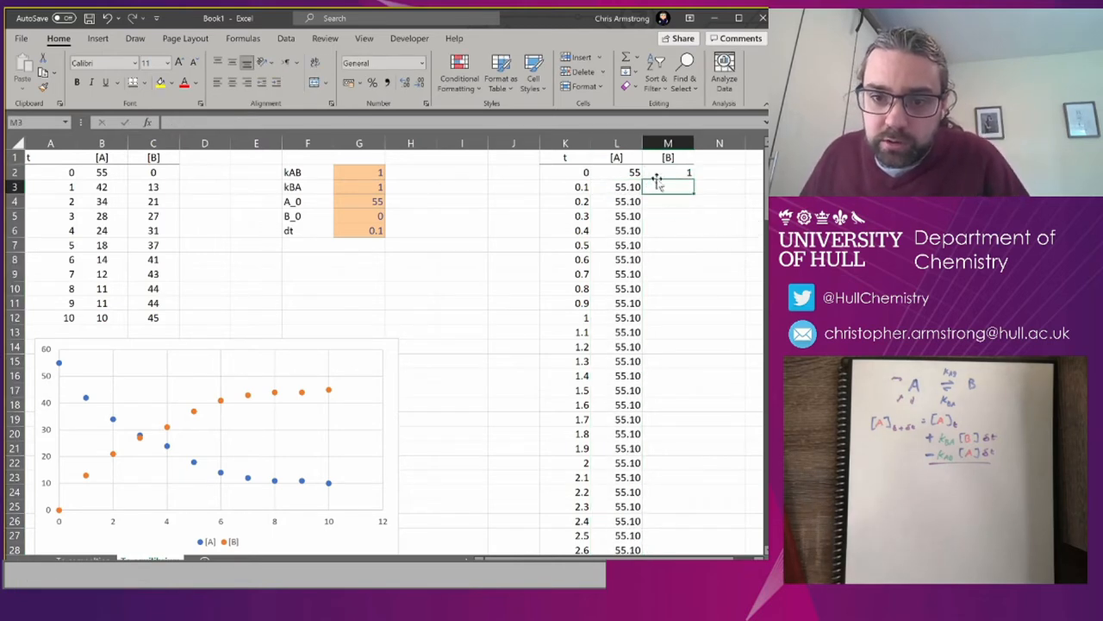
type("2+kBA*M2*dt")
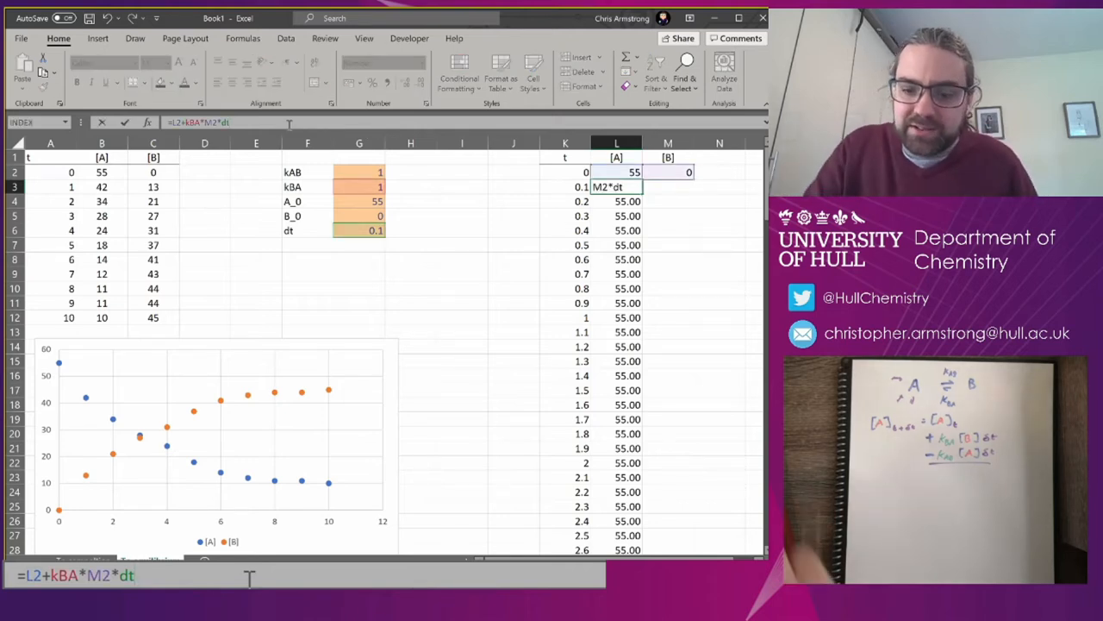
type("-k")
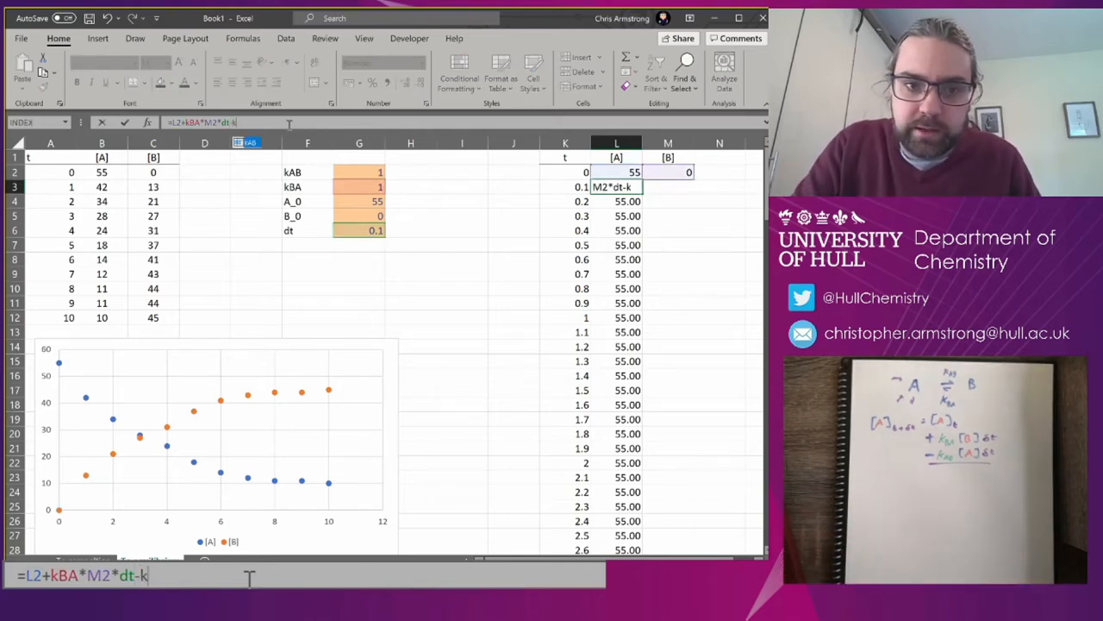
type("AB")
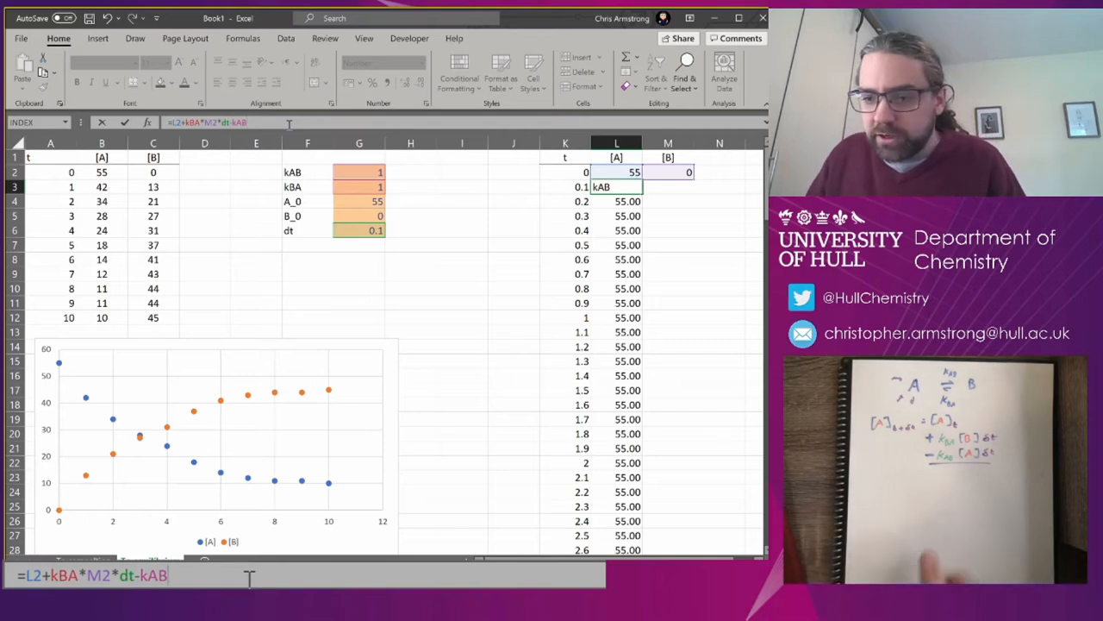
type("*")
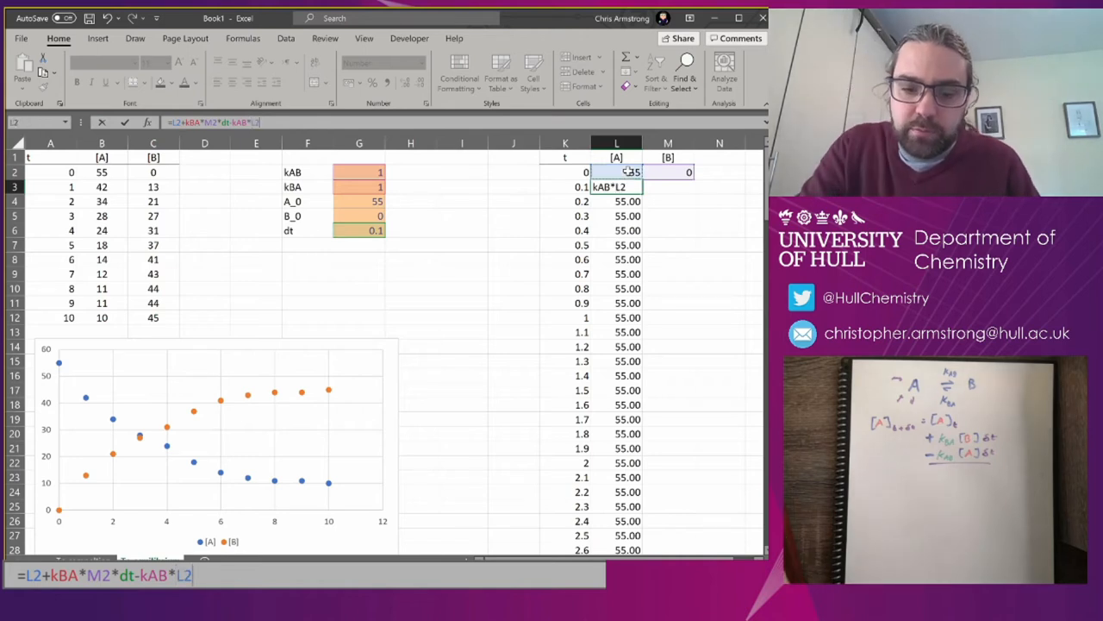
key("Enter")
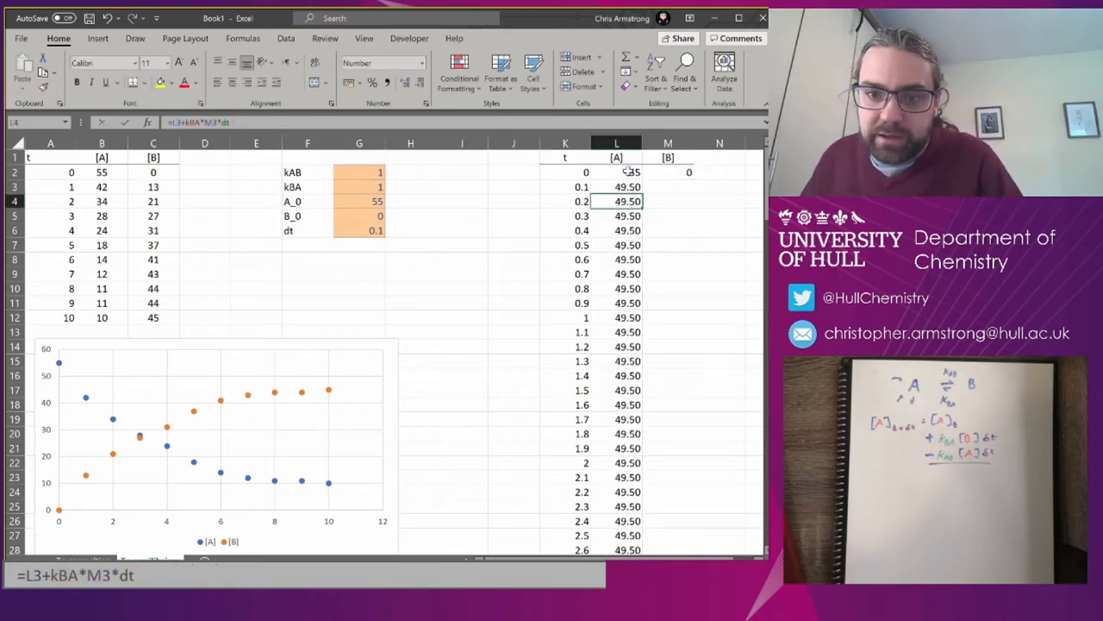
- Fill the [A] formula down the time steps, falling from 55 to about 3.55 at t = 2.6
left_click(617, 187)
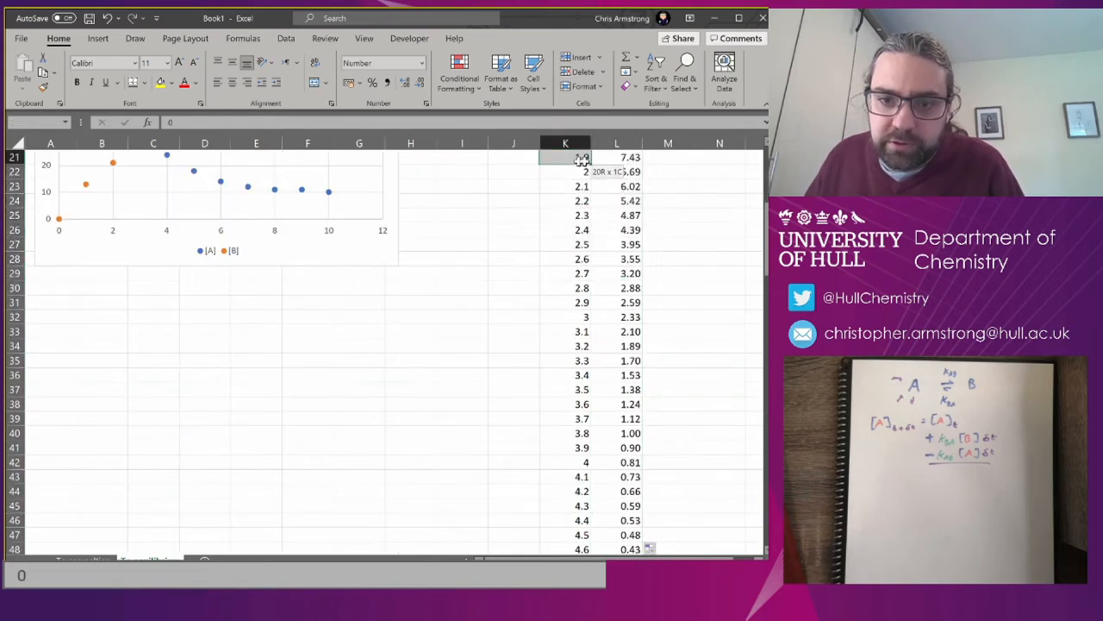
scroll("down", 3)
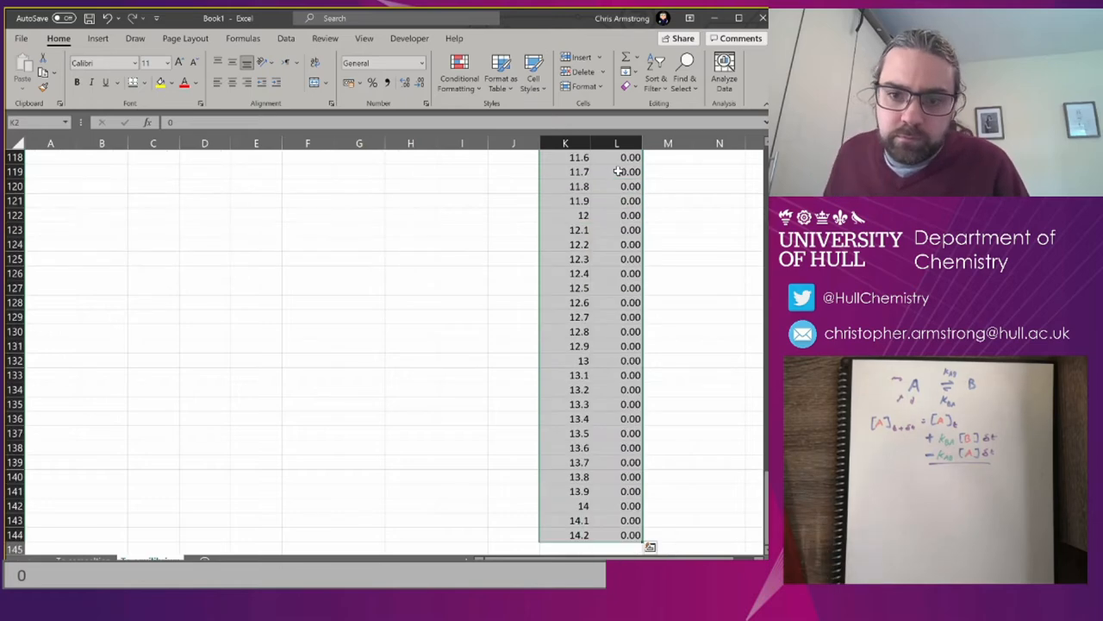
left_click(98, 38)
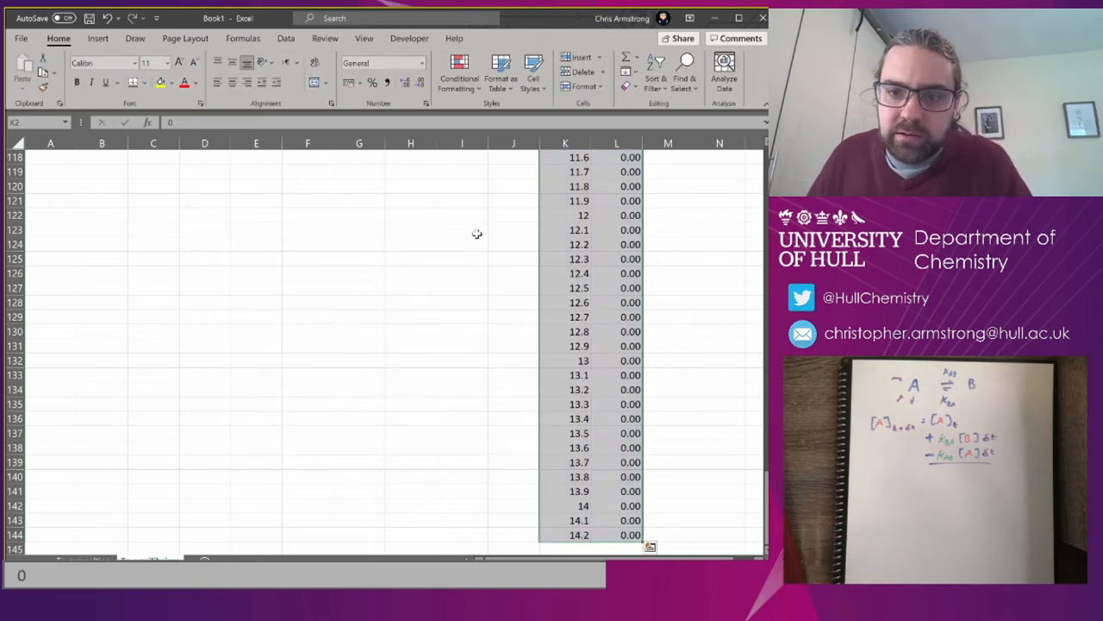
left_click(462, 215)
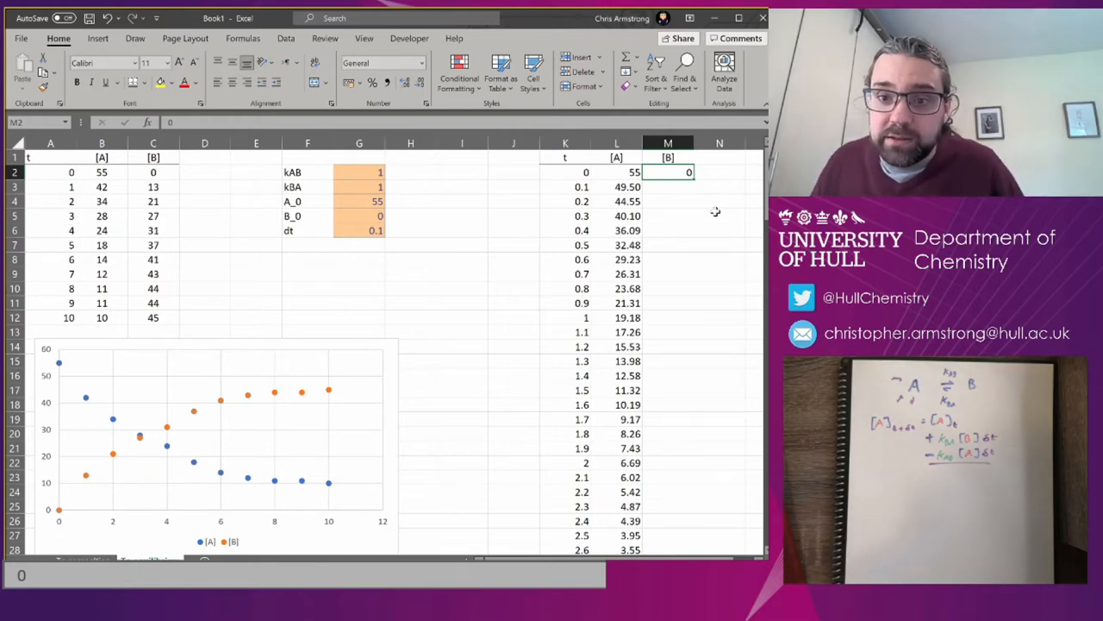
- Enter the [B] update =M2+kAB*L2*dt-M2*kBA*dt in M3 and fill it down
left_click(669, 187)
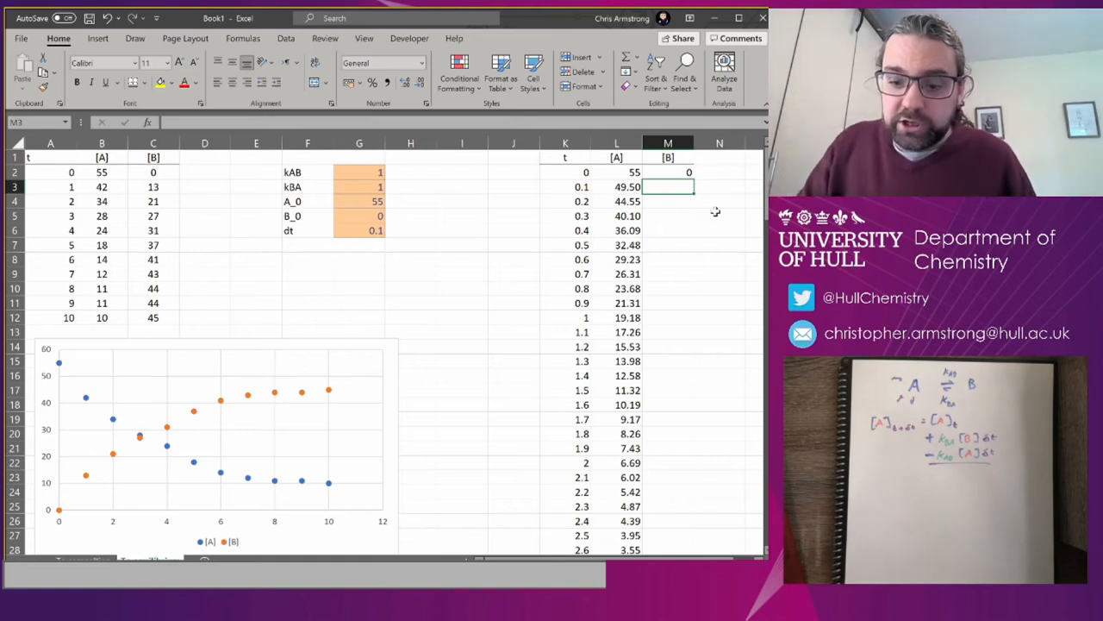
type("=M2")
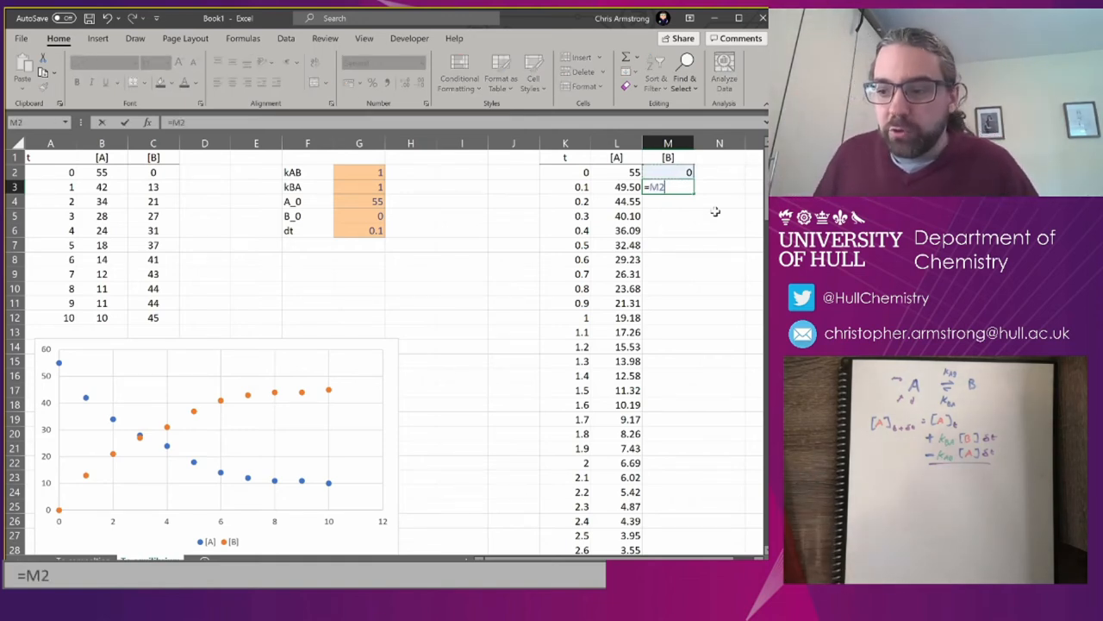
type("+kAB")
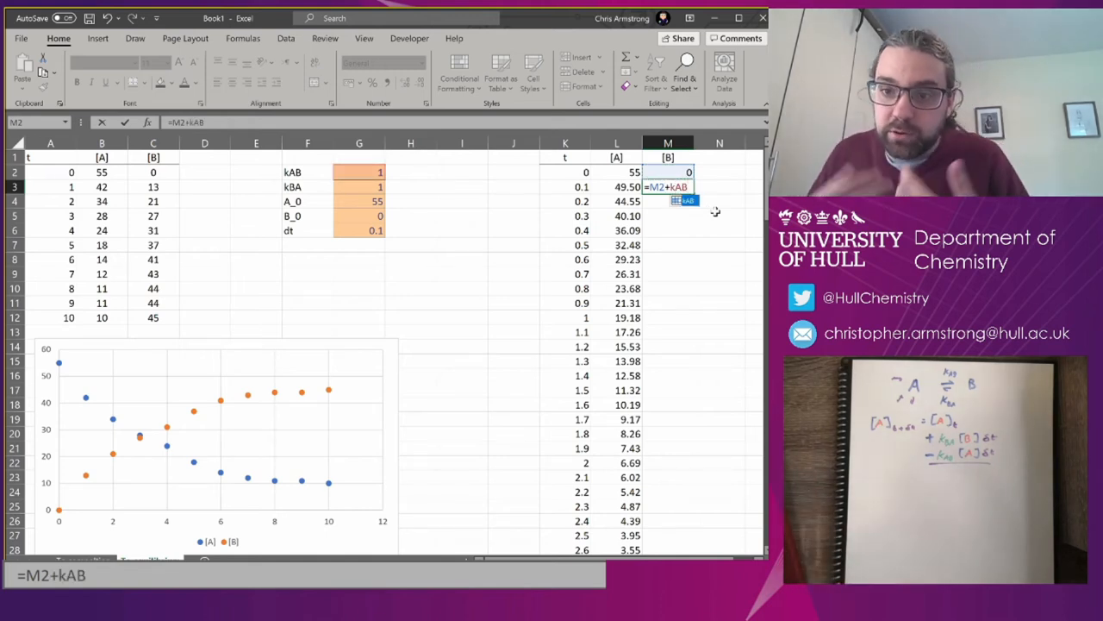
type("*")
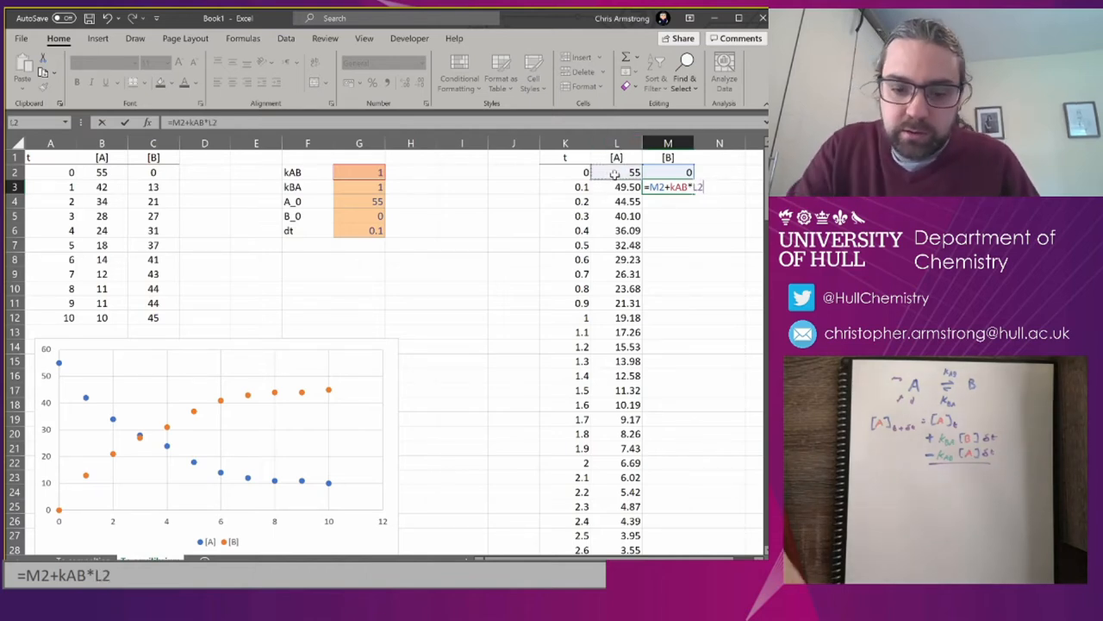
type("*dt")
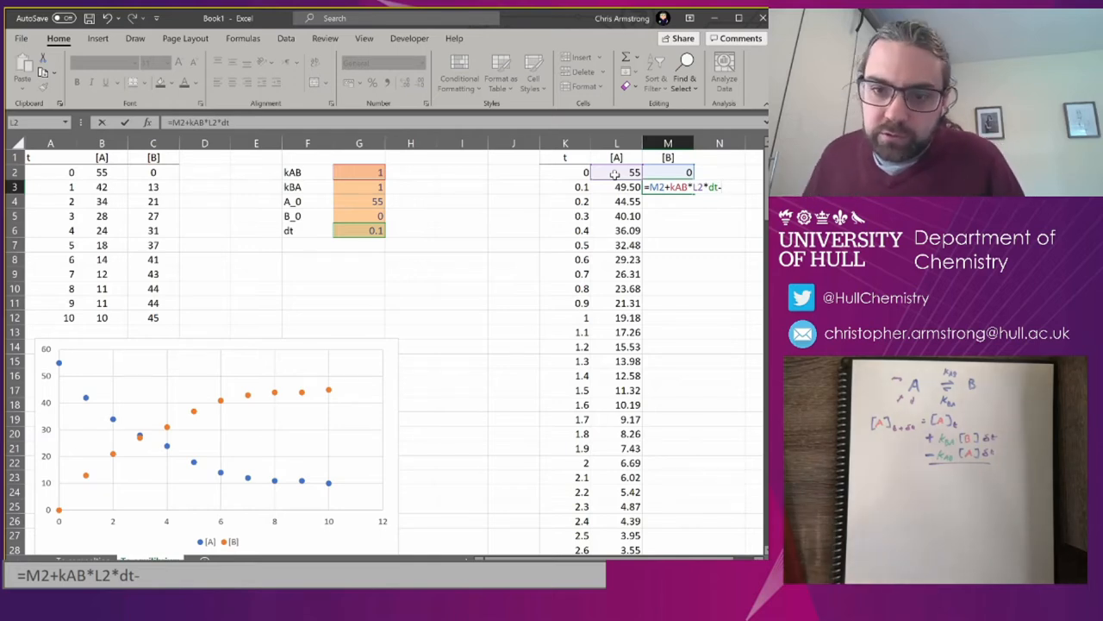
type("-M2")
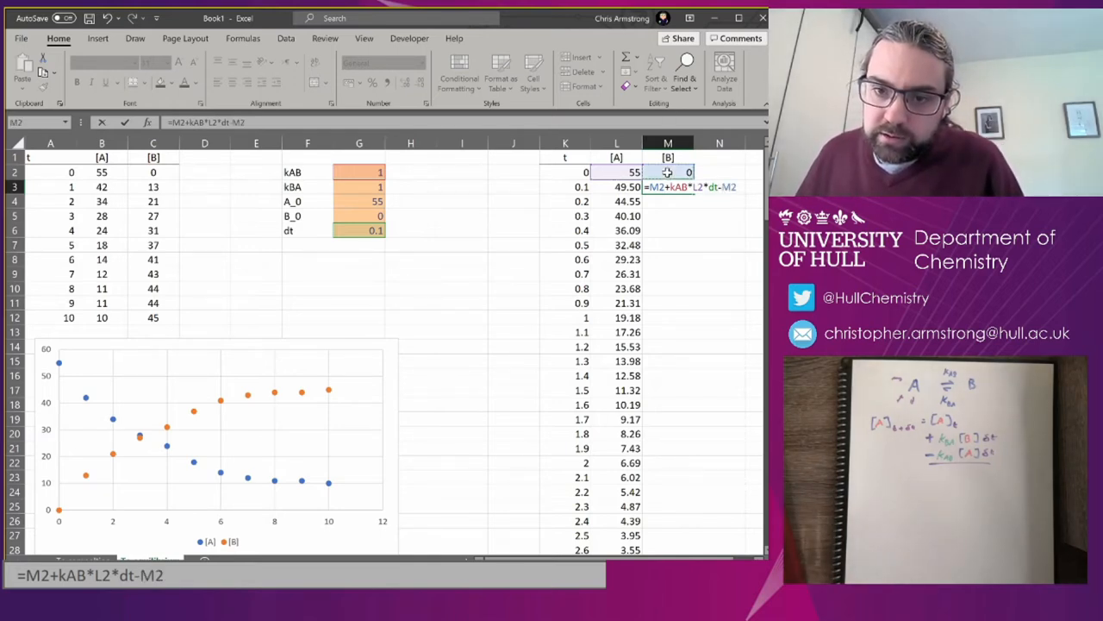
type("*")
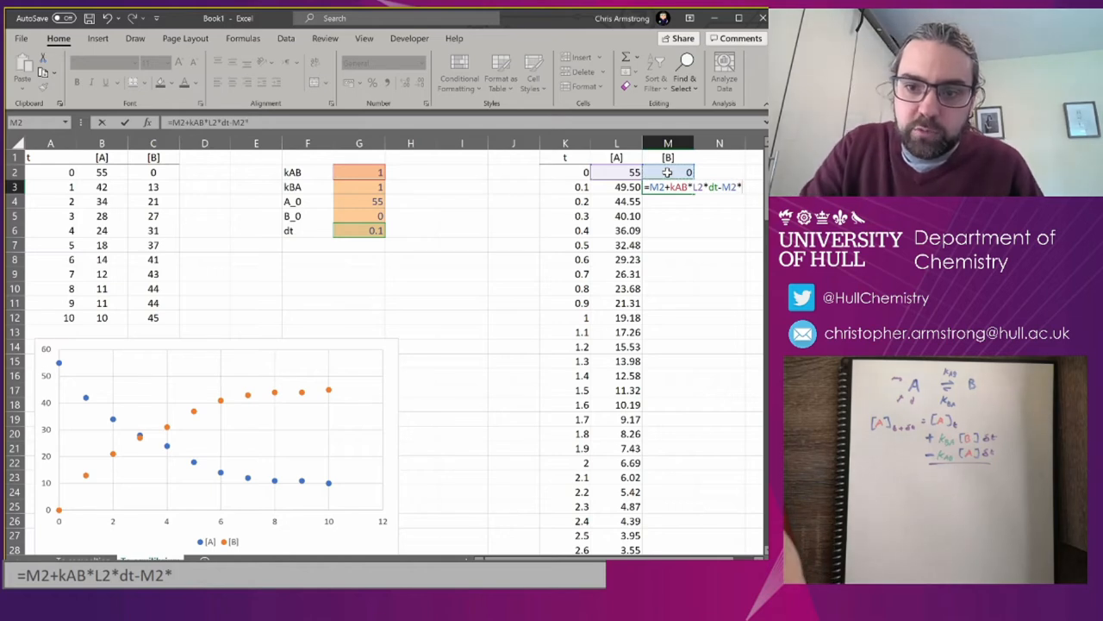
type("kBA")
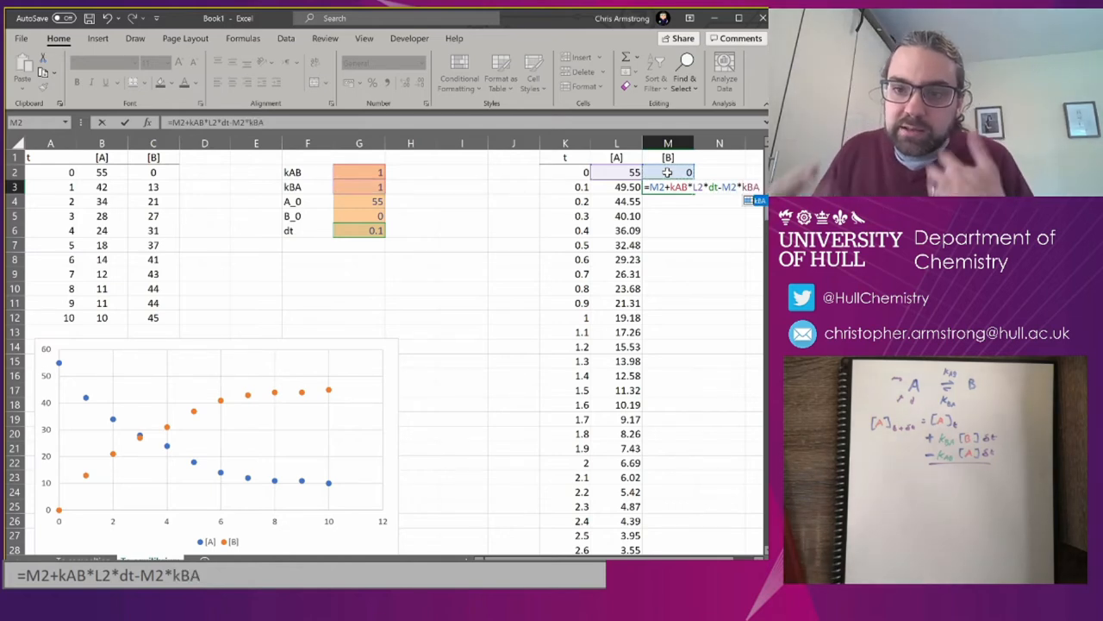
type("*dt")
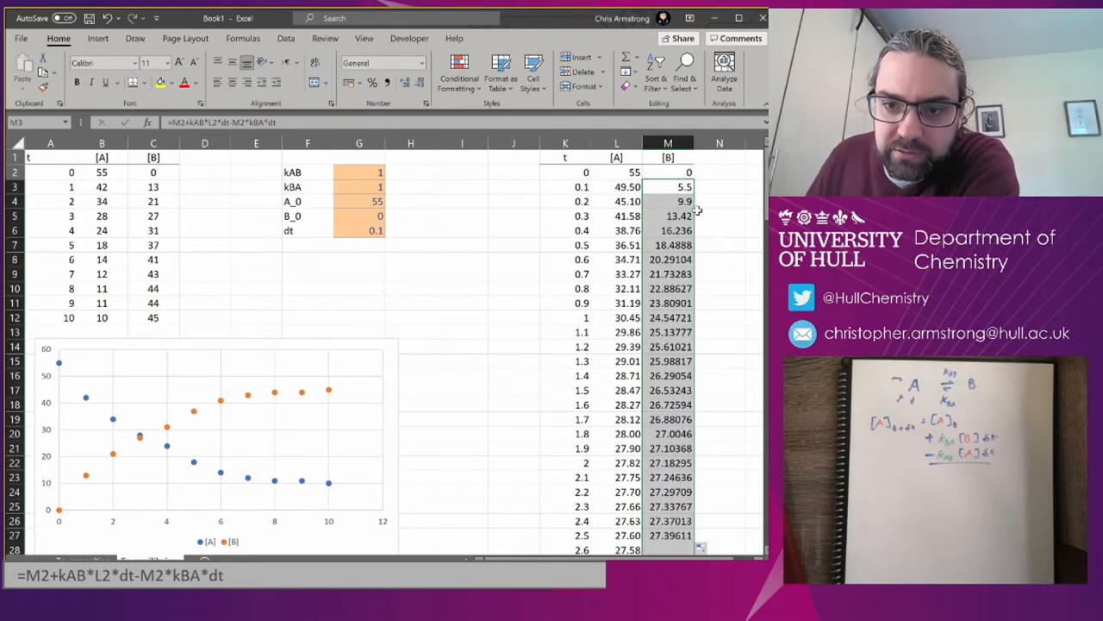
- Chart simulated columns K:M as a smooth-line scatter placed beside the data
left_click(668, 215)
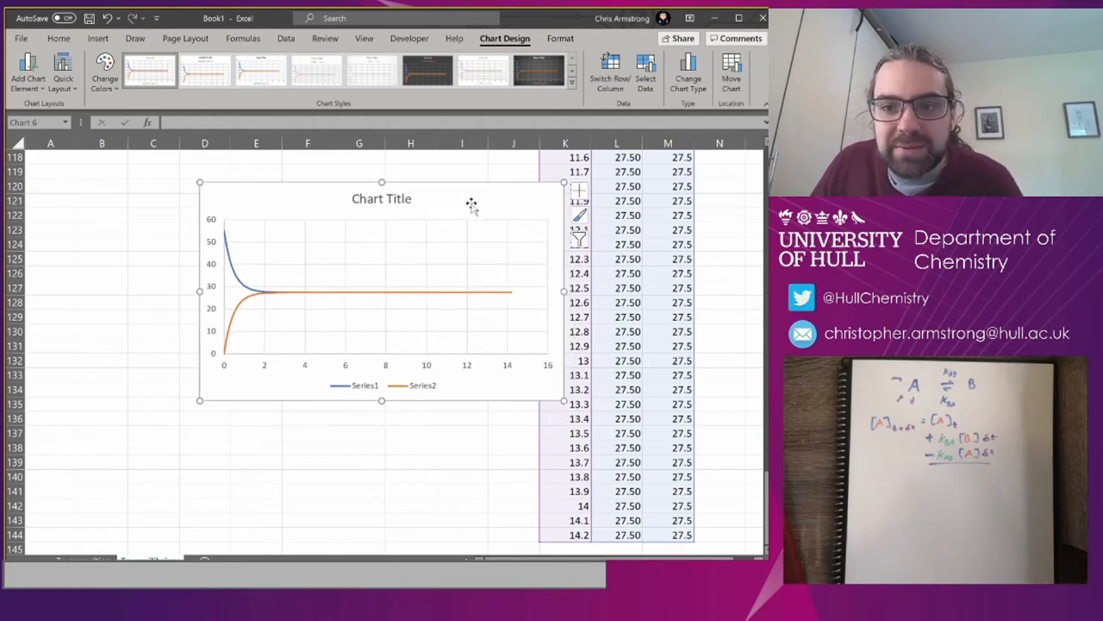
mouse_move(240, 283)
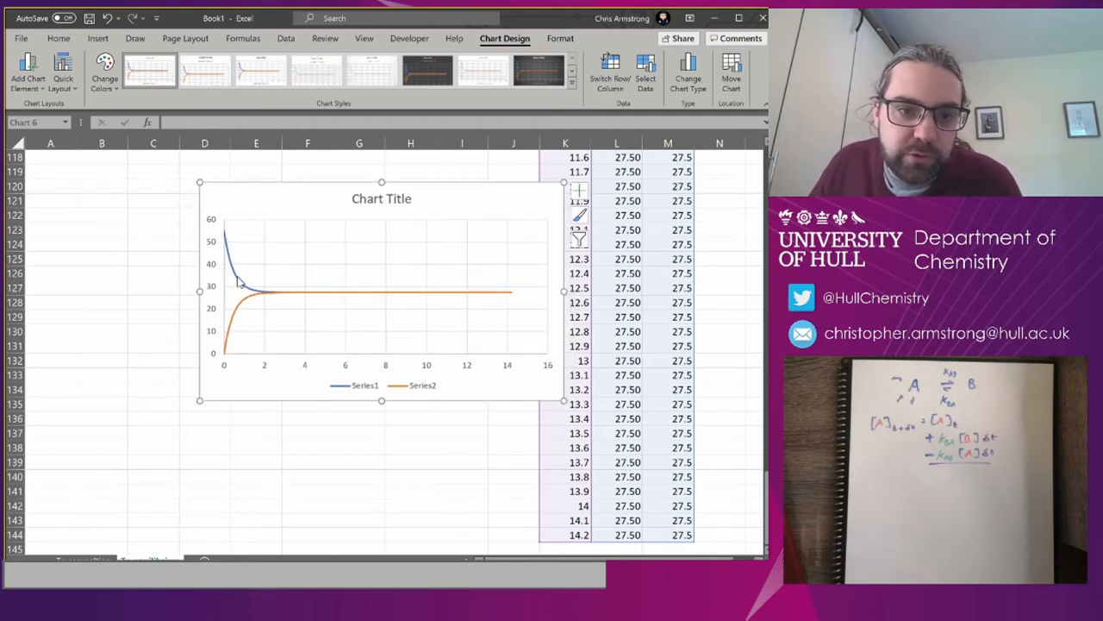
mouse_move(468, 207)
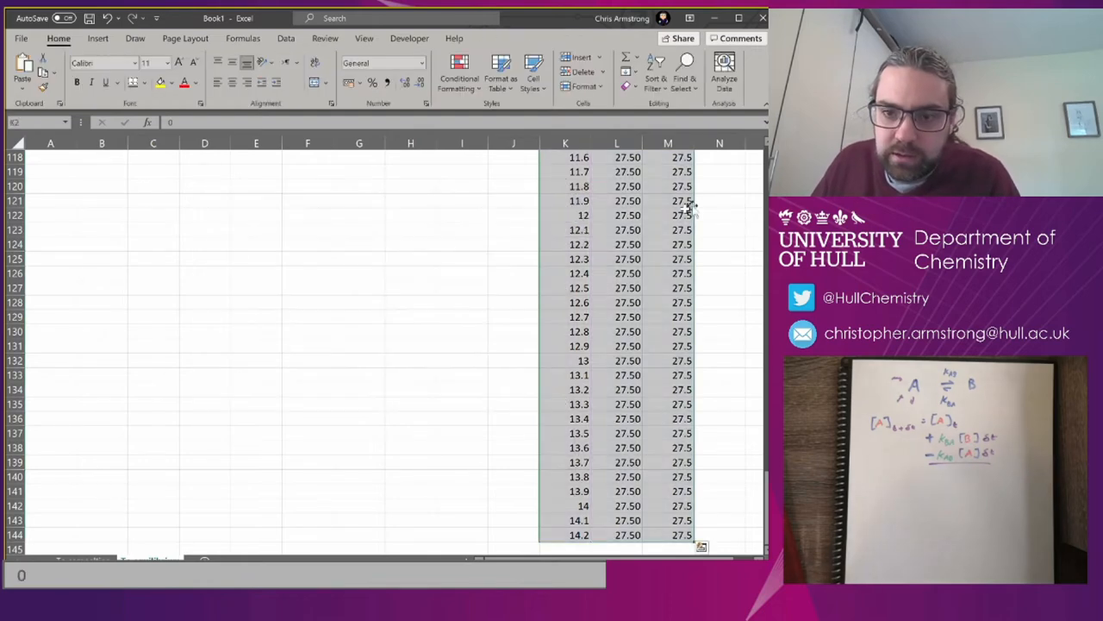
scroll("up", 3)
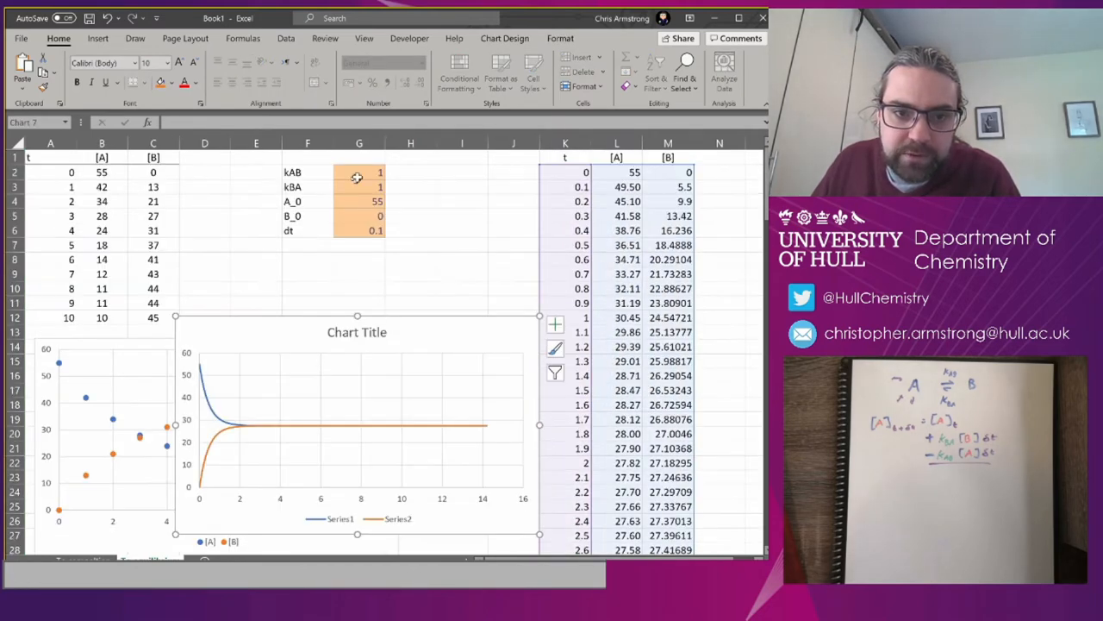
- Try several kAB and kBA values, finishing with kAB 0.6 and kBA 0.3
left_click(358, 187)
type("2")
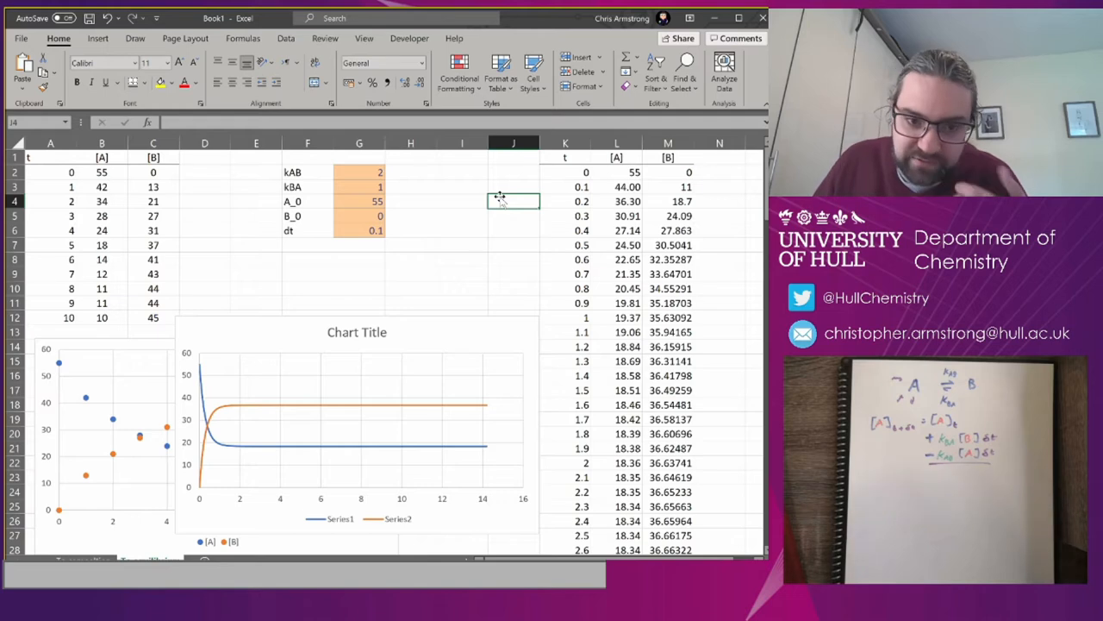
type("3")
left_click(358, 186)
type("0")
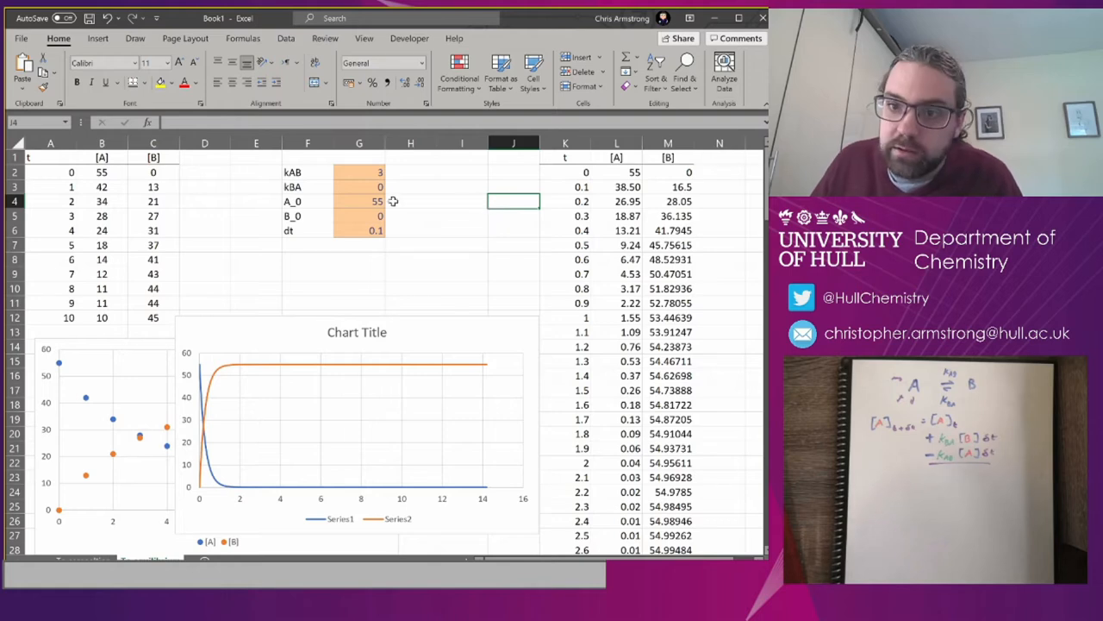
left_click(359, 187)
type("7")
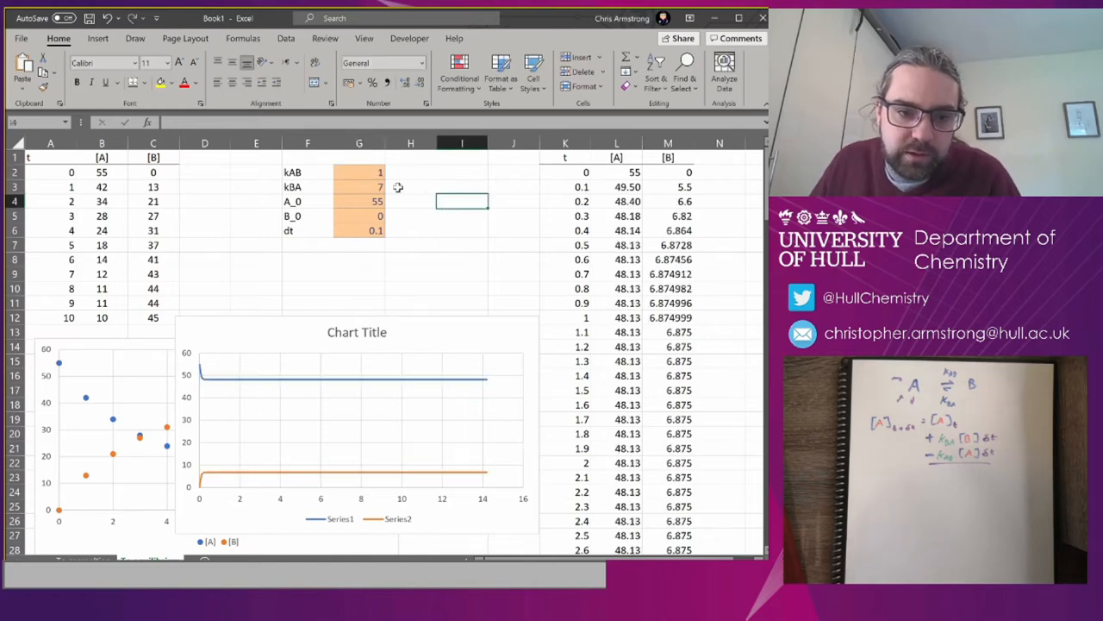
left_click(410, 187)
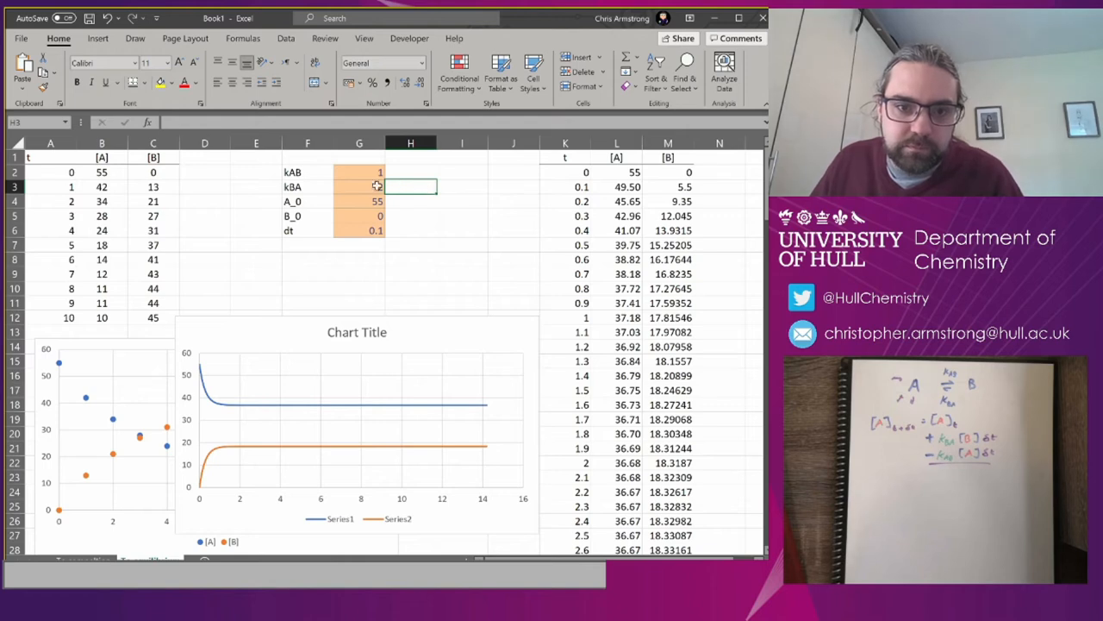
type("0.")
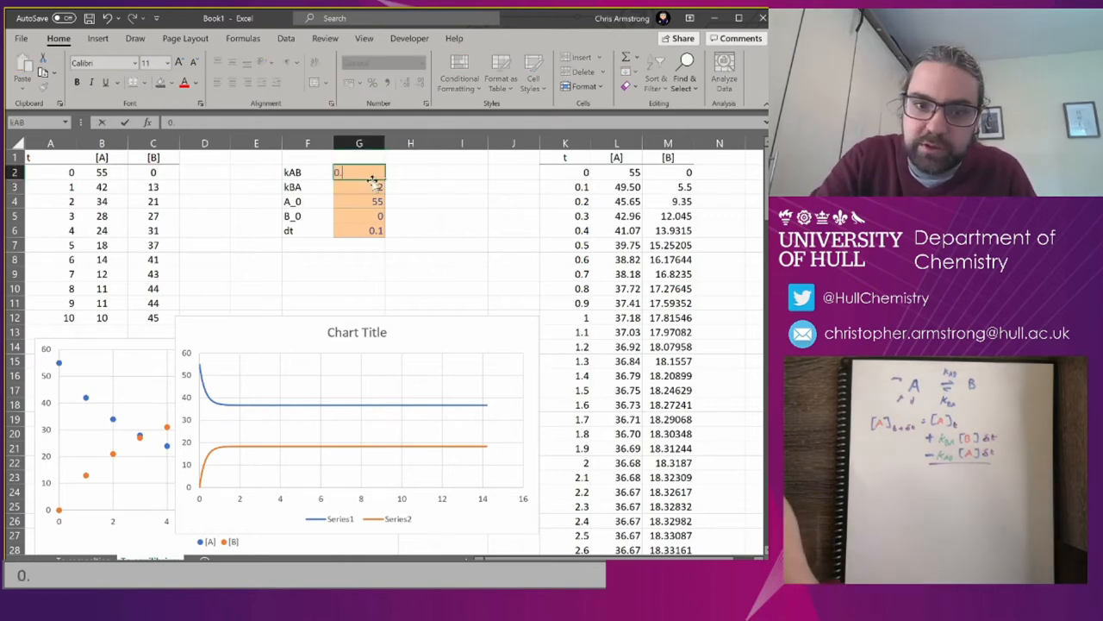
type("0.1")
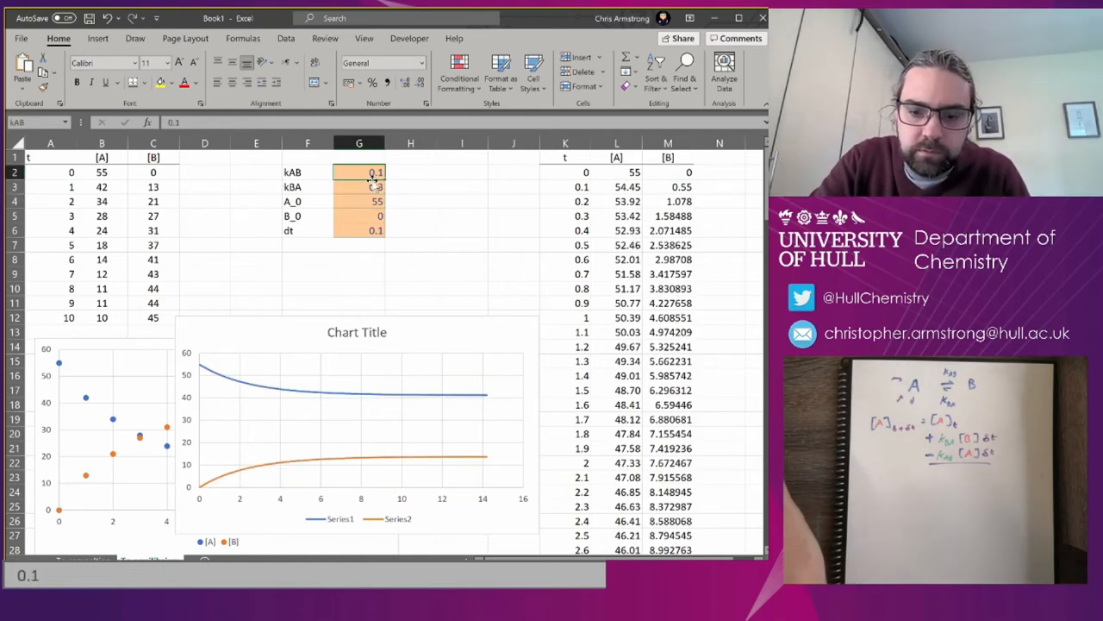
type("0.3")
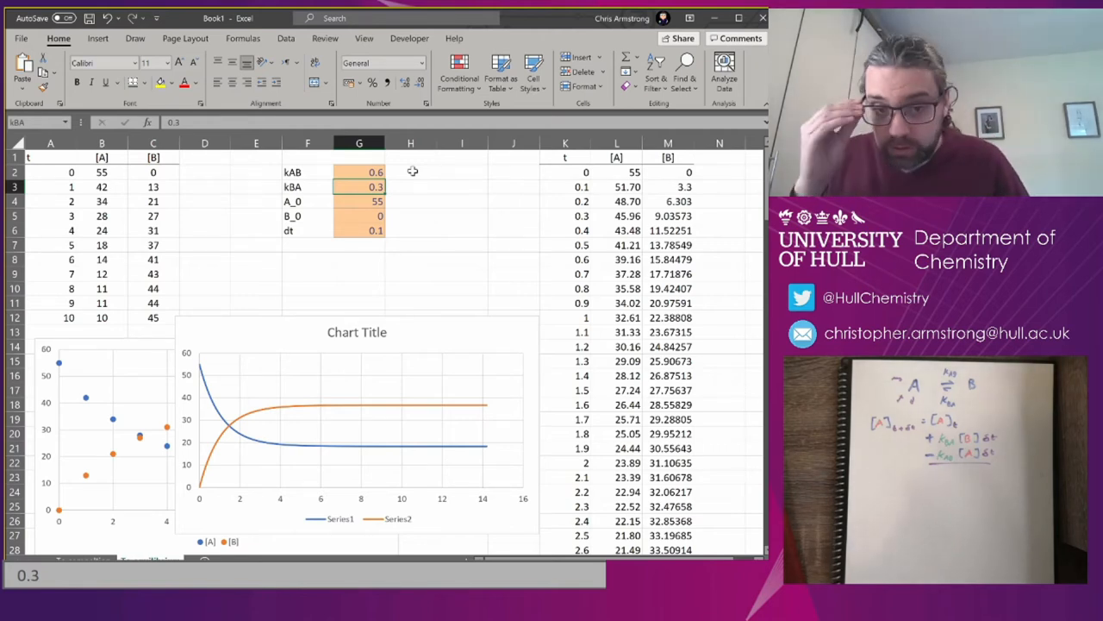
mouse_move(446, 332)
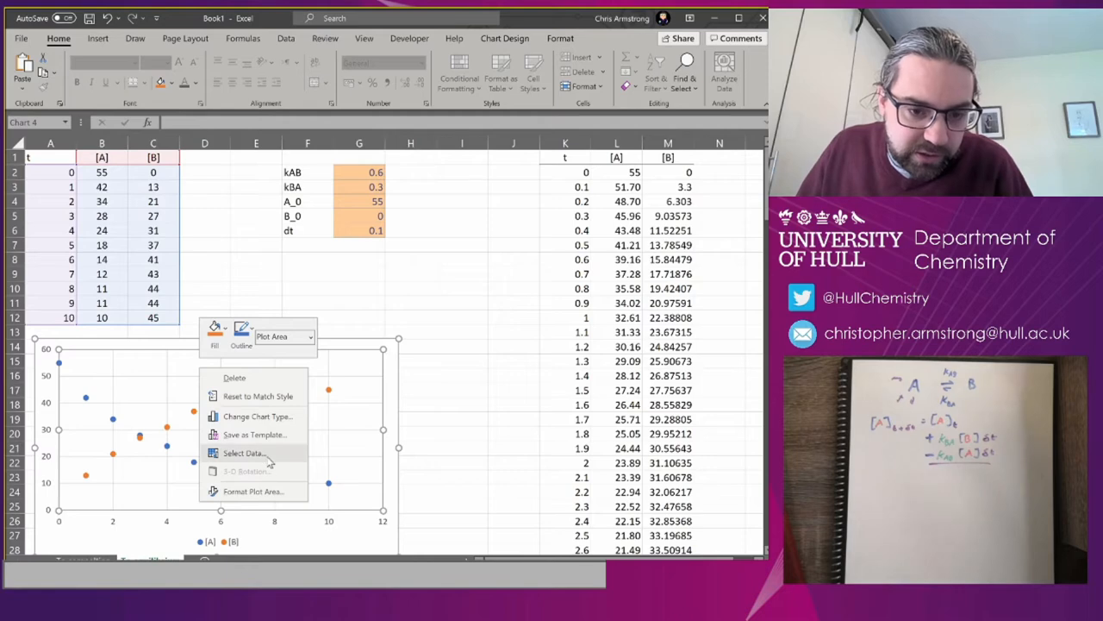
- Add series SimA (K2:K144 vs L2:L144) and SimB (K2:K144 vs M2:M144) to the data chart
left_click(244, 452)
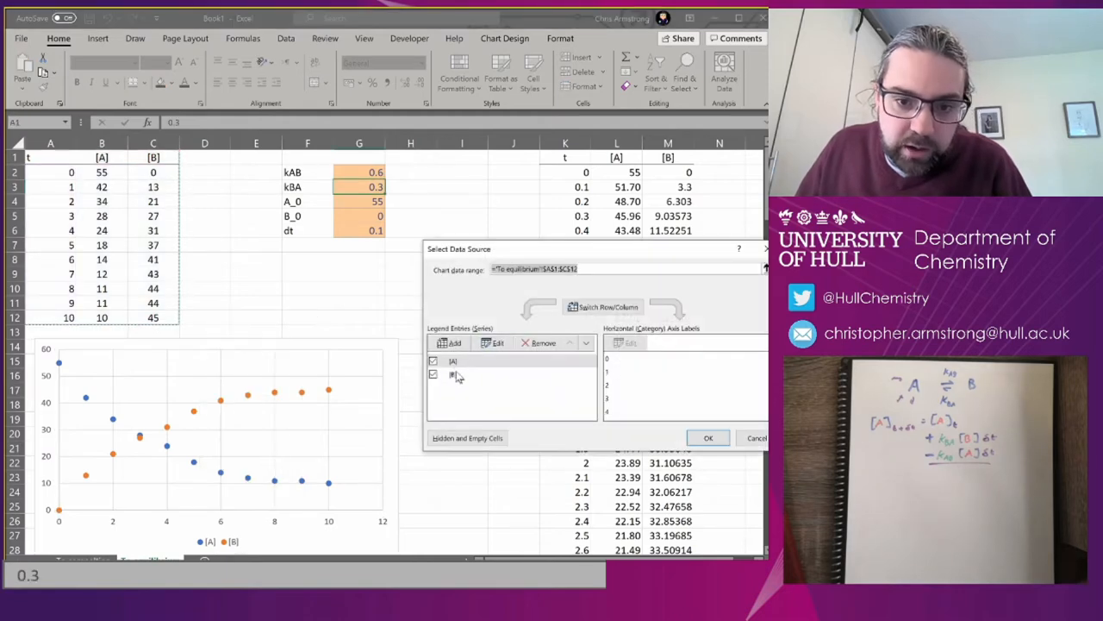
left_click(452, 342)
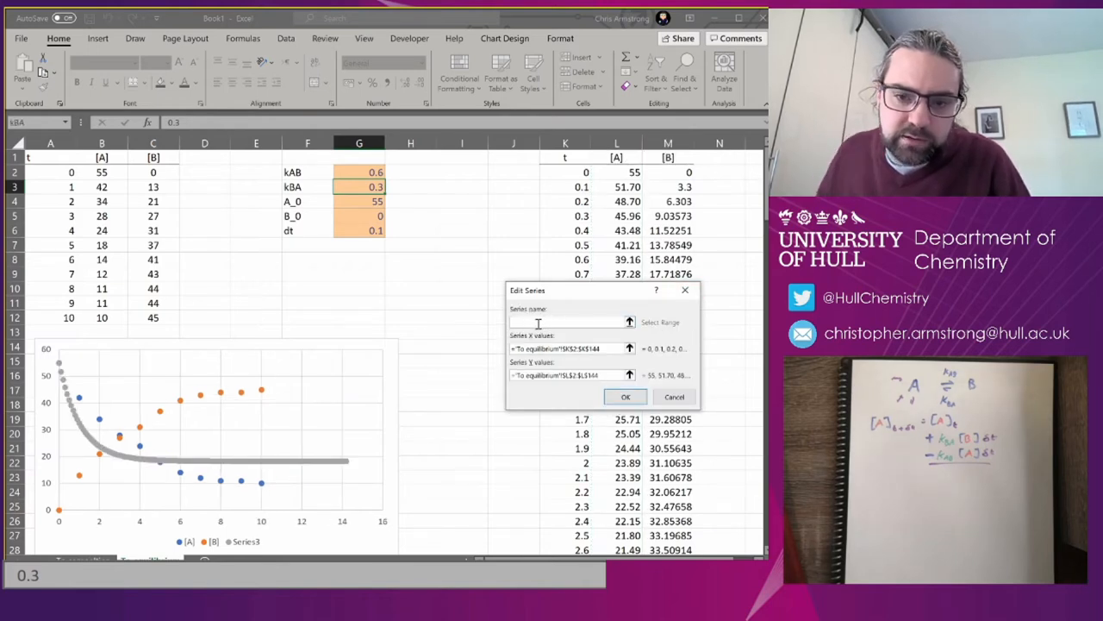
type("SimA")
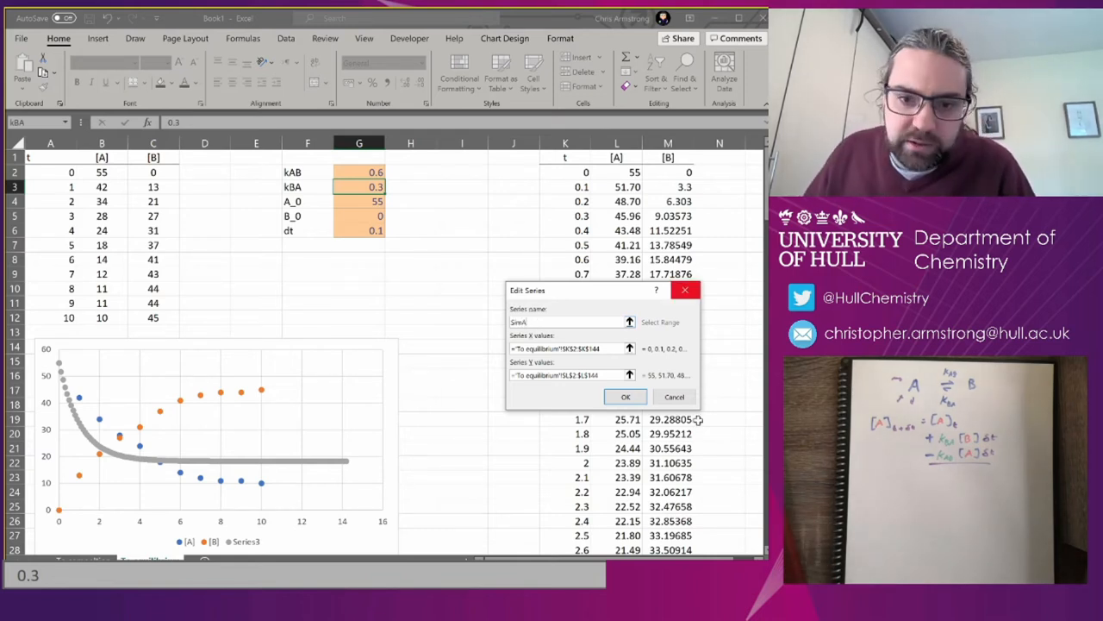
left_click(626, 396)
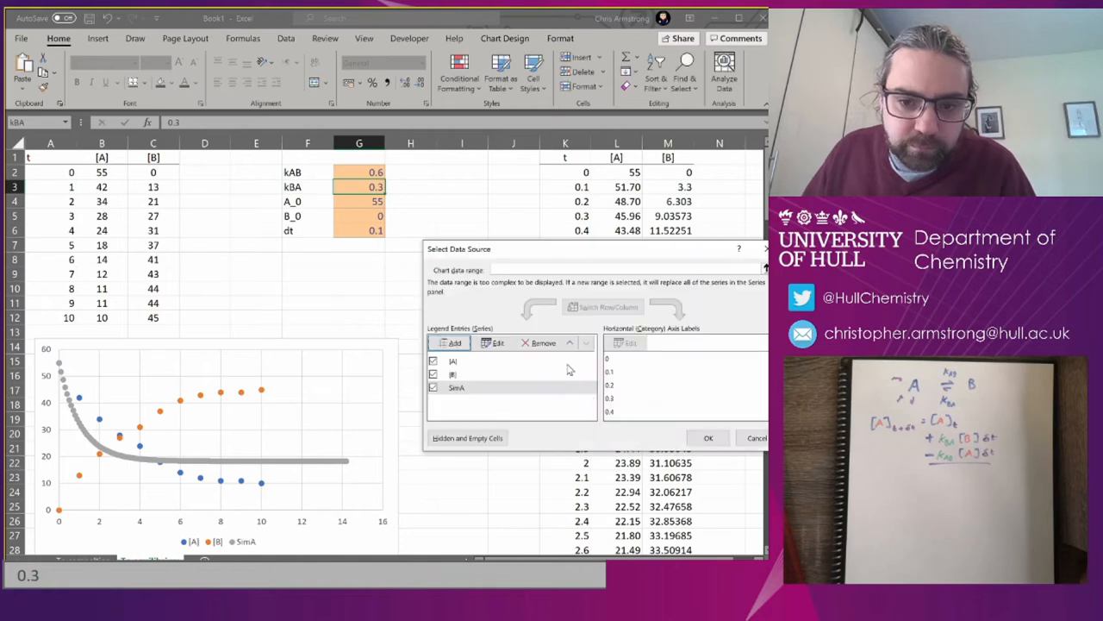
left_click(455, 342)
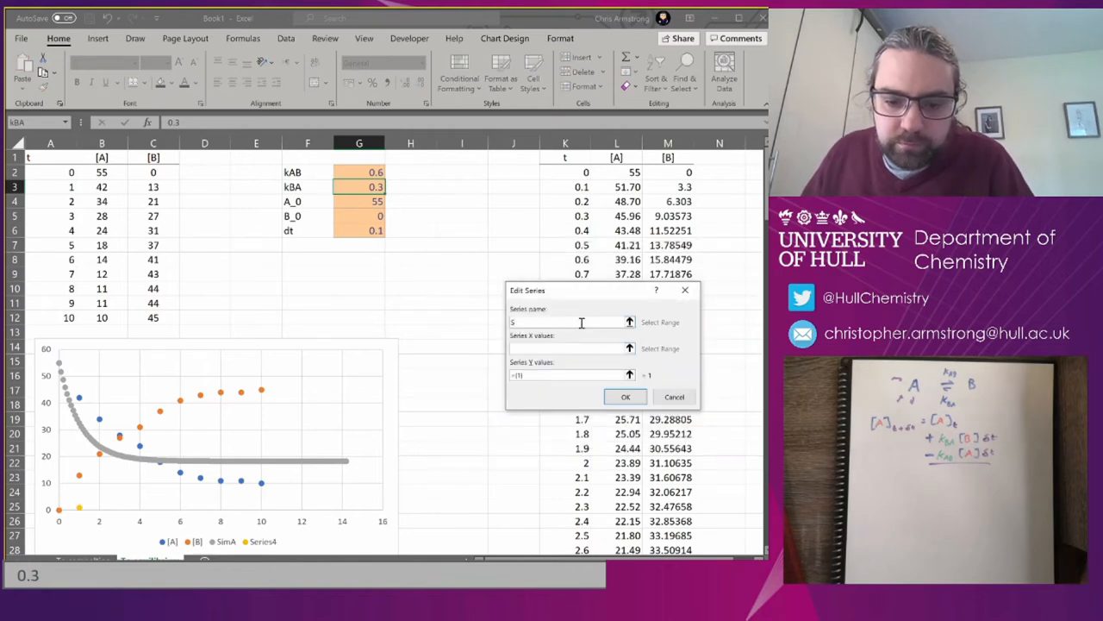
type("SimB")
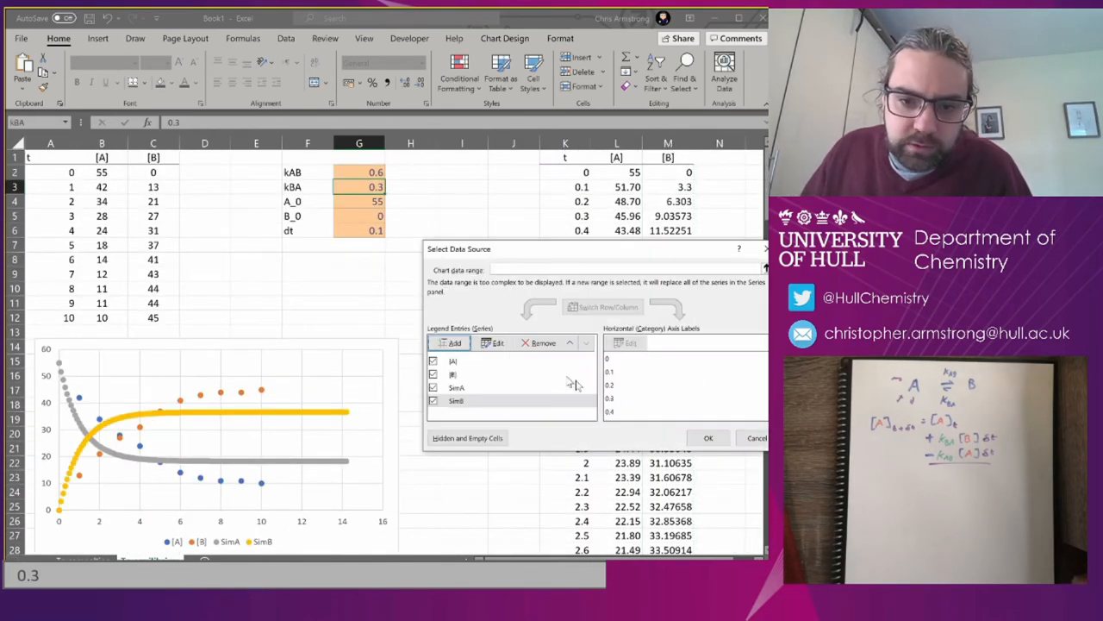
left_click(708, 438)
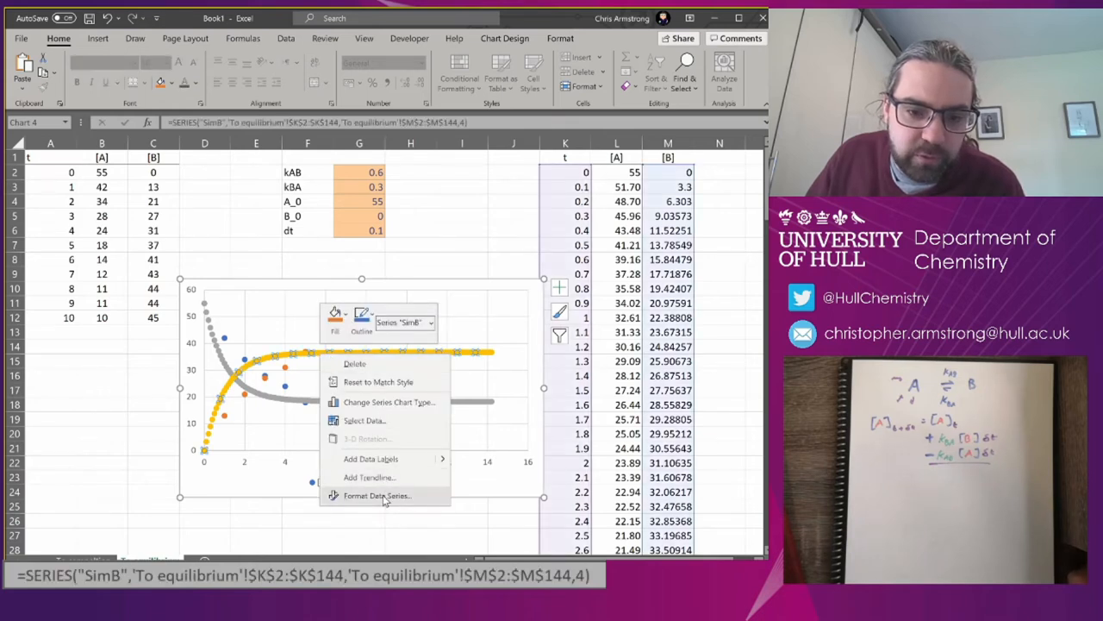
- Give SimB no markers and a solid line, then remove SimA's markers
left_click(377, 495)
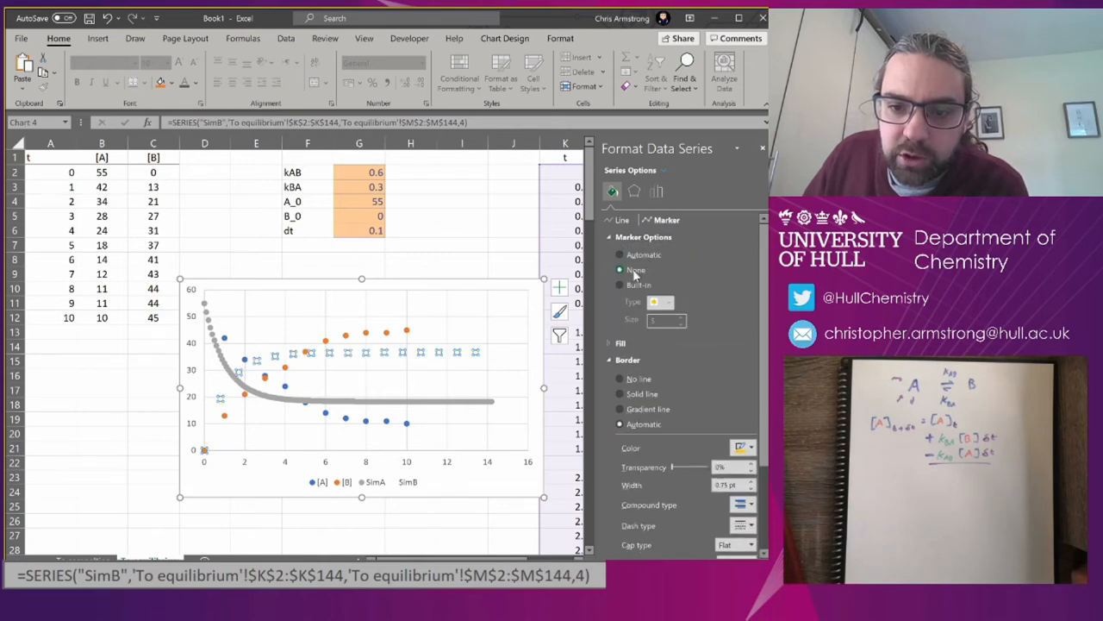
left_click(622, 220)
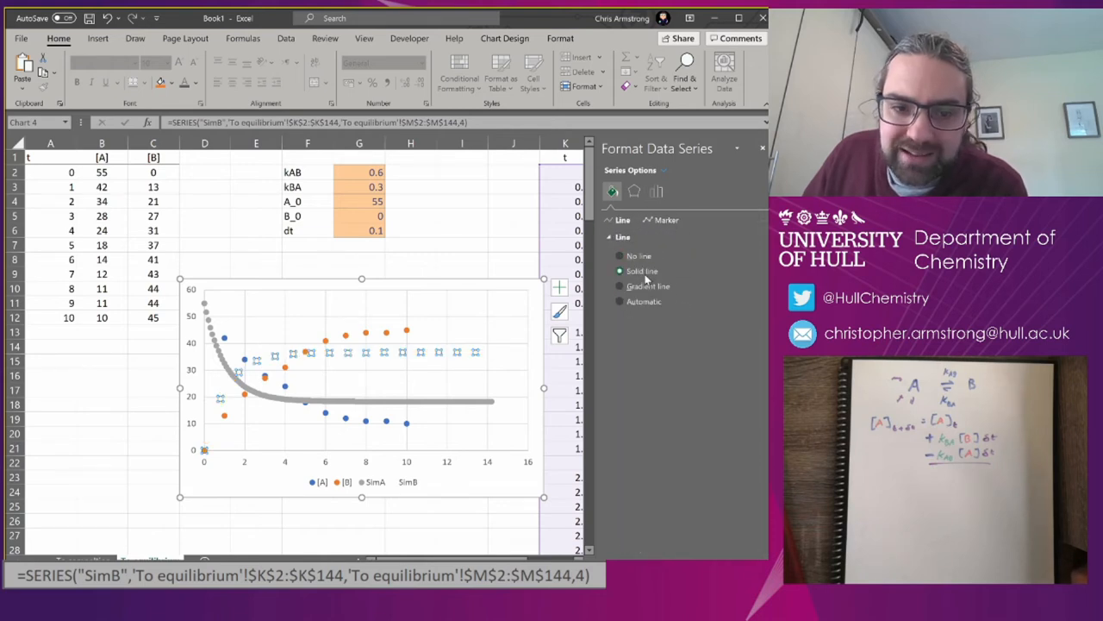
left_click(619, 271)
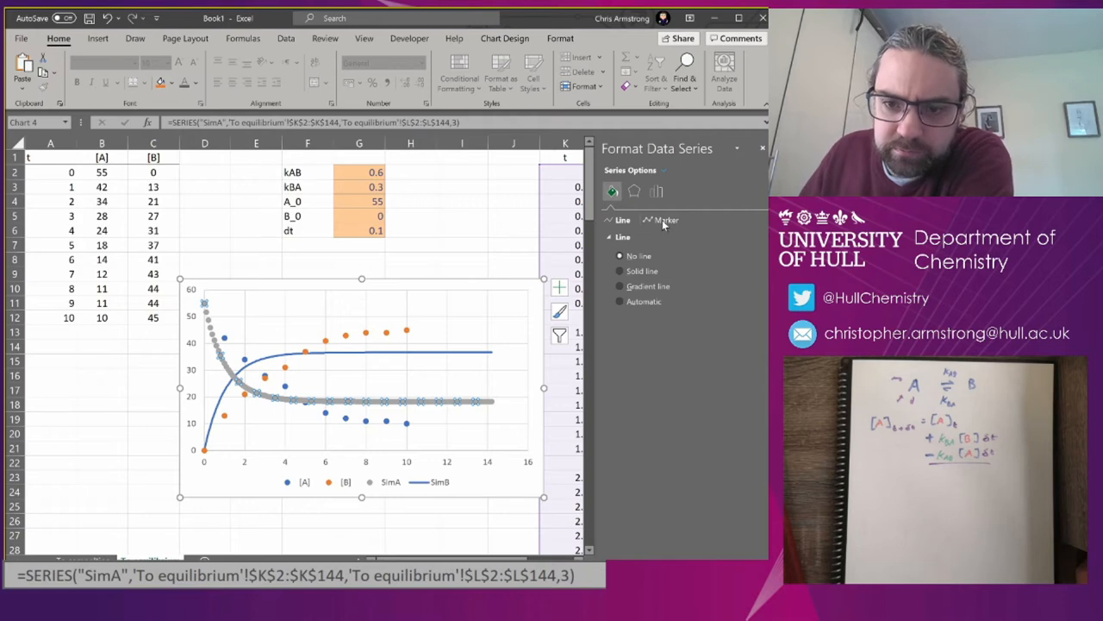
left_click(666, 220)
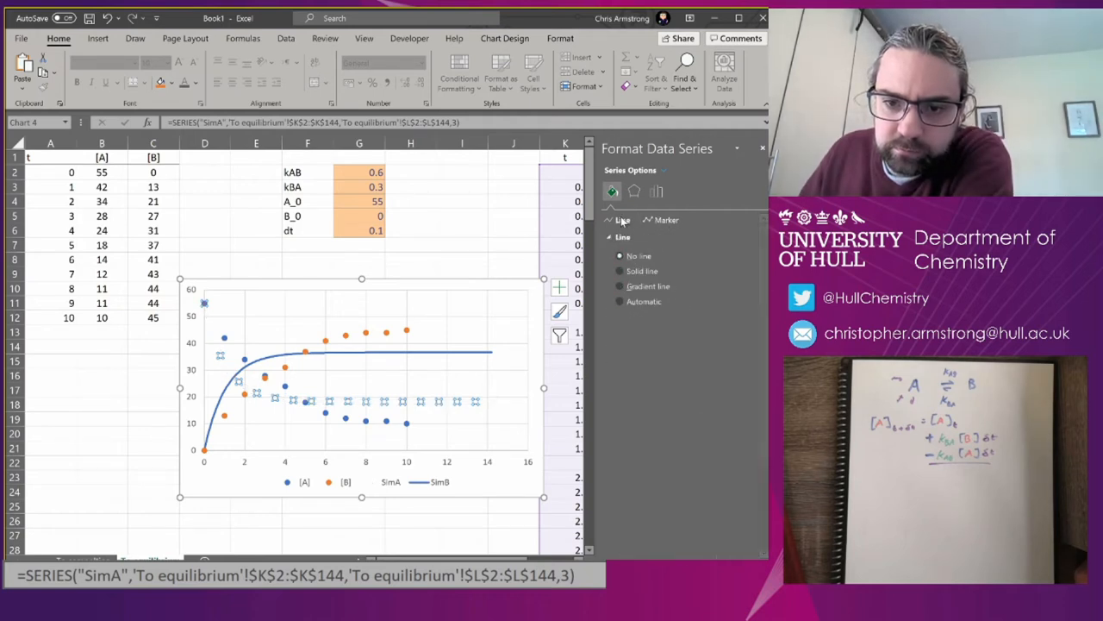
- Draw SimA as a solid line, briefly try dt 0.05, then restore 0.1
left_click(620, 270)
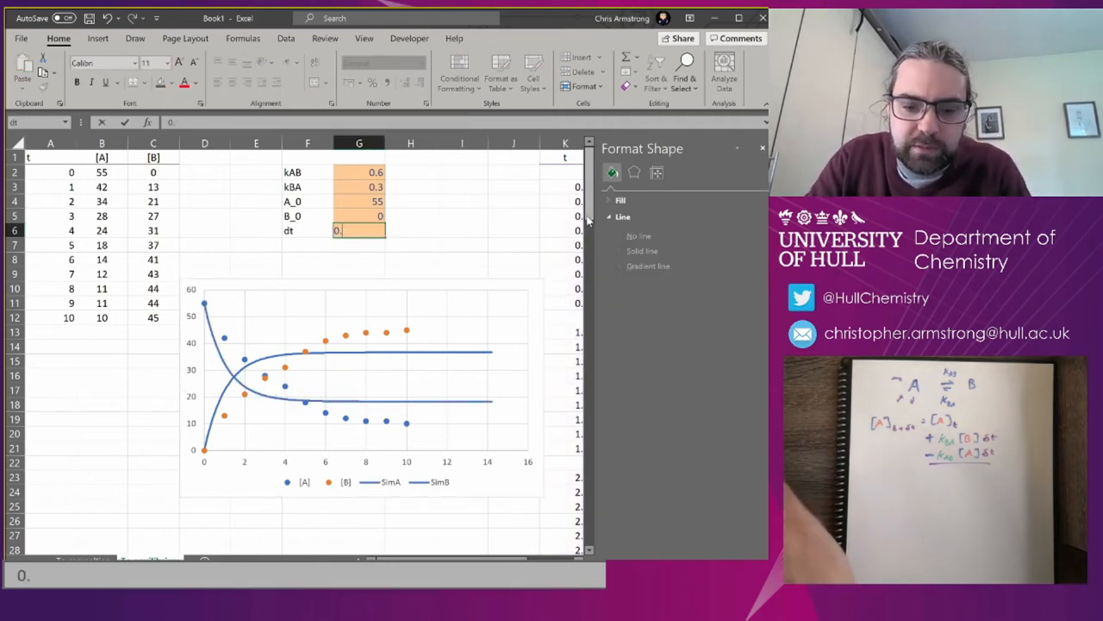
type("0.05")
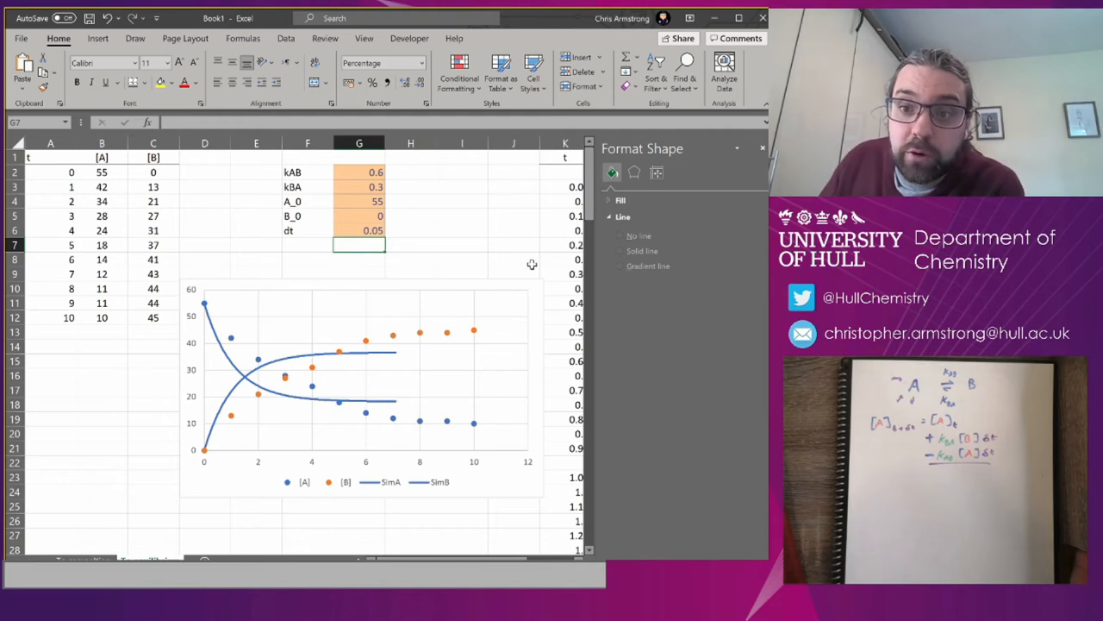
left_click(358, 230)
type("0.1")
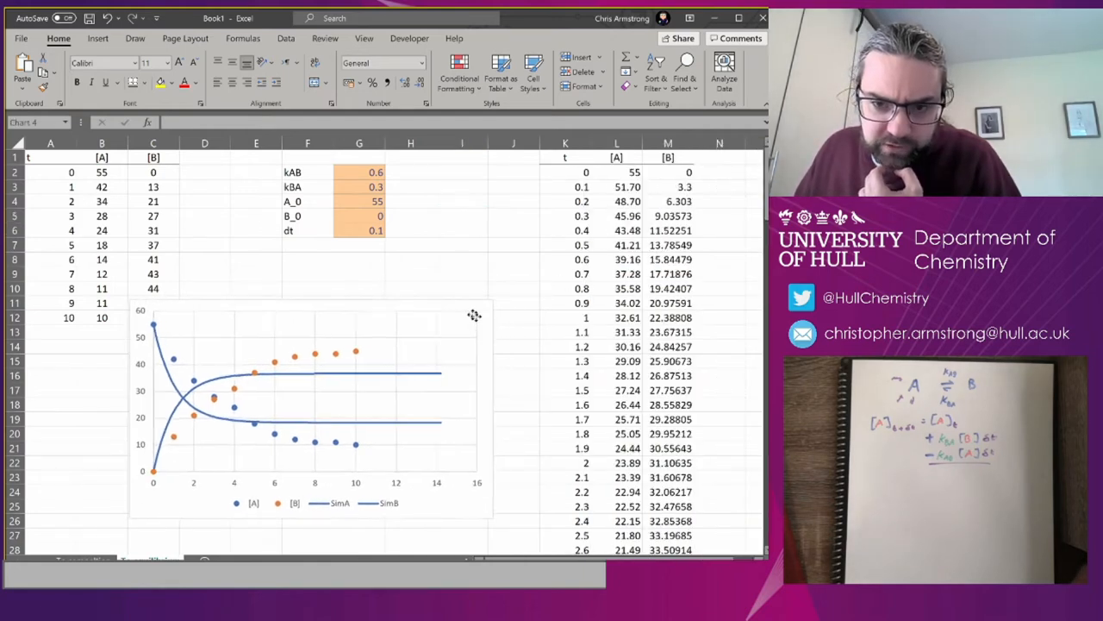
left_click(302, 405)
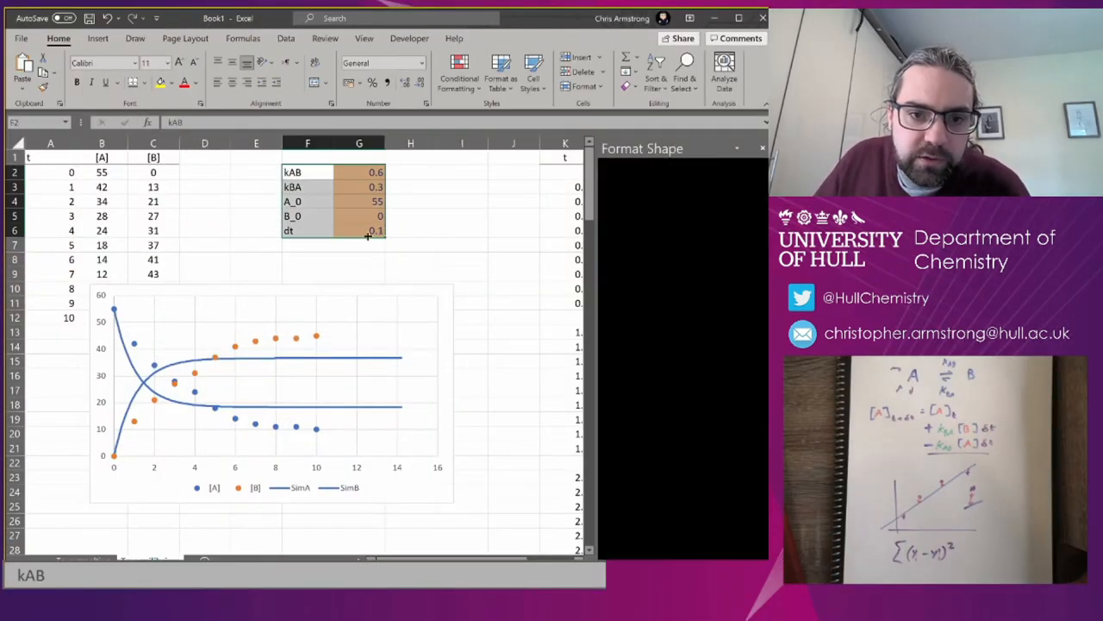
- Move the parameter table F2:G6 to I2:J6 and start the [A]_pred heading in D1
left_click_drag(438, 172, 539, 232)
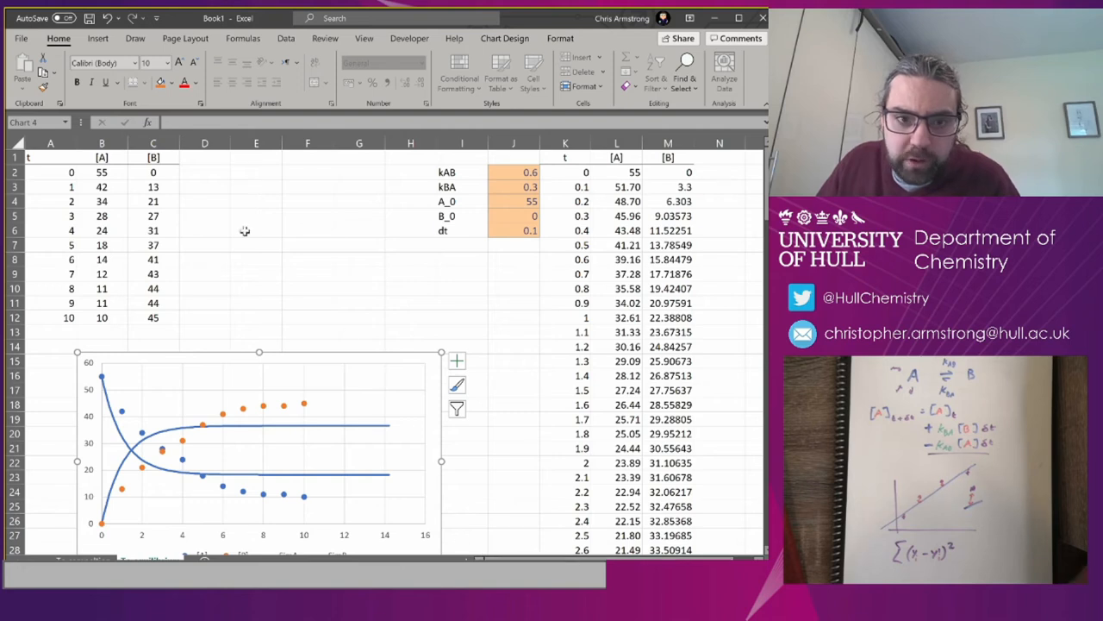
left_click(205, 157)
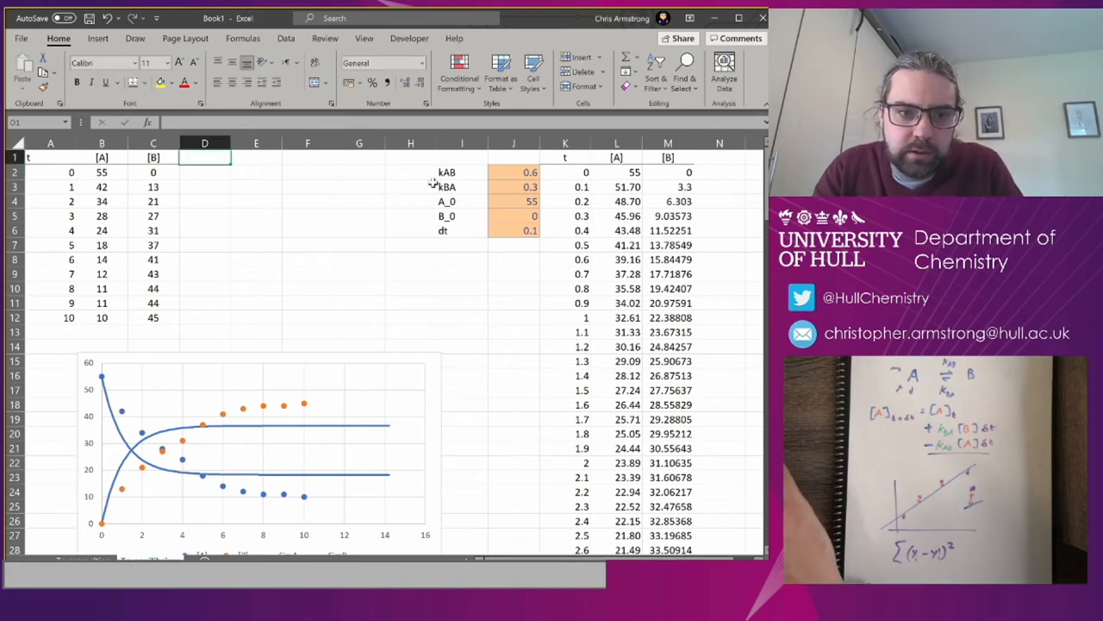
type("[A]_pred")
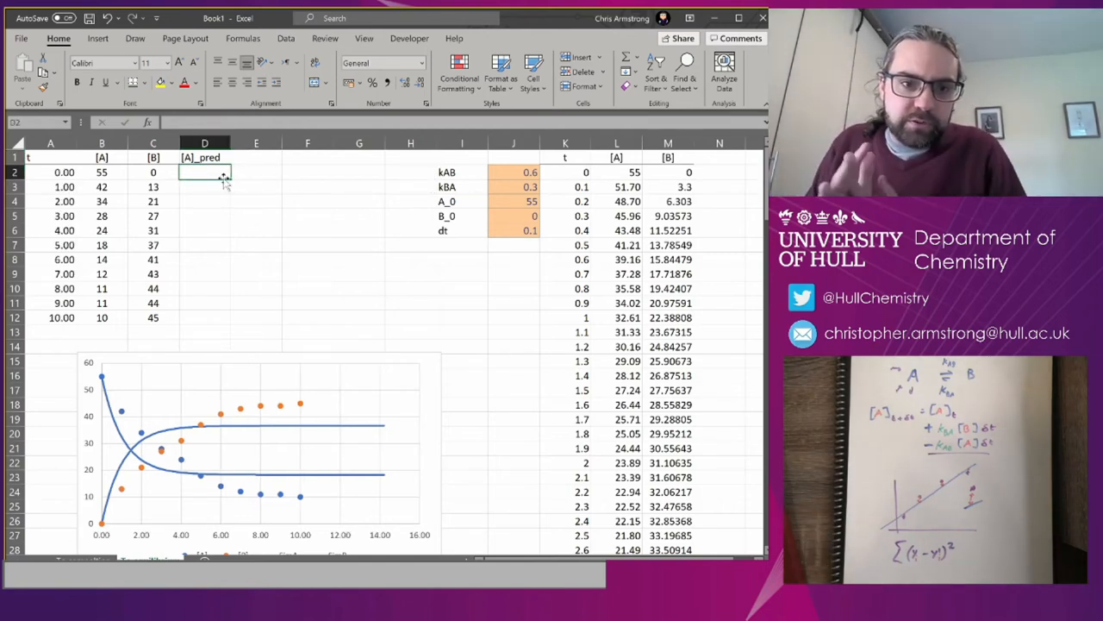
- Enter =VLOOKUP(A2,$K$2:$M$144,2) in D2 to look up simulated [A]
type("=")
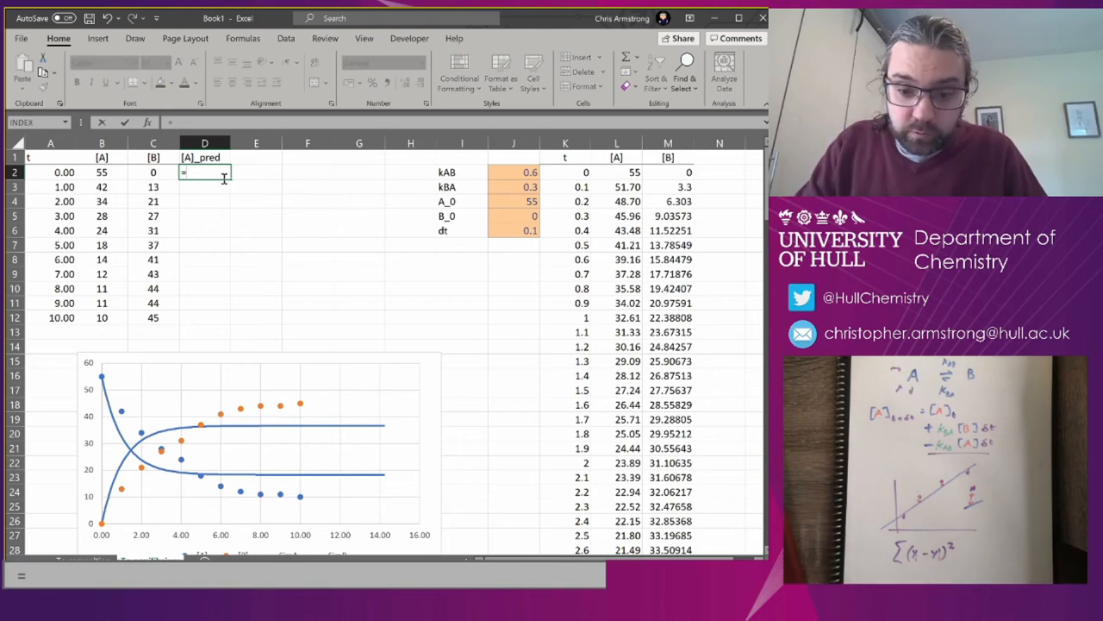
type("=VLOOKUP(")
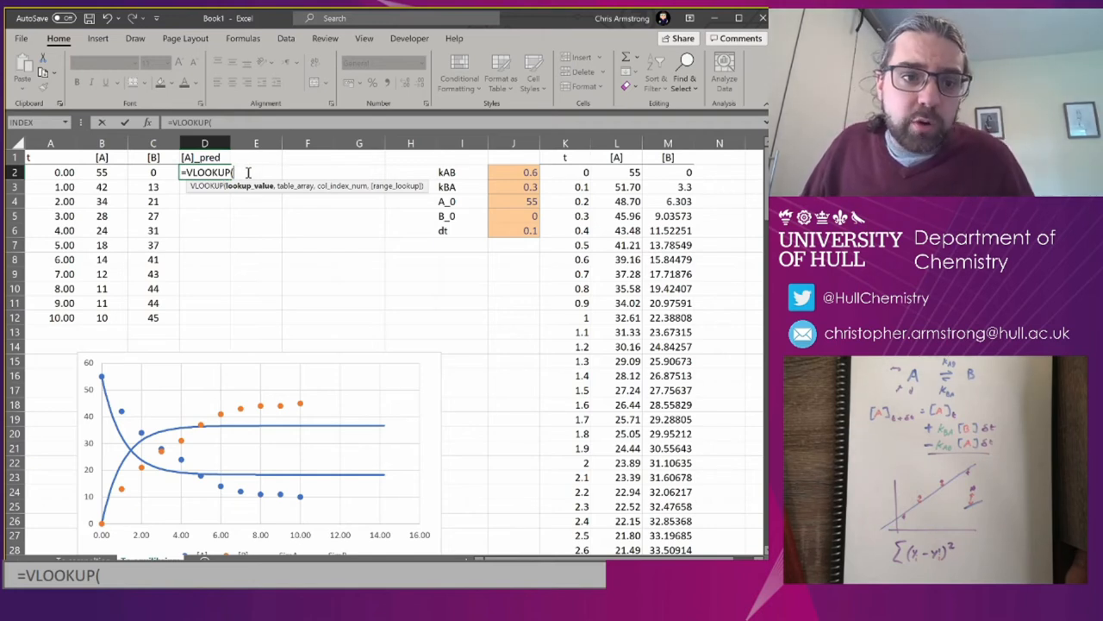
mouse_move(138, 169)
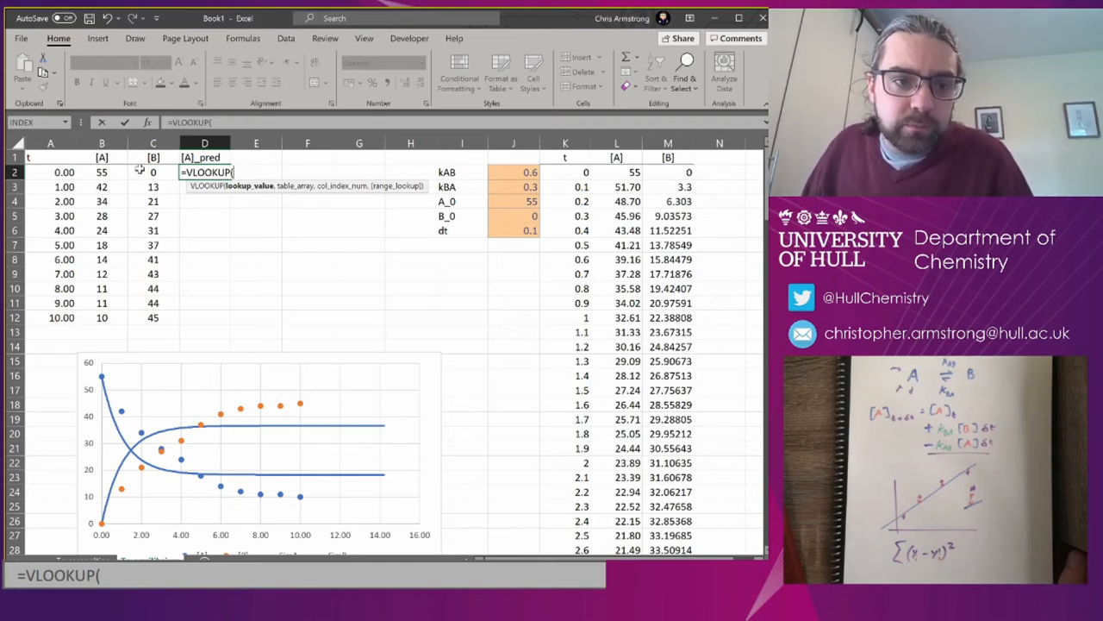
left_click(64, 172)
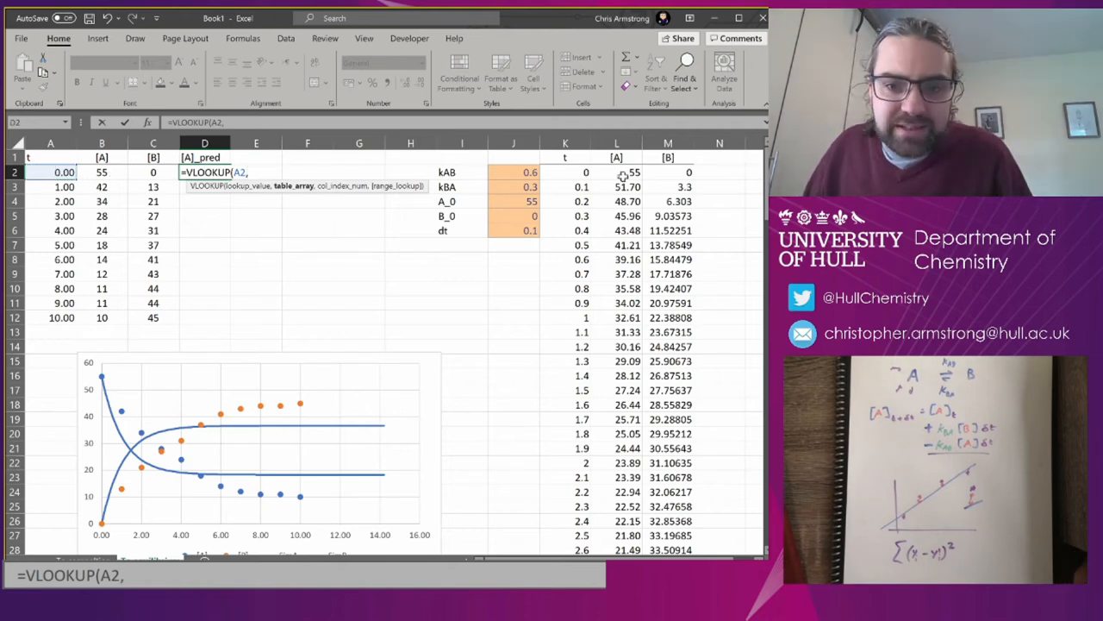
left_click_drag(565, 172, 668, 171)
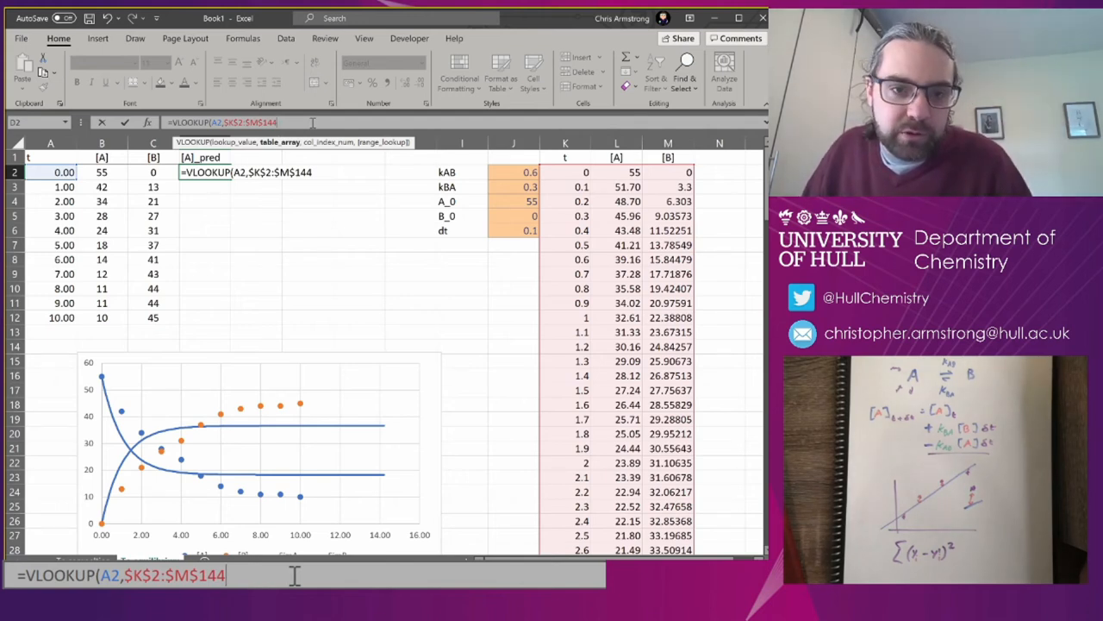
type(",")
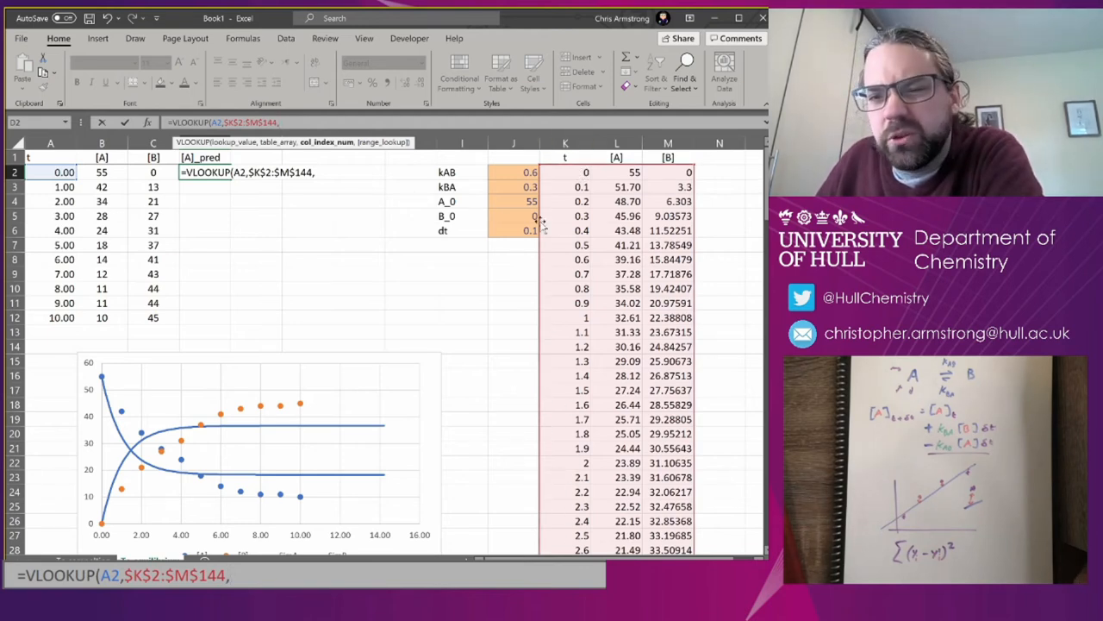
mouse_move(604, 215)
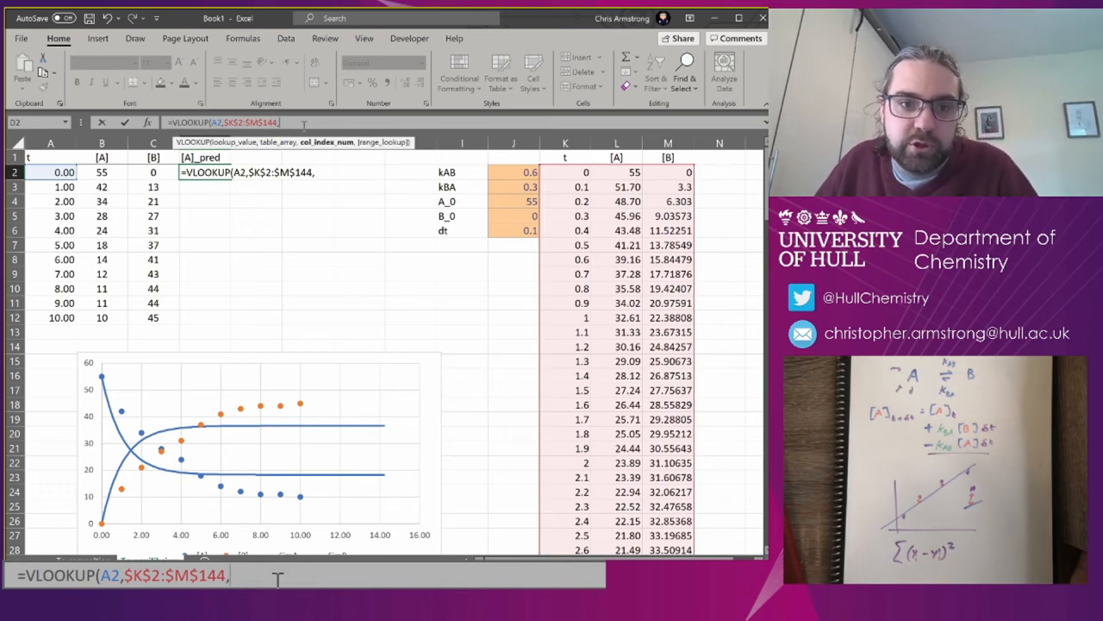
type("1")
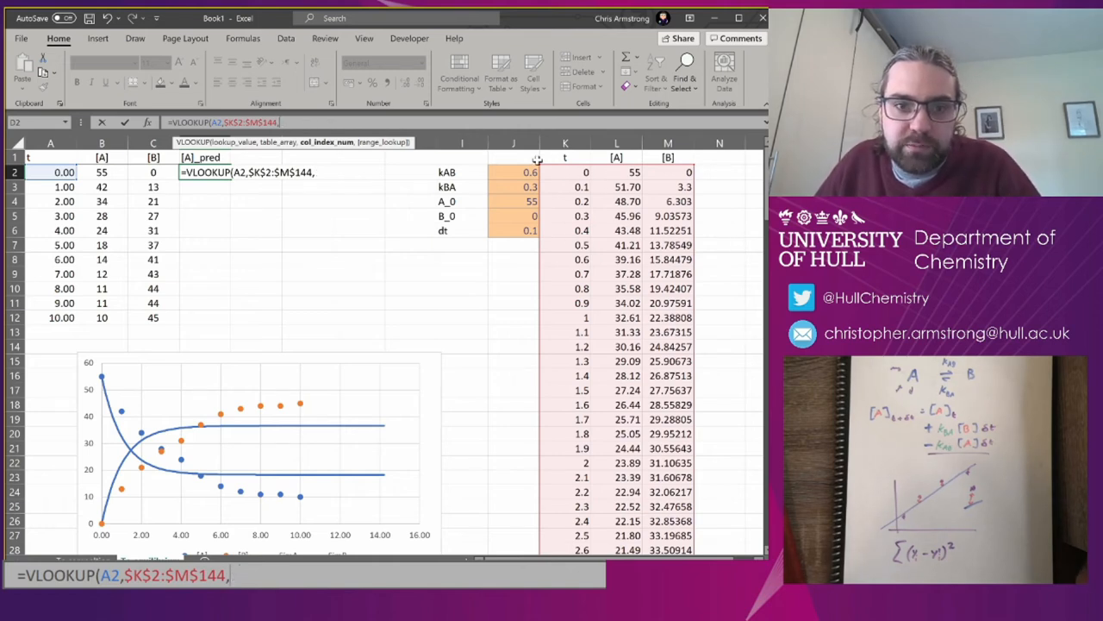
type("2)")
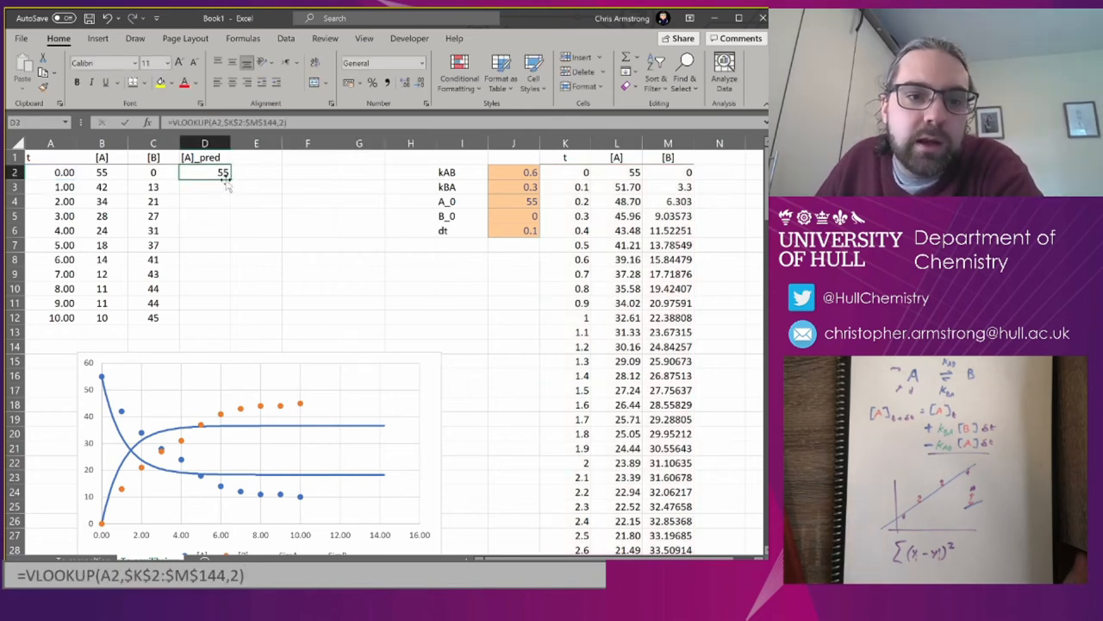
- Fill the [A]_pred formula down to D12 and add an exact-match FALSE argument
left_click_drag(229, 178, 229, 323)
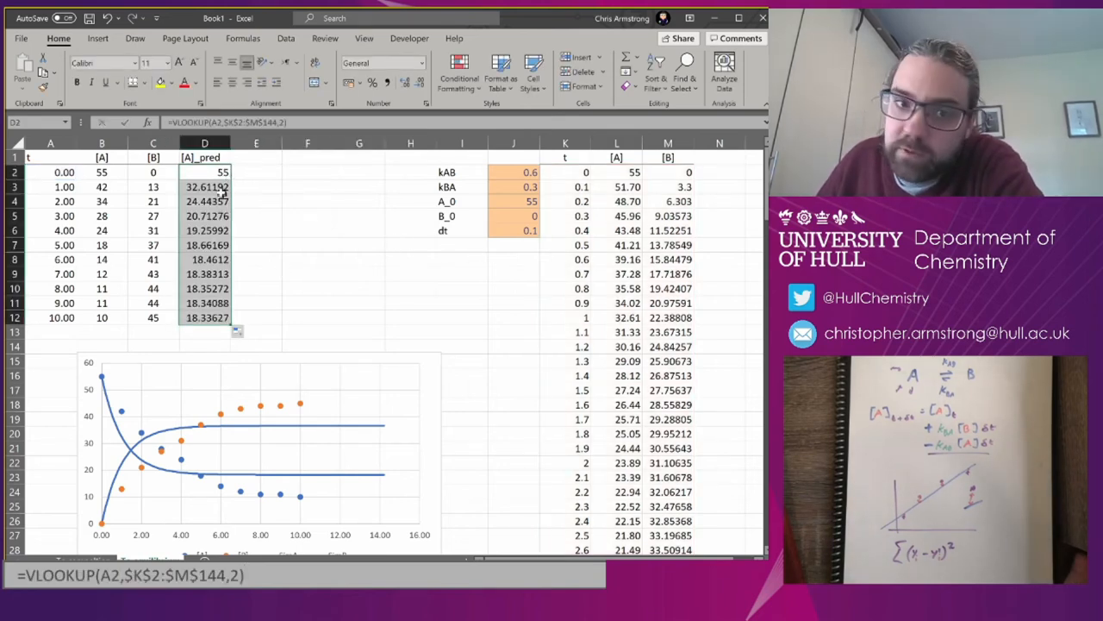
left_click(204, 186)
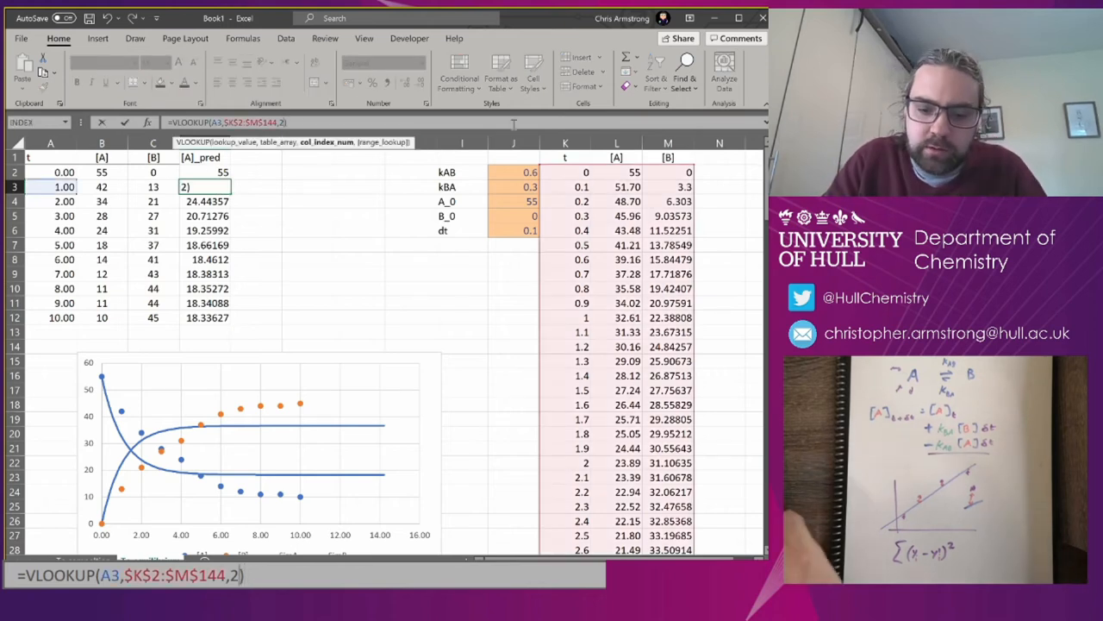
type(",T")
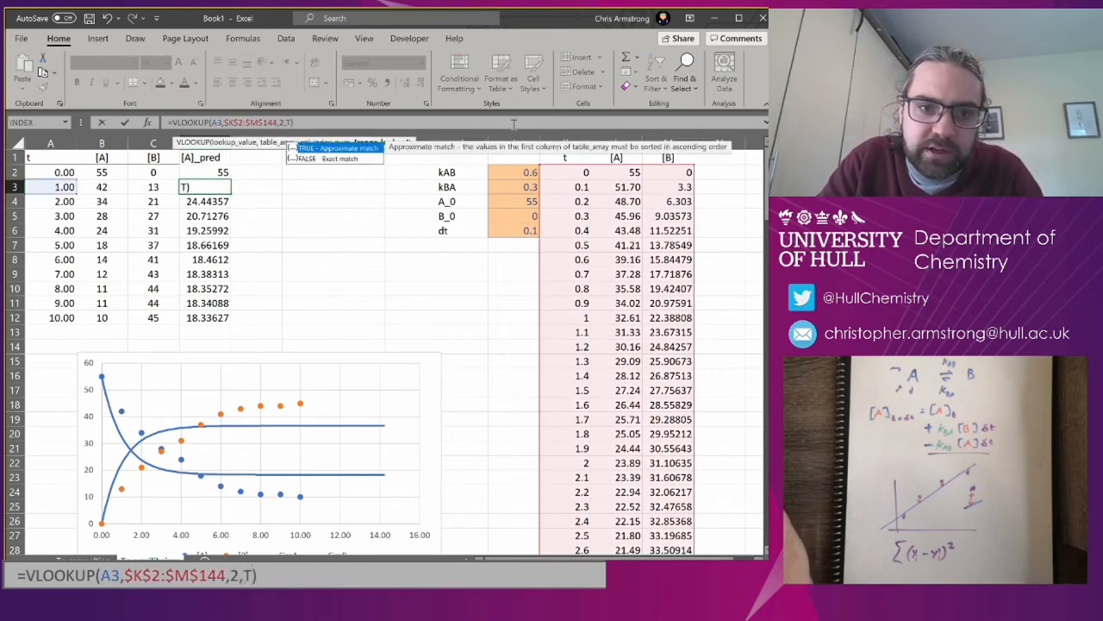
type("FALSE")
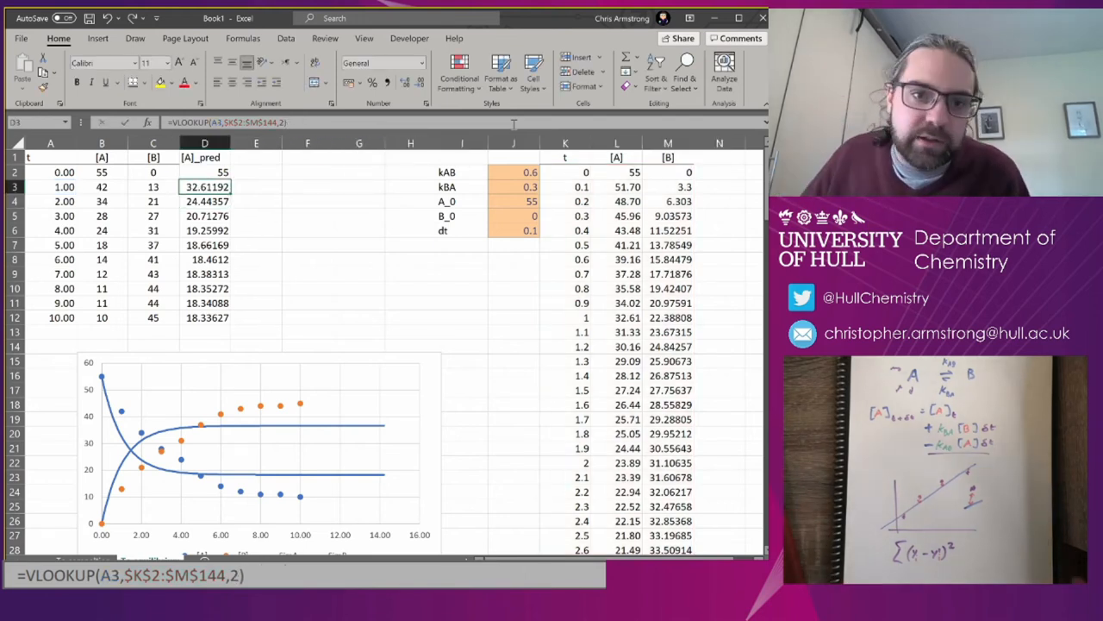
left_click(204, 171)
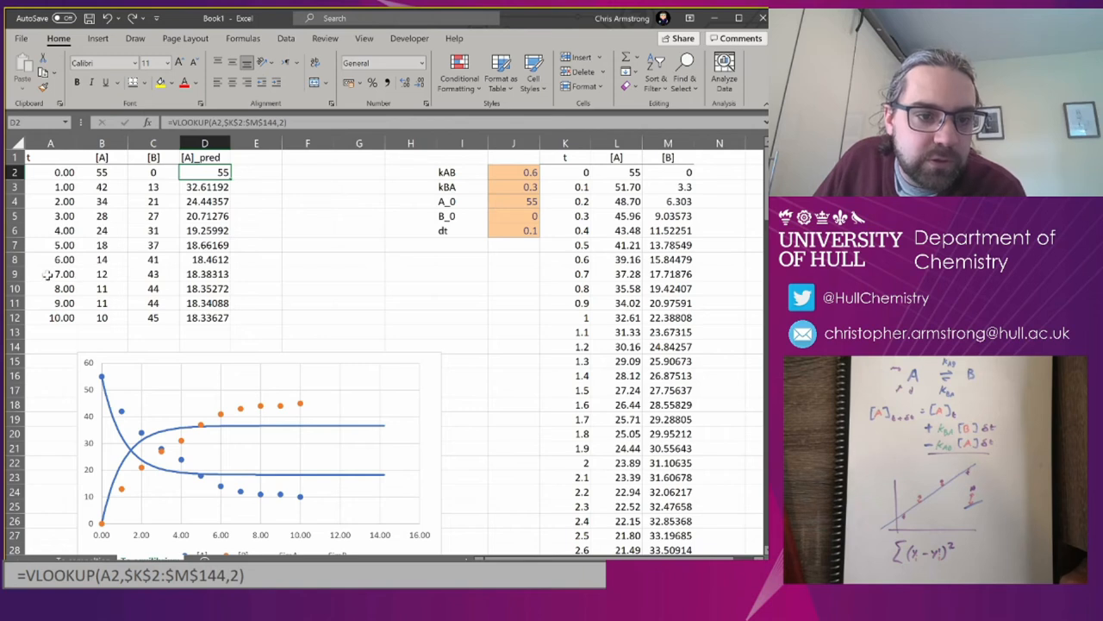
left_click(50, 274)
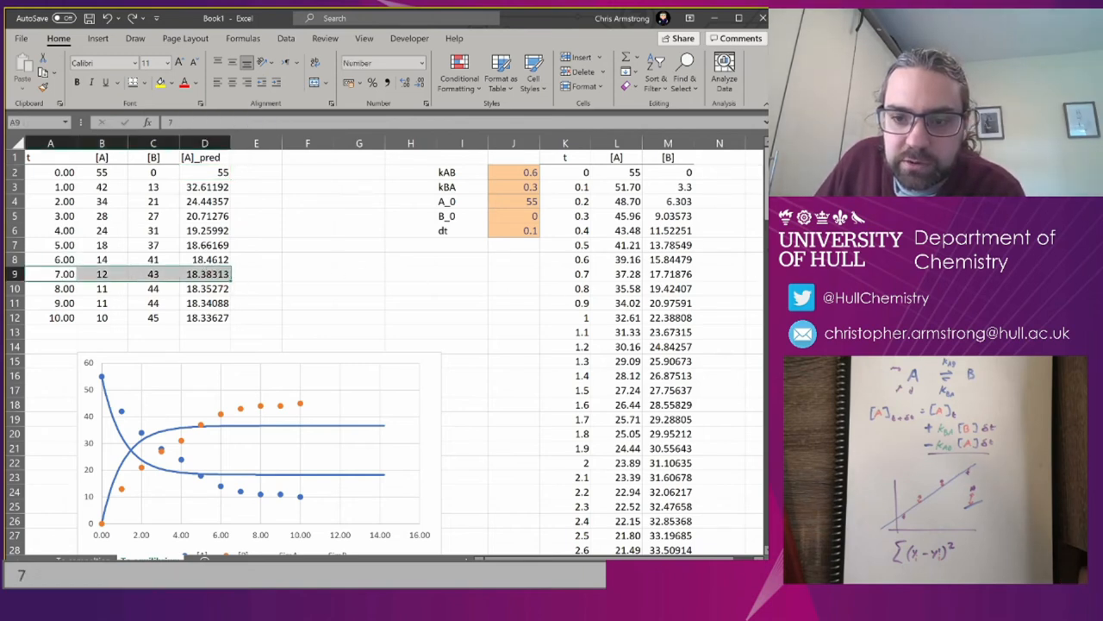
scroll("down", 3)
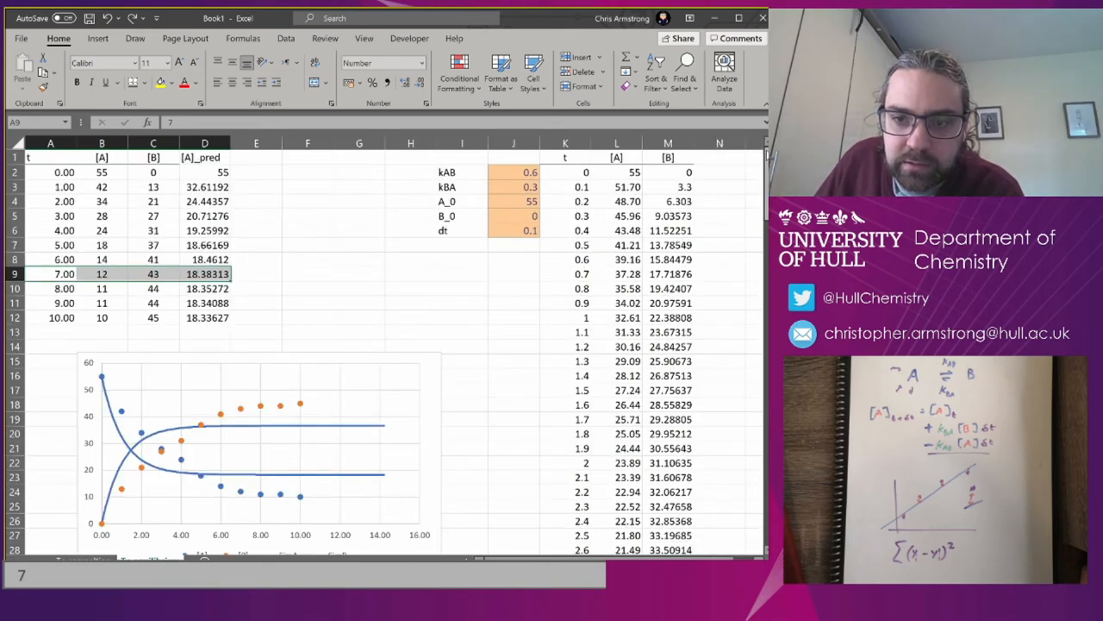
left_click(205, 273)
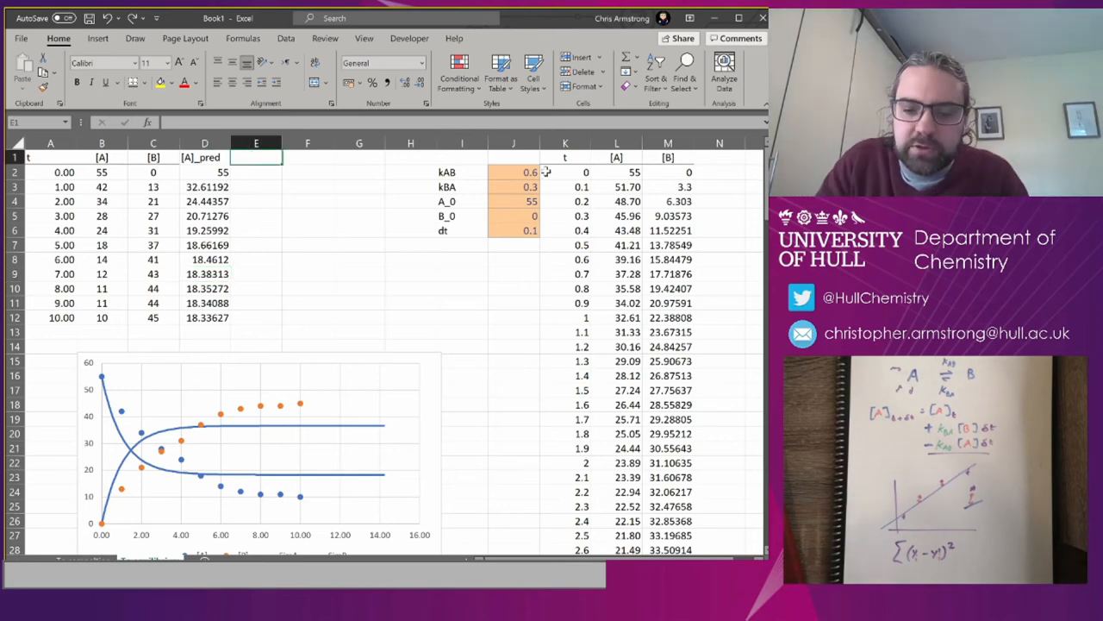
- Add [B]_pred lookups =VLOOKUP(A2,$K$2:$M$144,3) in E2:E12 and set dt to 0.2
type("=[B")
left_click(256, 172)
type("=VLOOKUP(A2,$K$2:$M$144,2")
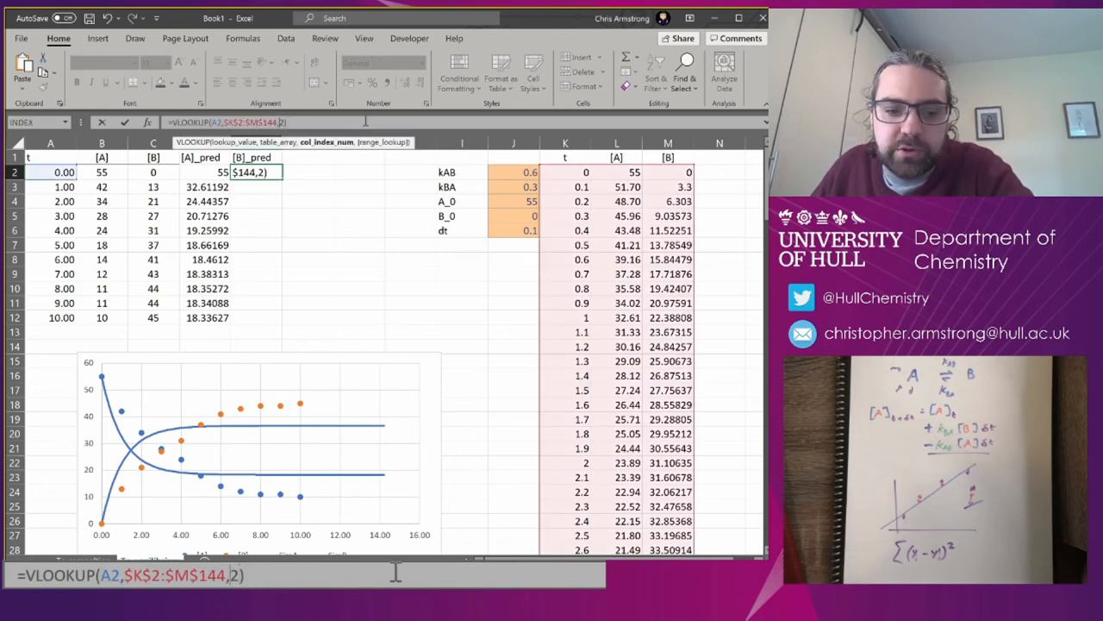
type("3")
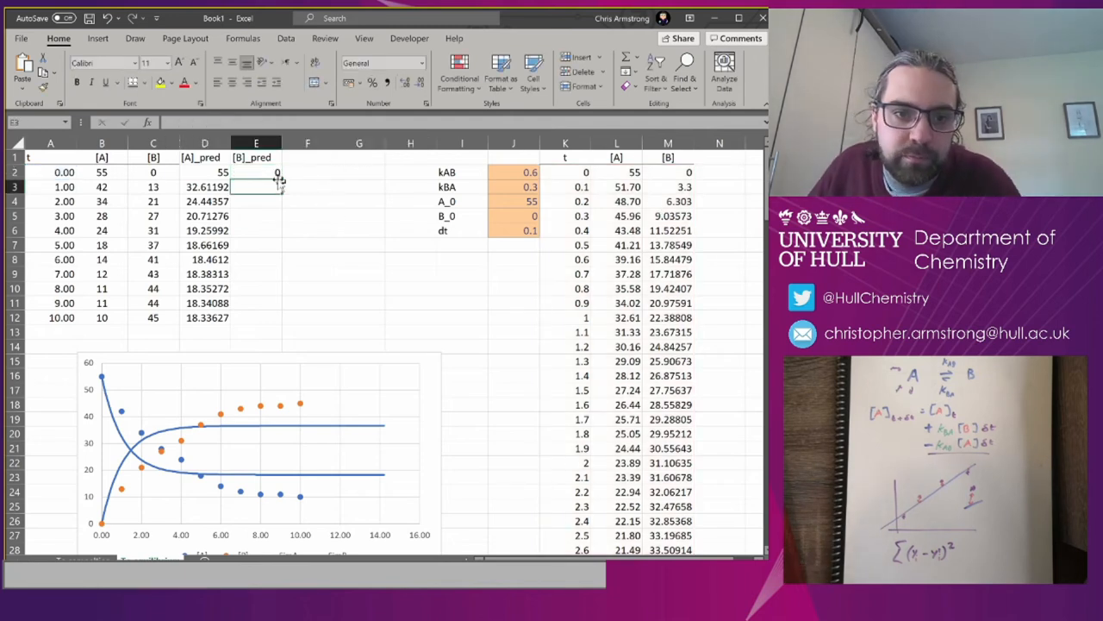
left_click_drag(278, 179, 277, 276)
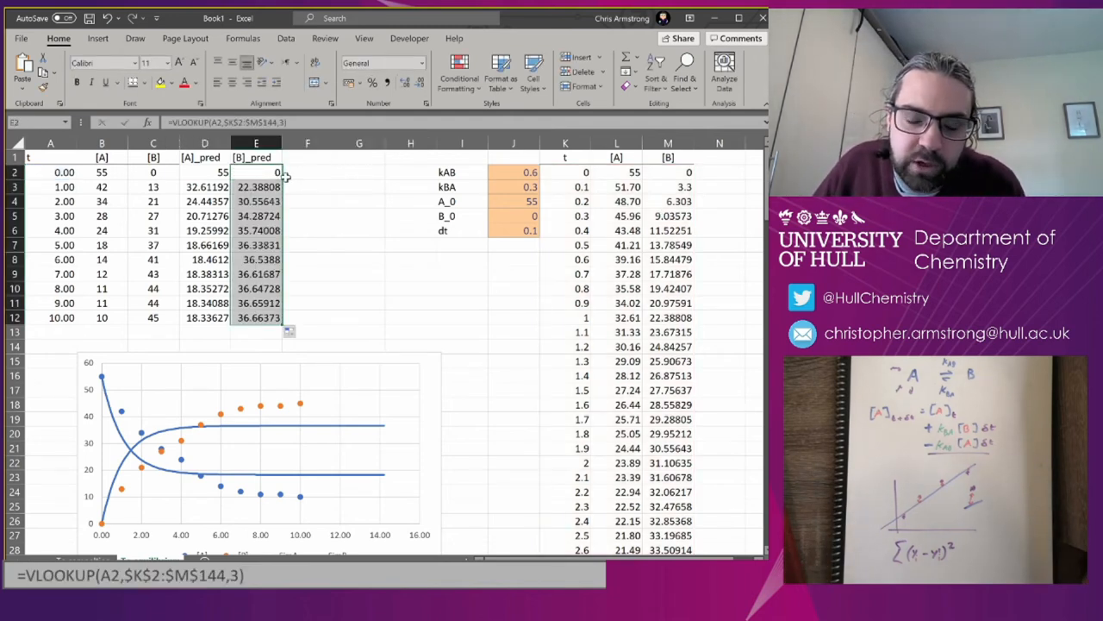
left_click(512, 230)
type("0.2")
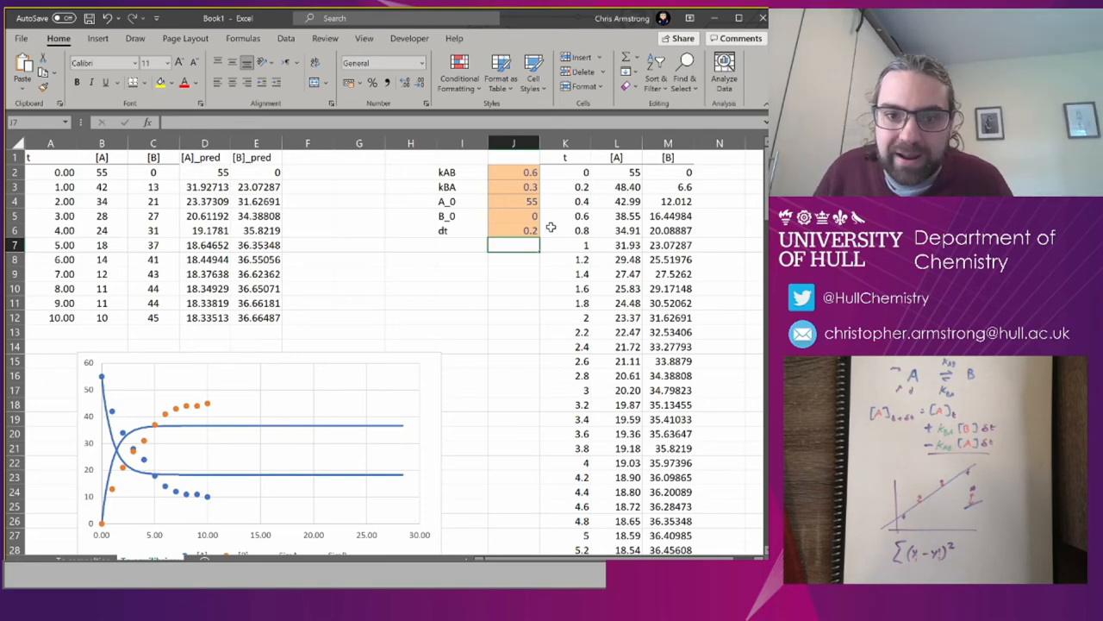
- Trial dt 0.01, then set dt back to 0.1 and select E2 and F2
type("0.1")
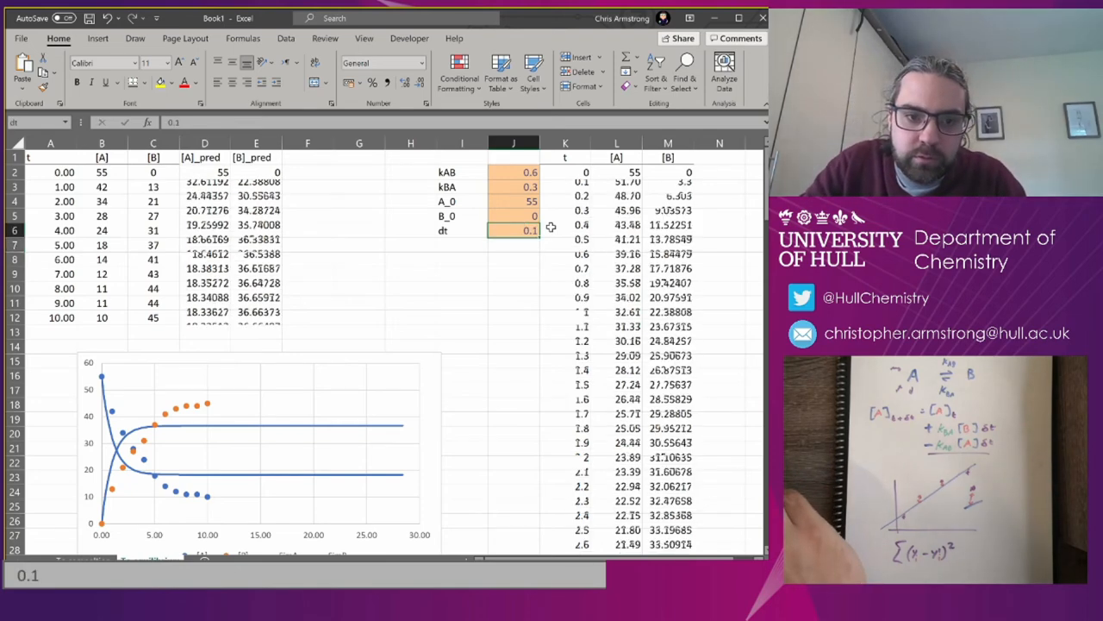
type("0.01")
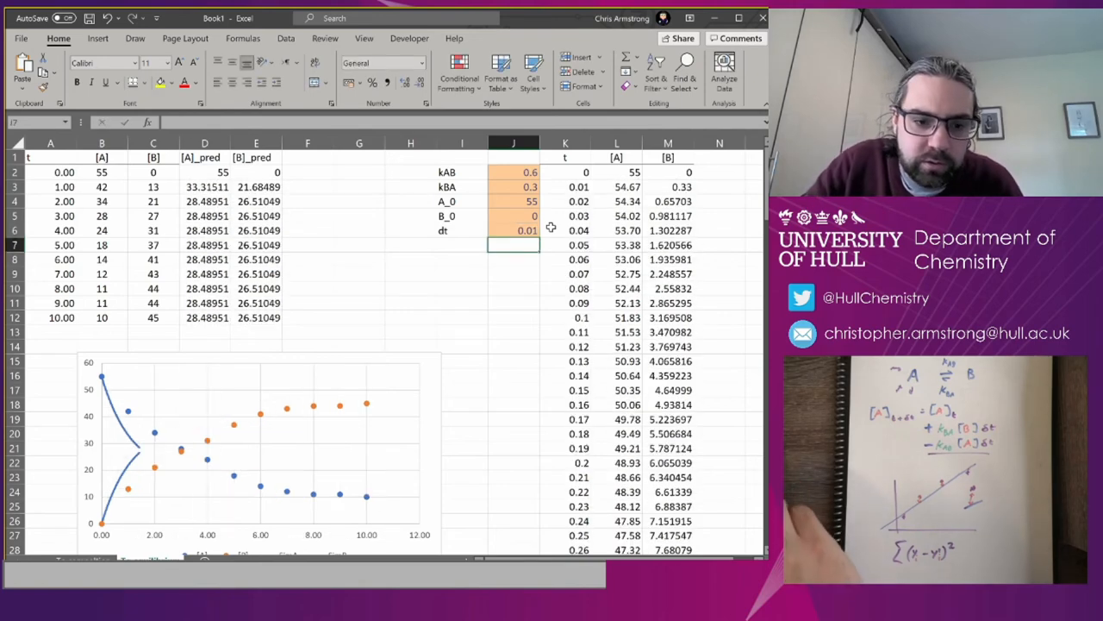
left_click(513, 230)
type("0.1")
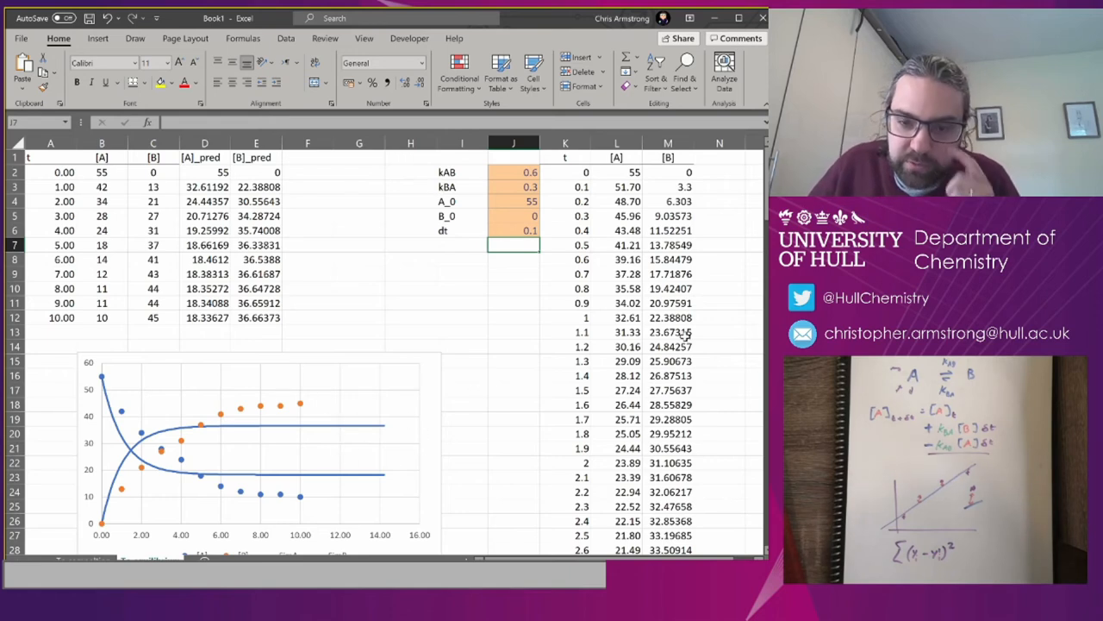
left_click(256, 172)
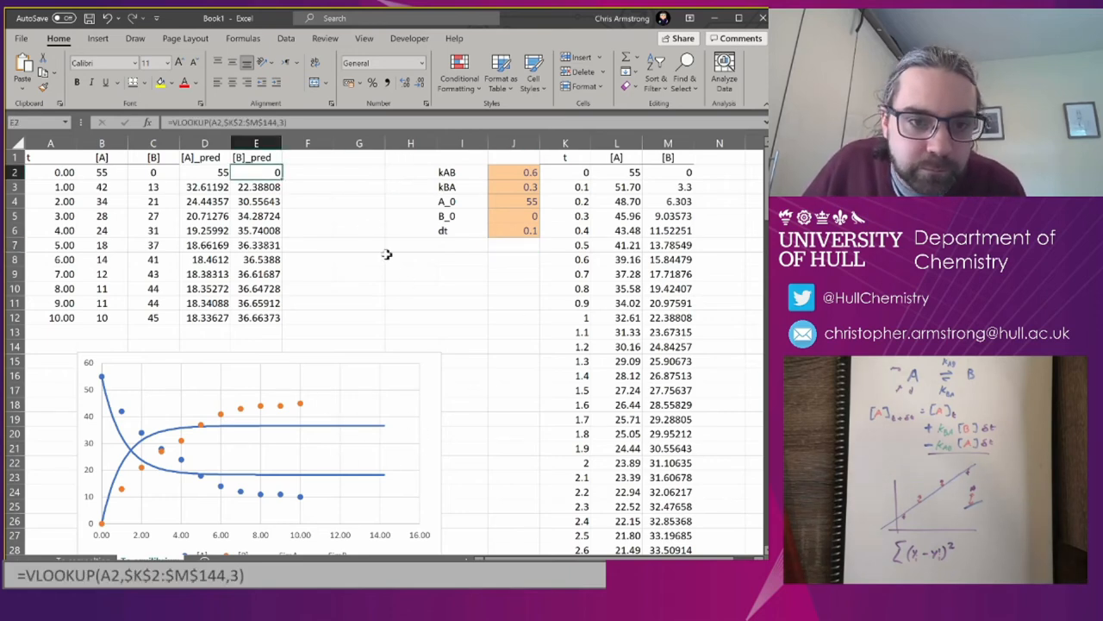
left_click(308, 172)
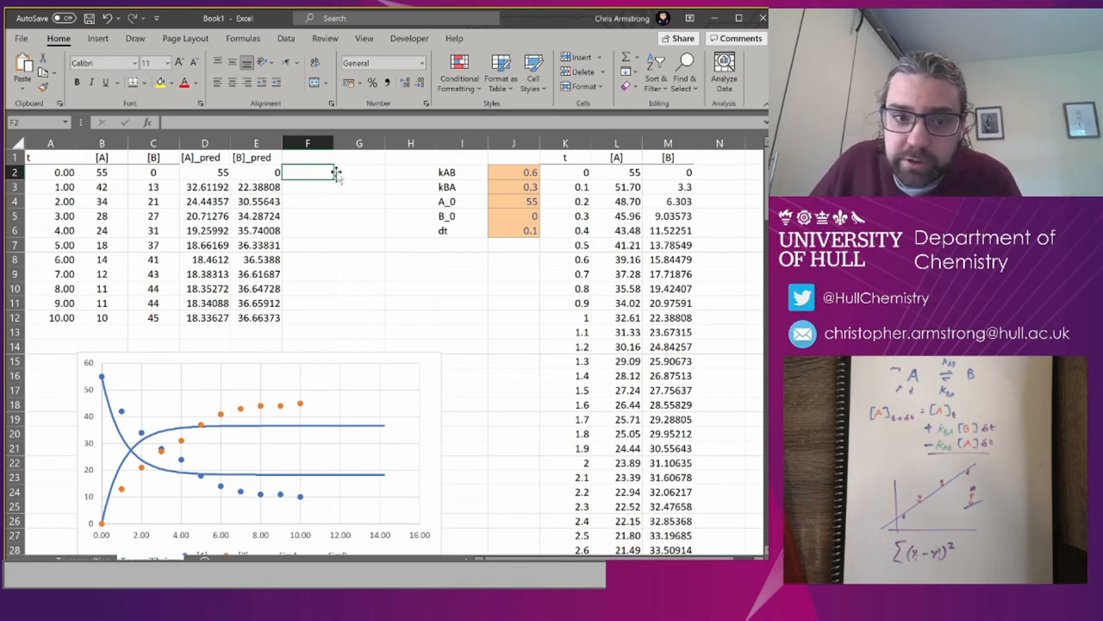
- Fill column F with squared [A] residuals =(B2-D2)^2 under a (y-y')2 header
type("=B2-D2")
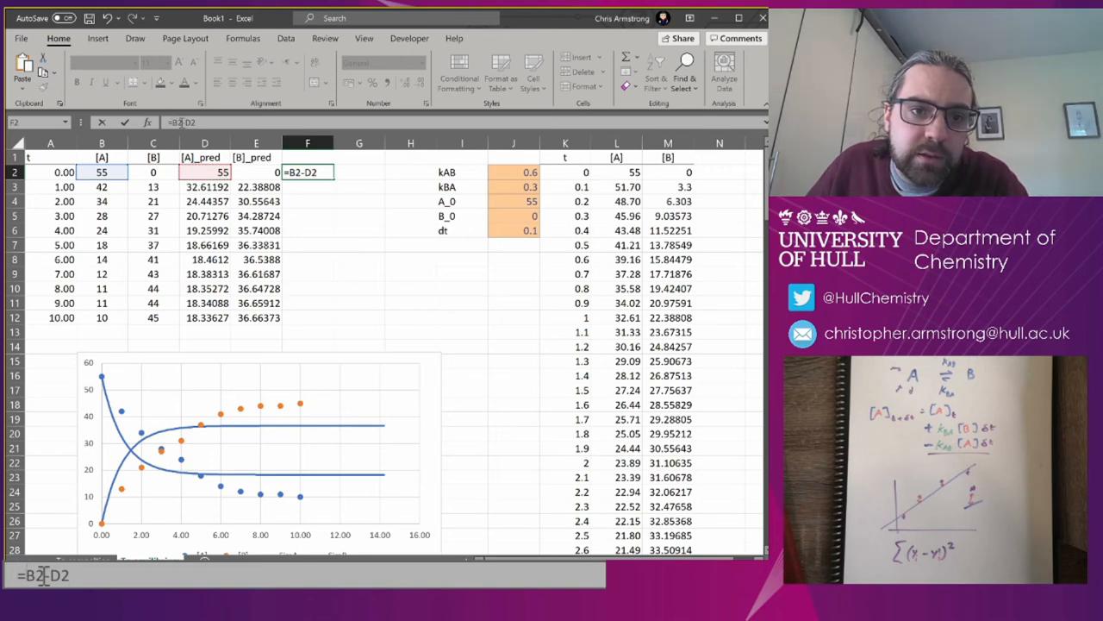
type("(B2-D2)")
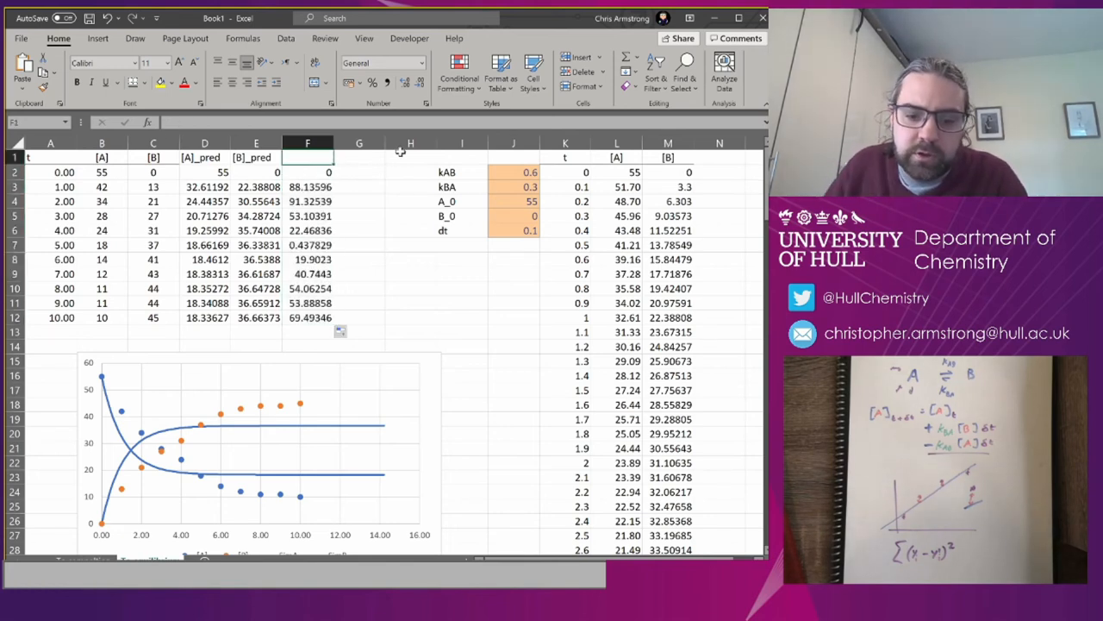
type("(y-y')2")
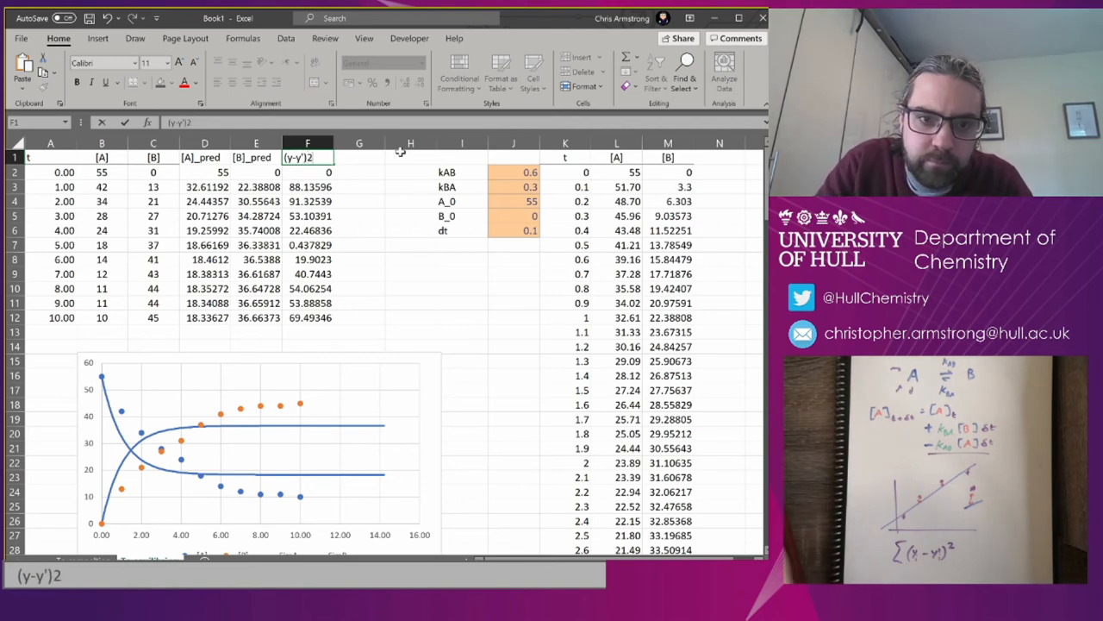
left_click(359, 172)
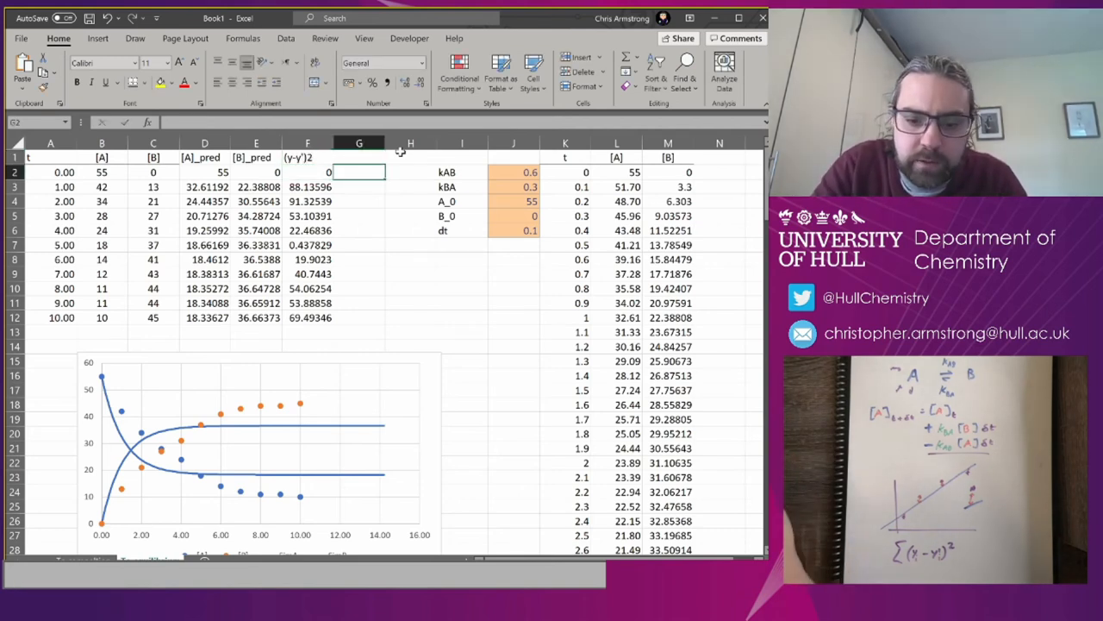
- Add the (y-y')2 header and =(C2-E2)^2 residuals in column G, then sum F2:F12
left_click(359, 157)
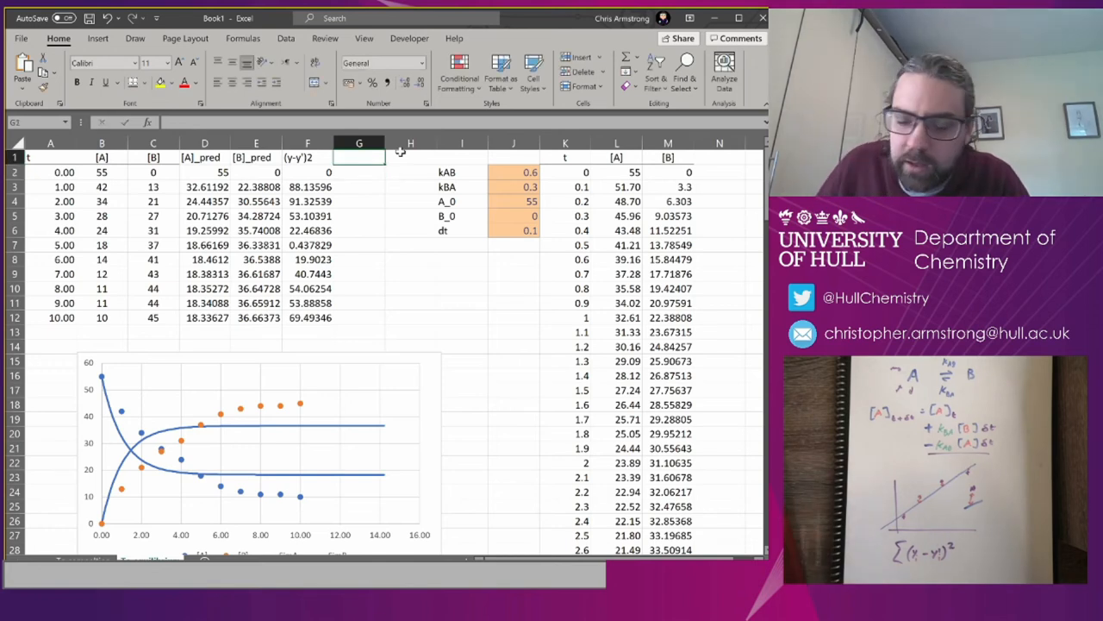
type("=F2")
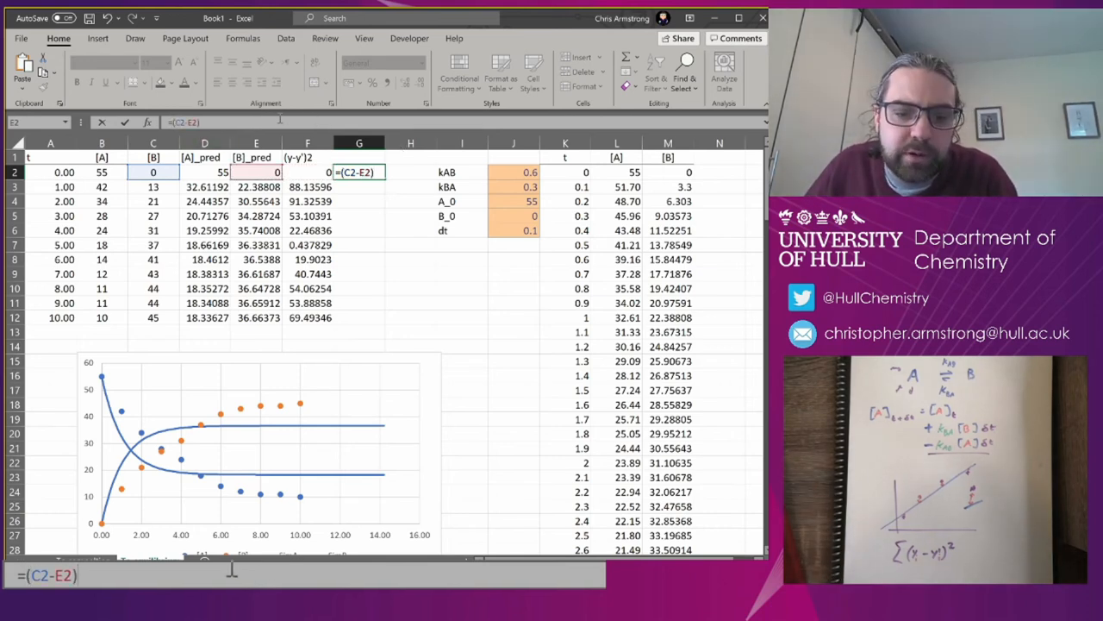
type("^2")
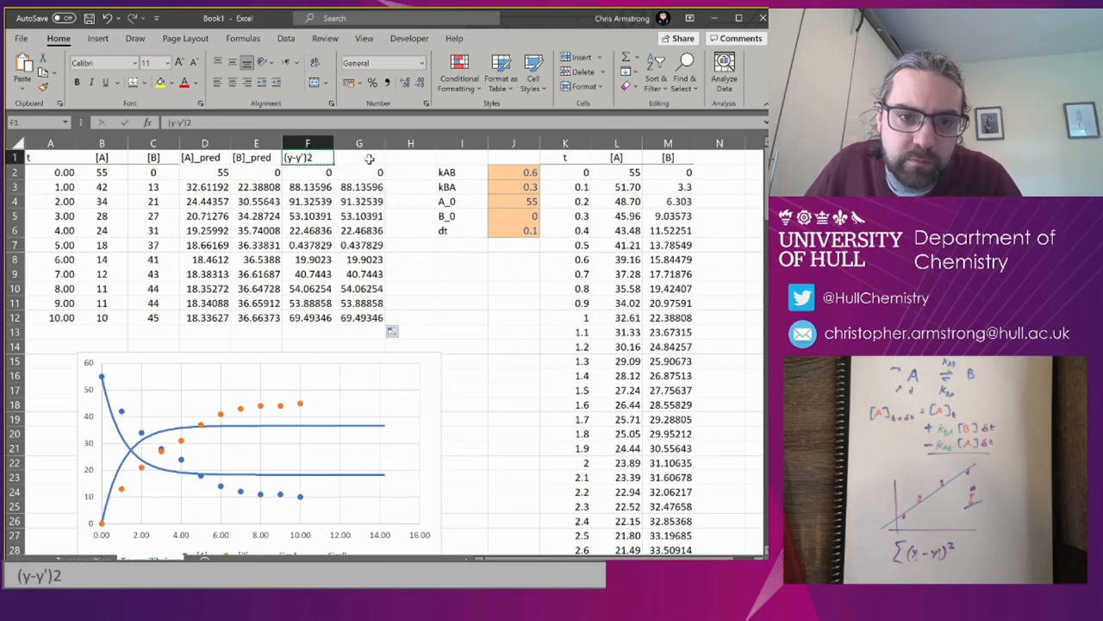
left_click(359, 187)
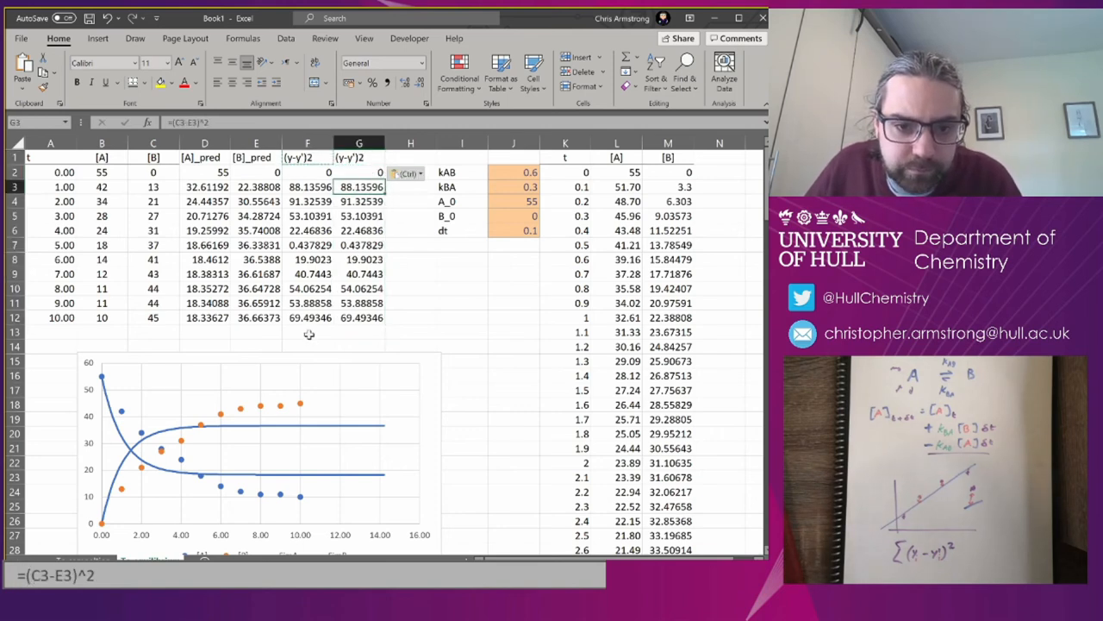
type("=SUM(F2:F12")
left_click(411, 332)
type("=F13+G13")
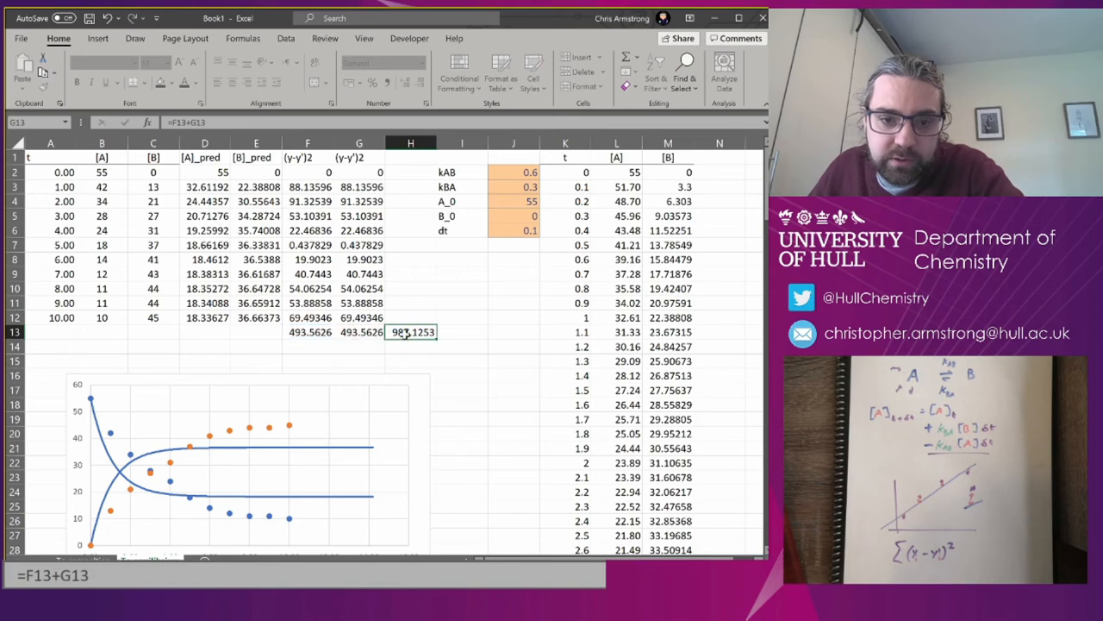
- Name cell H13 (residual total 987.13) 'target' and give it the Output cell style
right_click(412, 332)
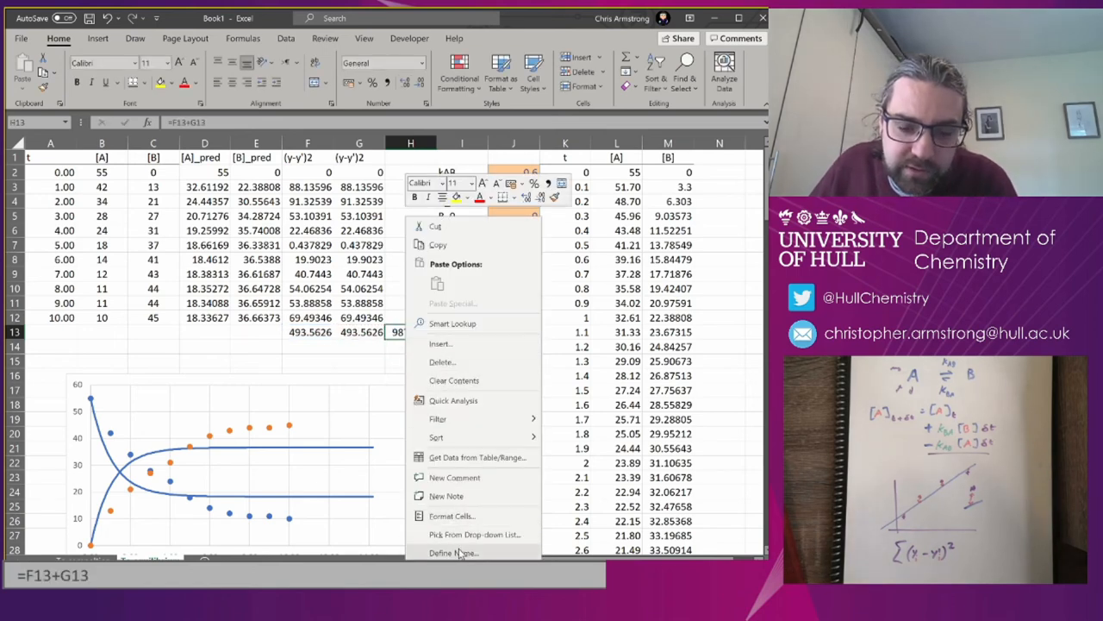
left_click(452, 553)
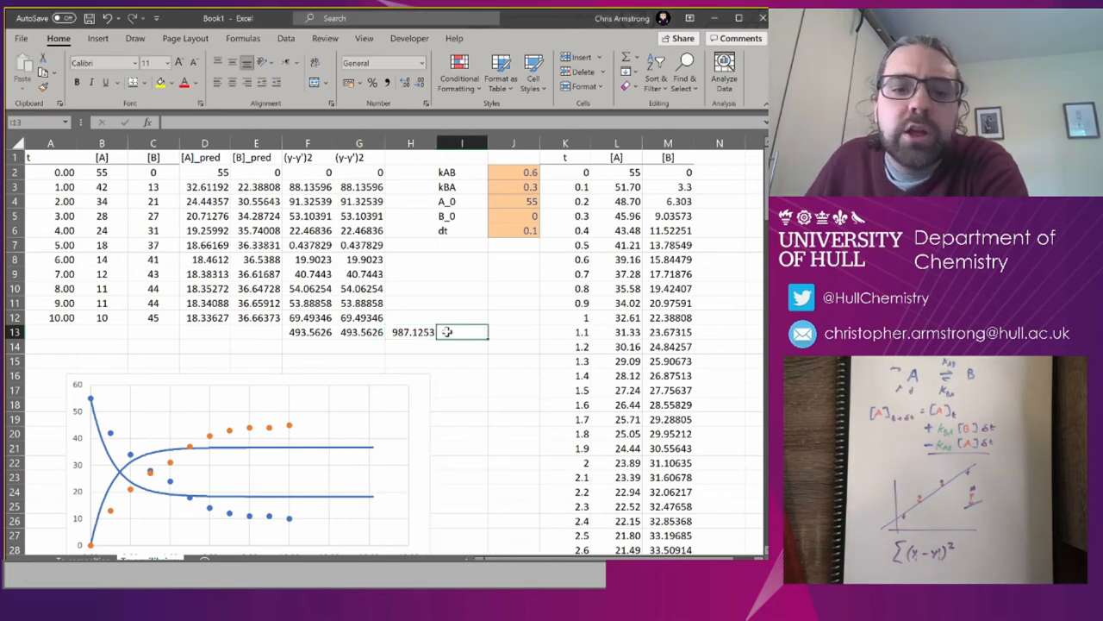
left_click(410, 332)
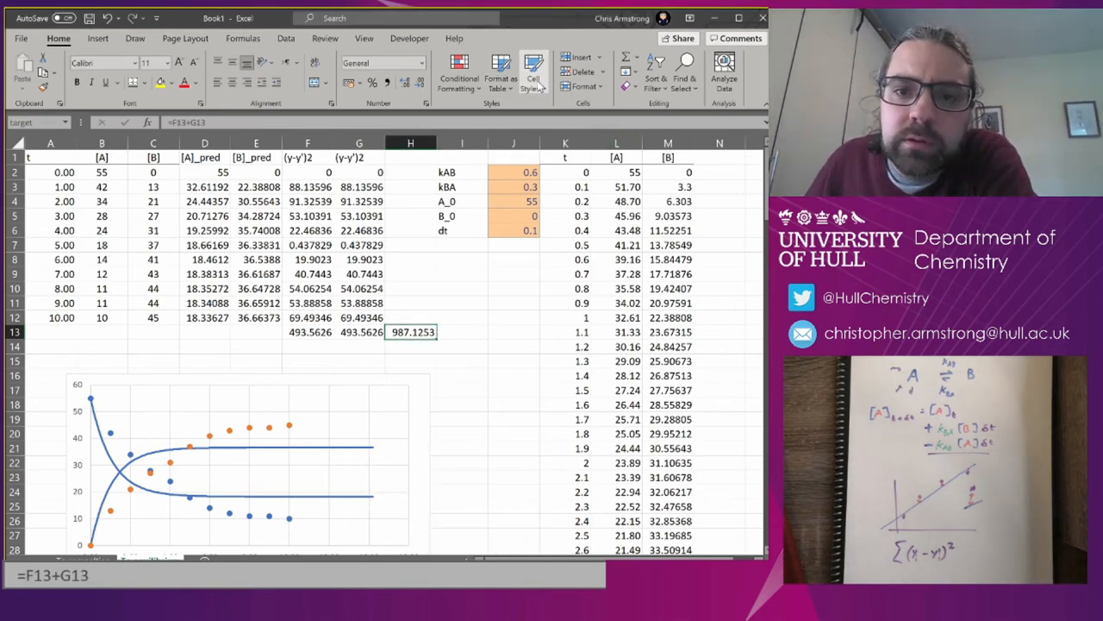
left_click(533, 74)
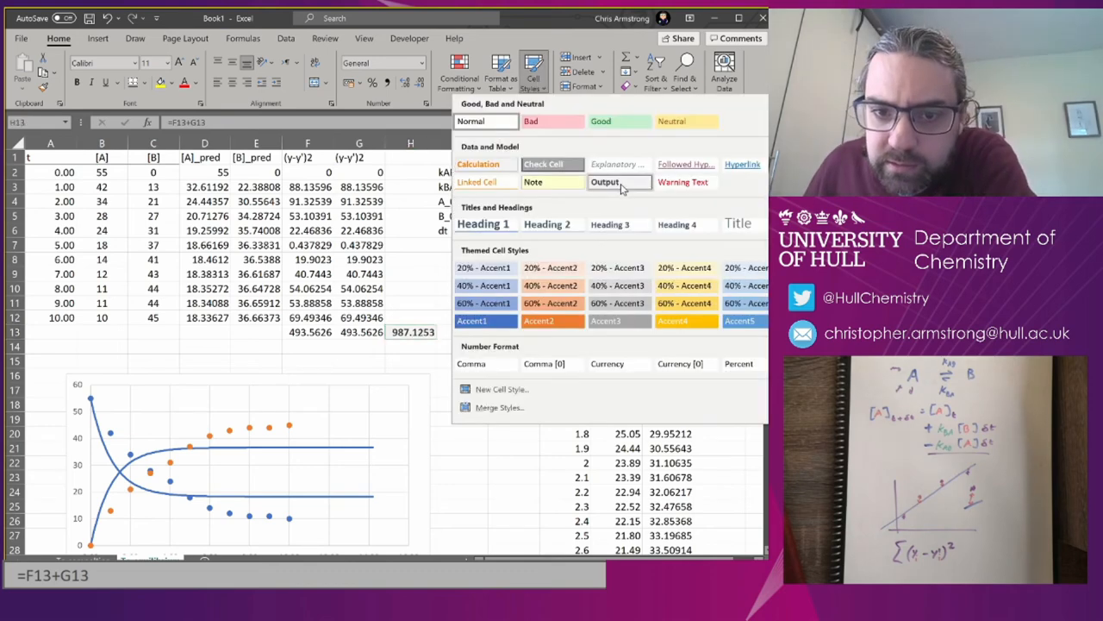
left_click(463, 347)
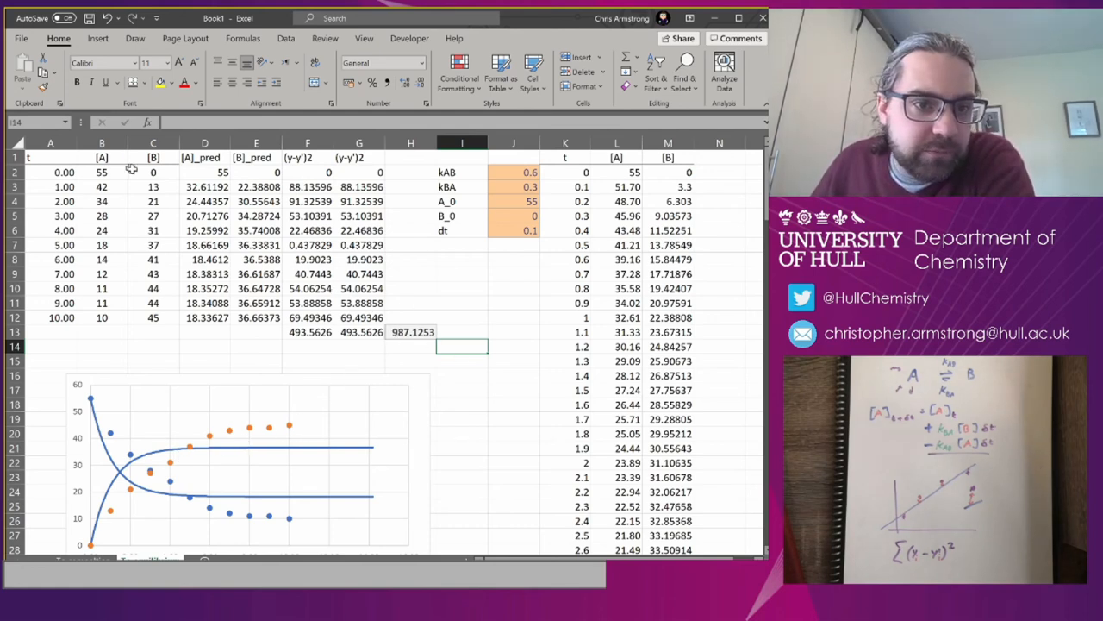
- Enter new rate-constant guesses kAB 0.3 and kBA 0.1, cutting the residual to 180.76
left_click(513, 172)
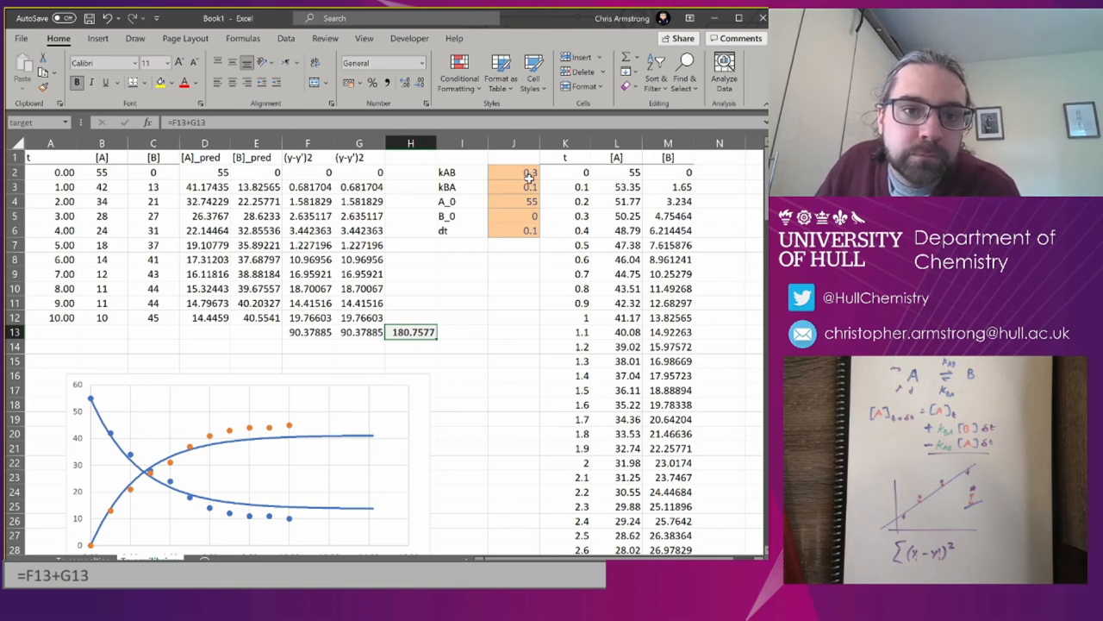
mouse_move(415, 316)
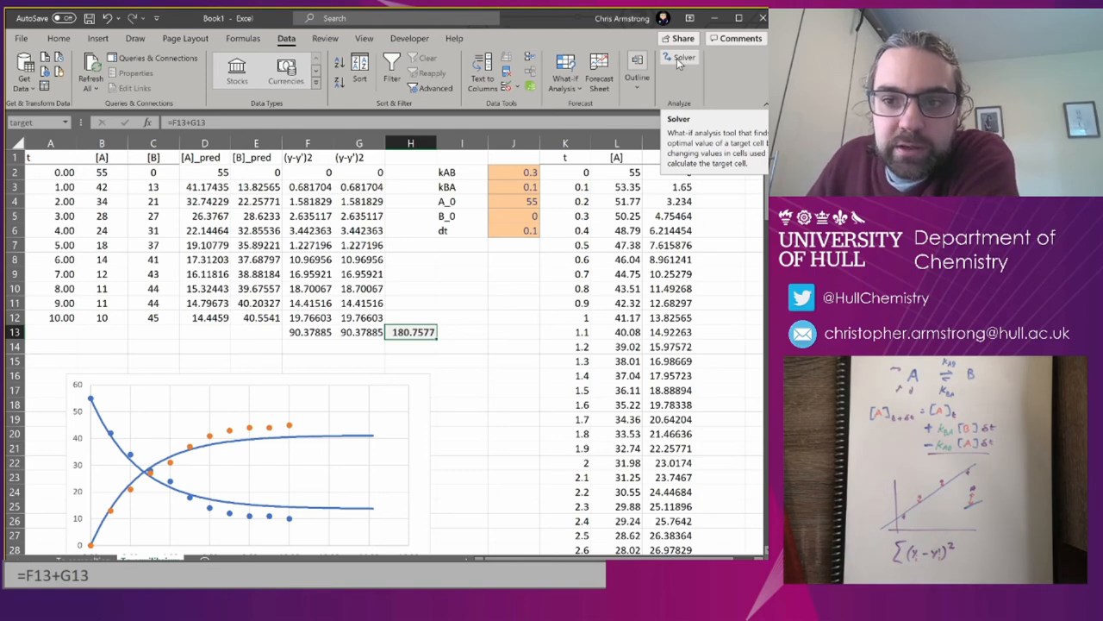
- Run Solver minimising 'target' by changing kAB, kBA, A_0 and B_0, without constraints
left_click(679, 57)
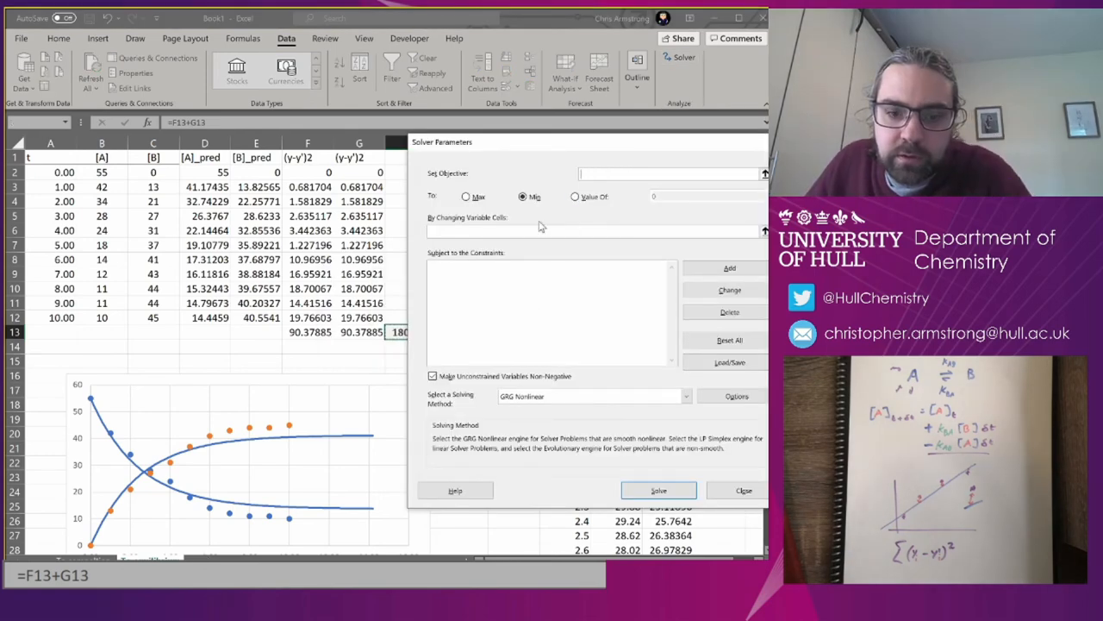
type("target")
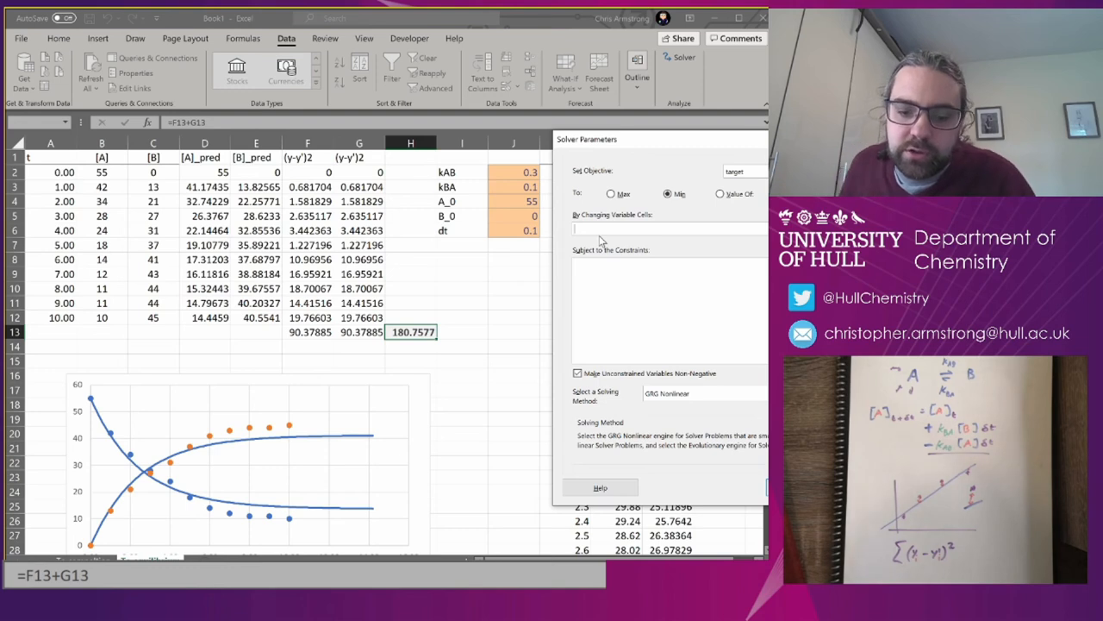
type("kAB,k")
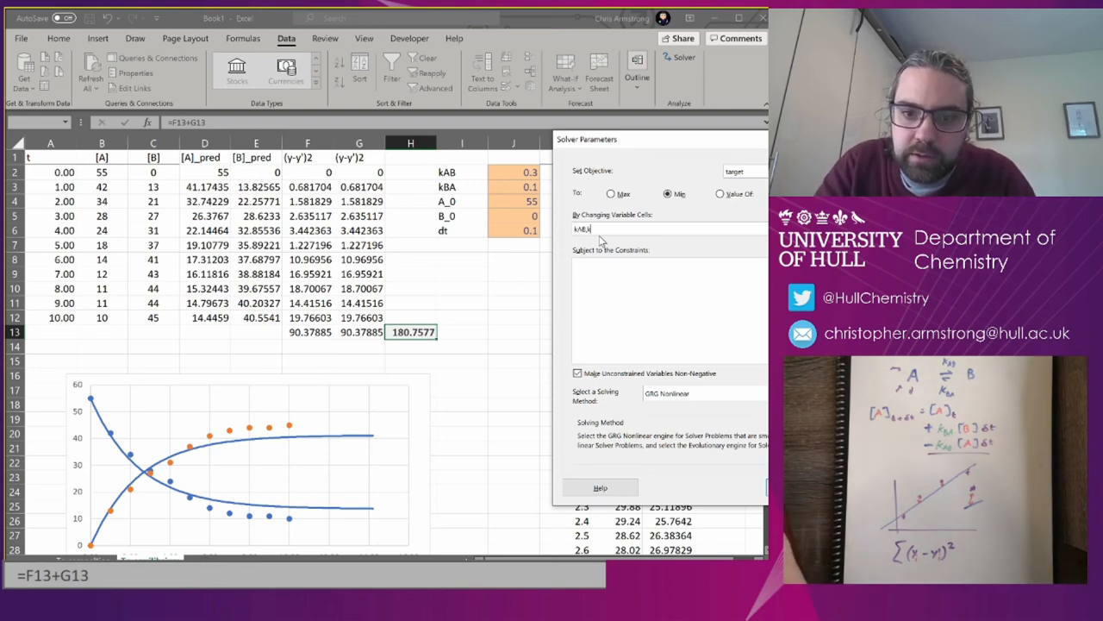
type("BA,A_0,B_0")
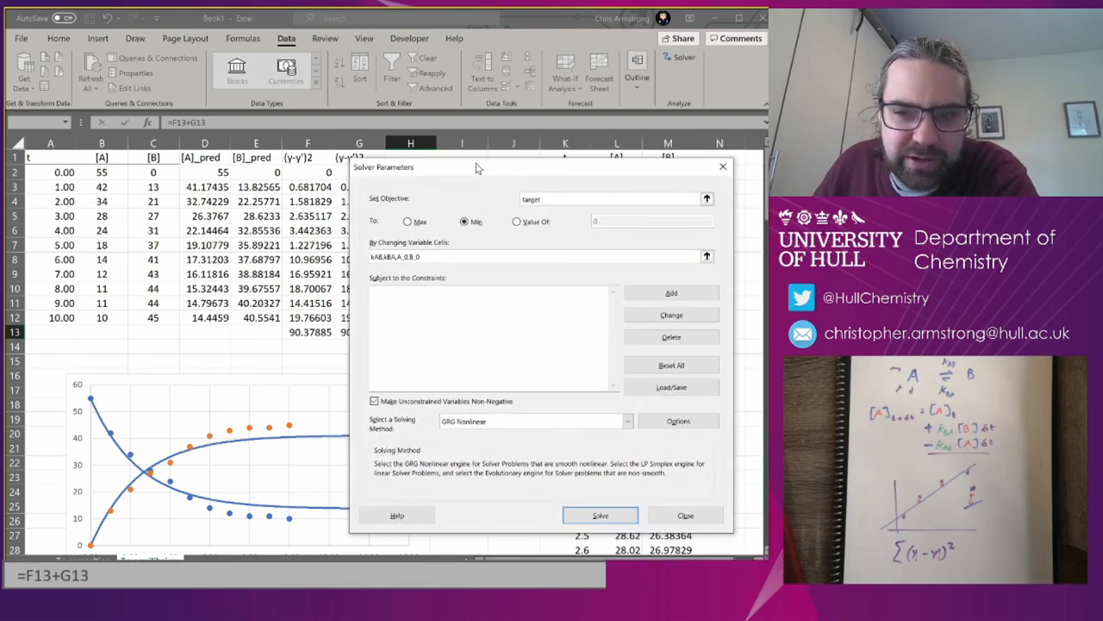
left_click(600, 515)
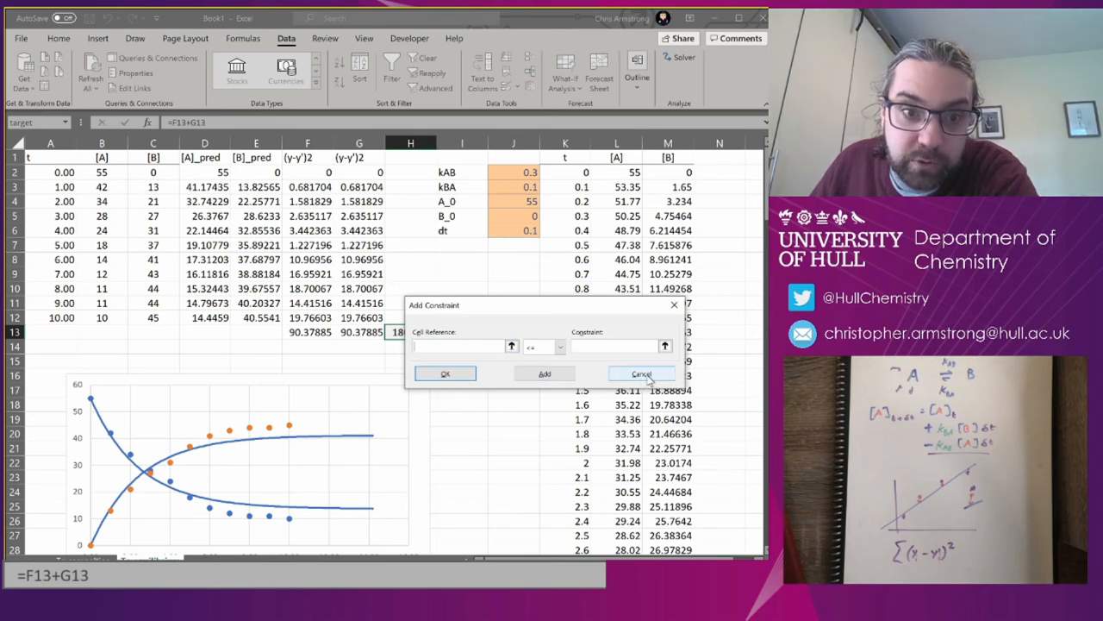
left_click(643, 373)
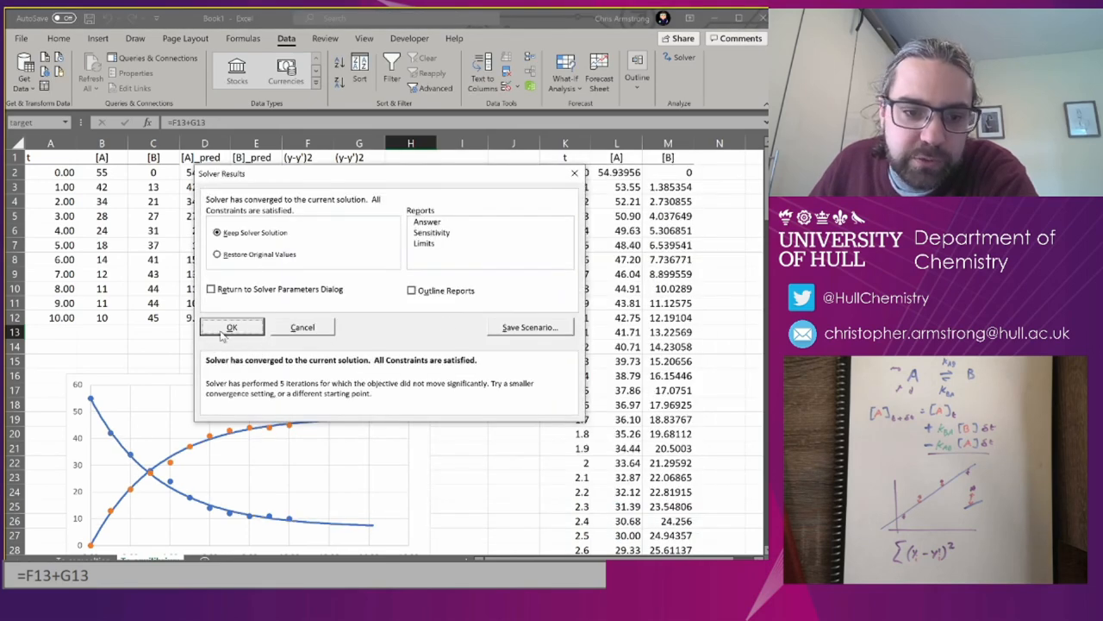
- Keep the Solver fit and inspect kAB 0.25216, kBA 0.035513, A_0 54.93956, B_0 0
left_click(231, 327)
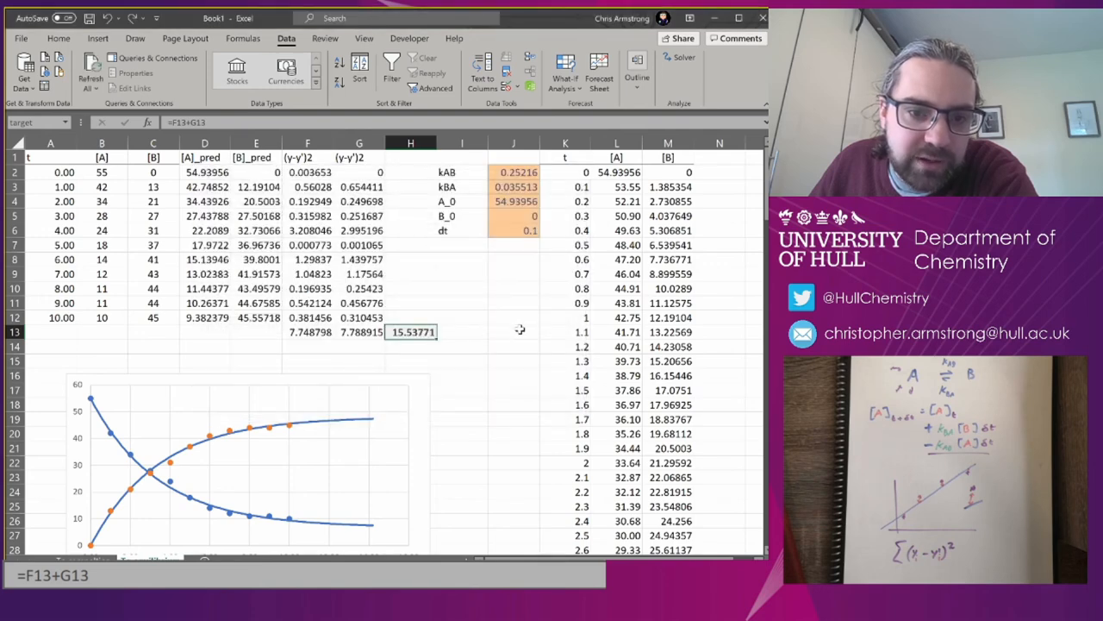
scroll("down", 3)
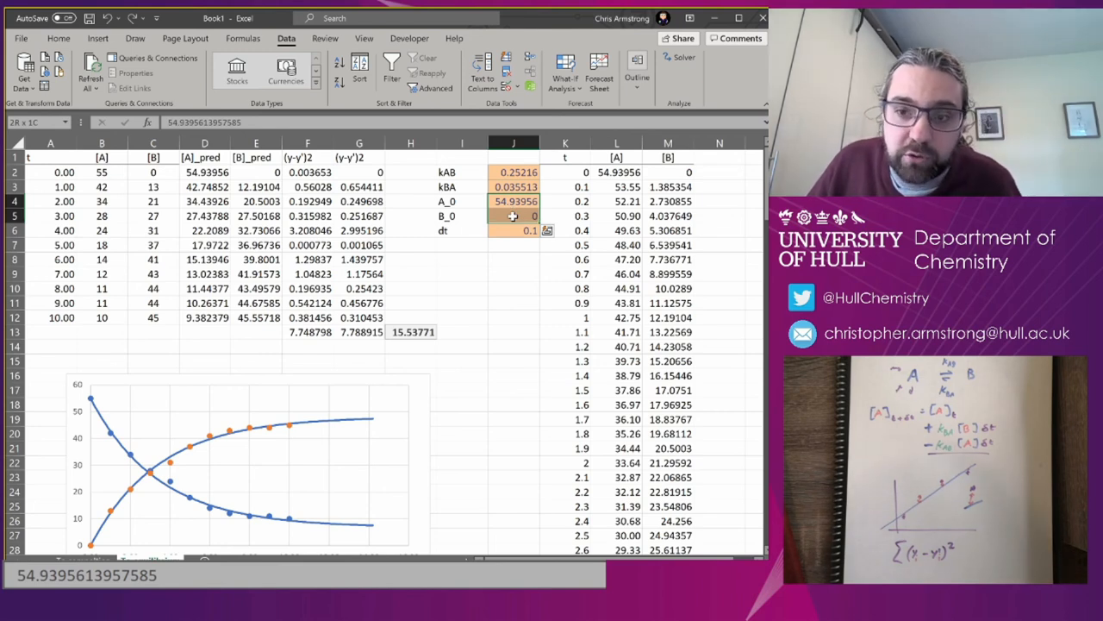
left_click(513, 215)
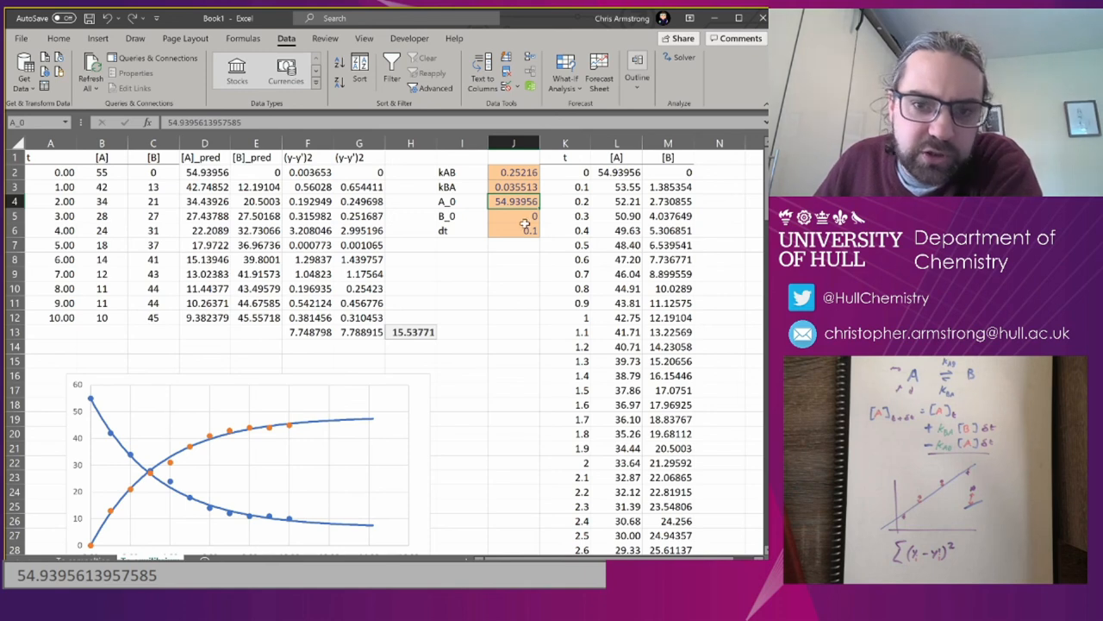
left_click(514, 215)
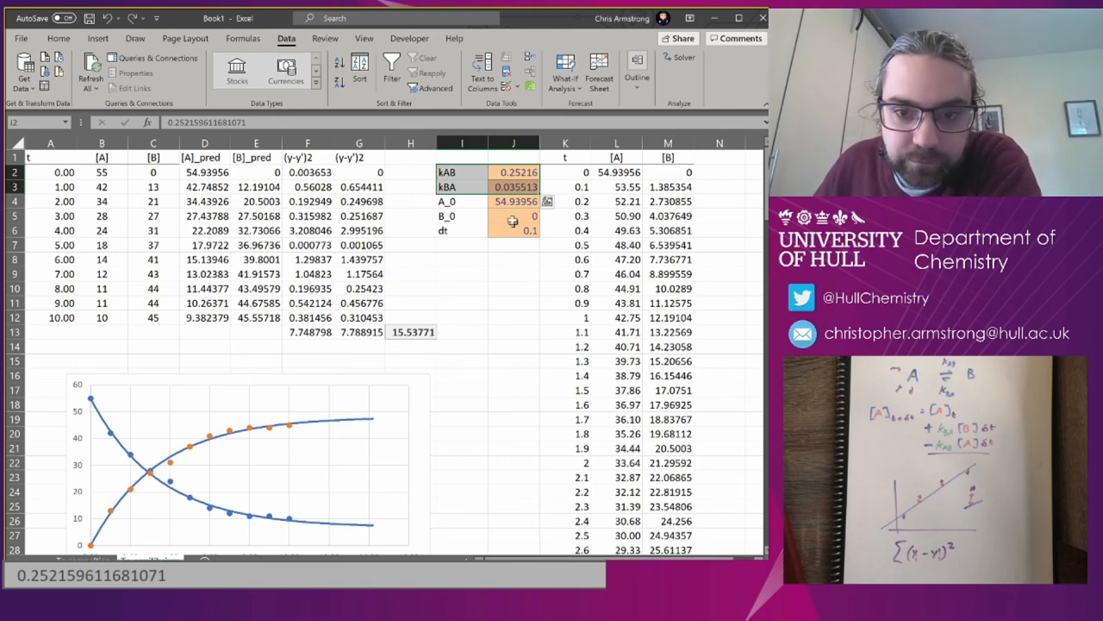
left_click(513, 216)
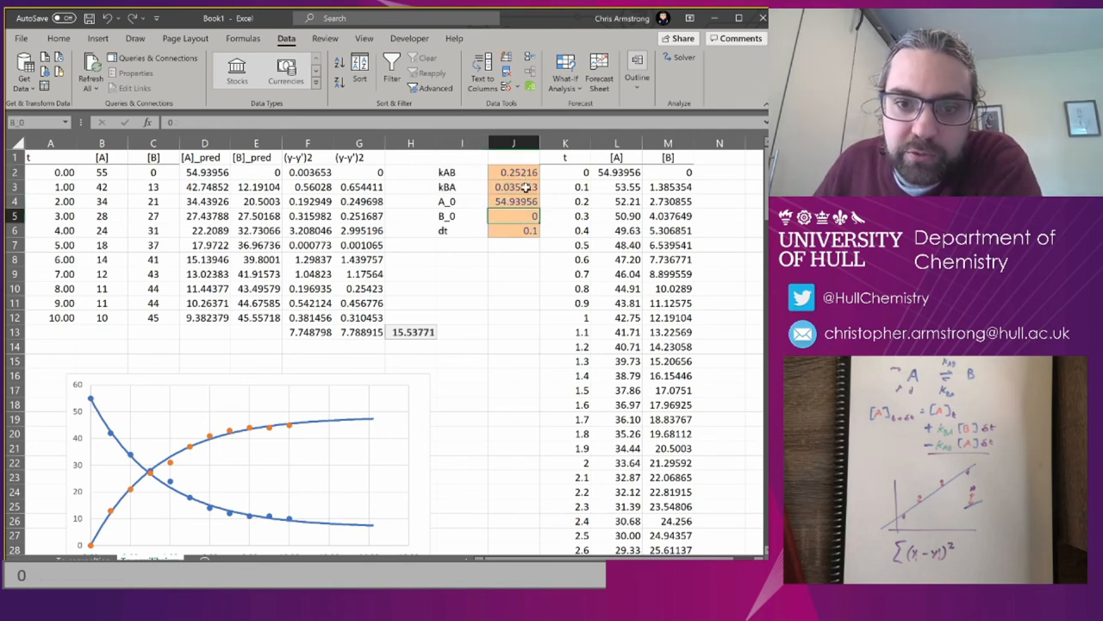
left_click(514, 188)
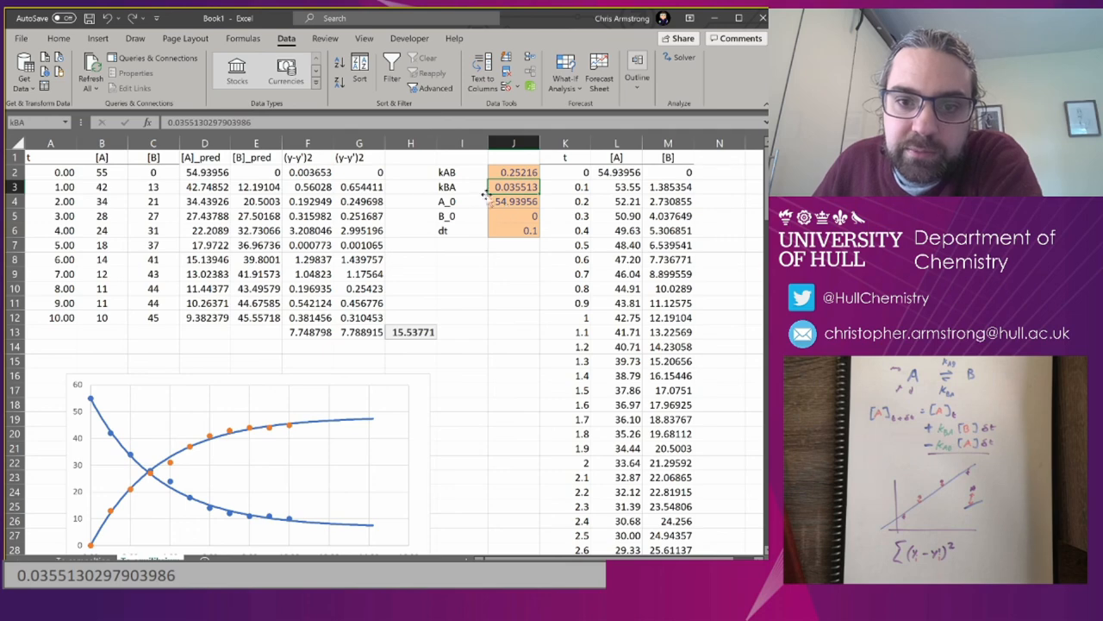
mouse_move(474, 308)
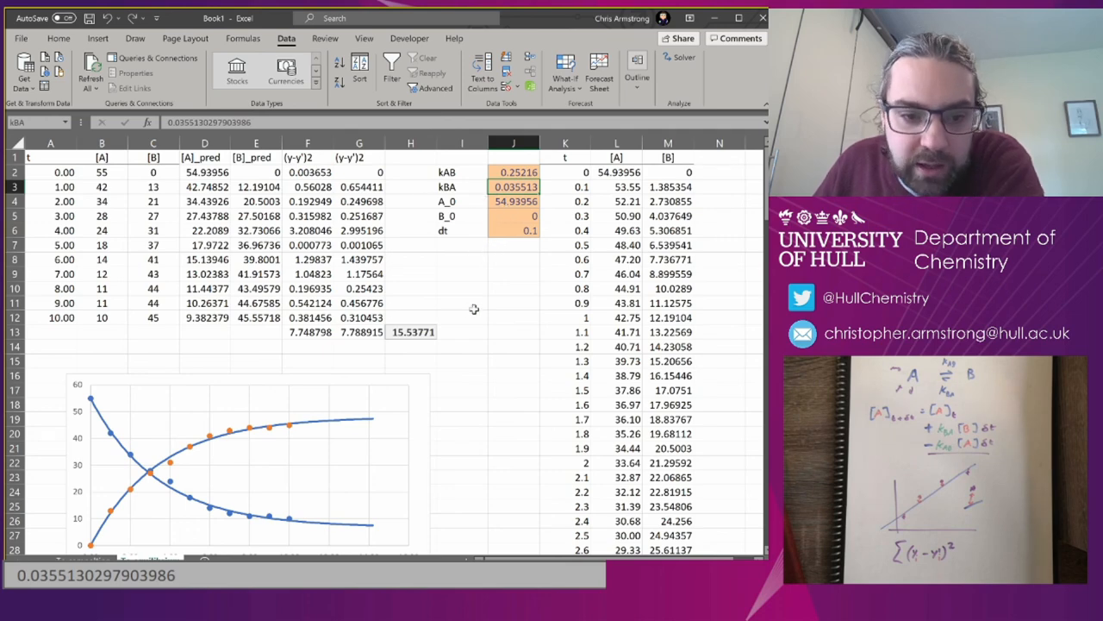
scroll("down", 3)
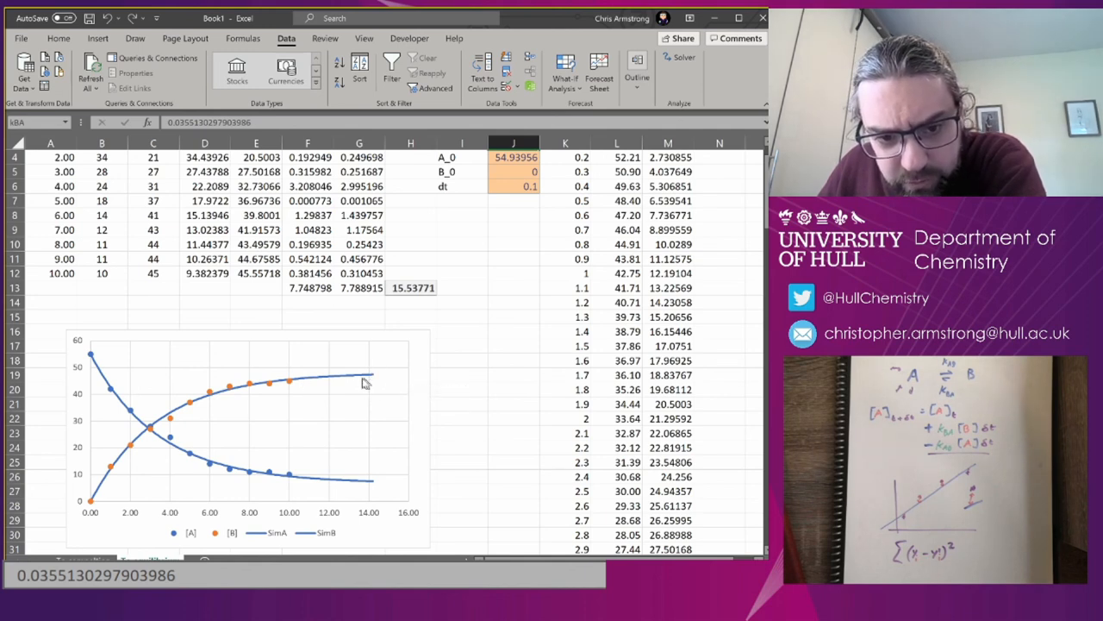
mouse_move(379, 381)
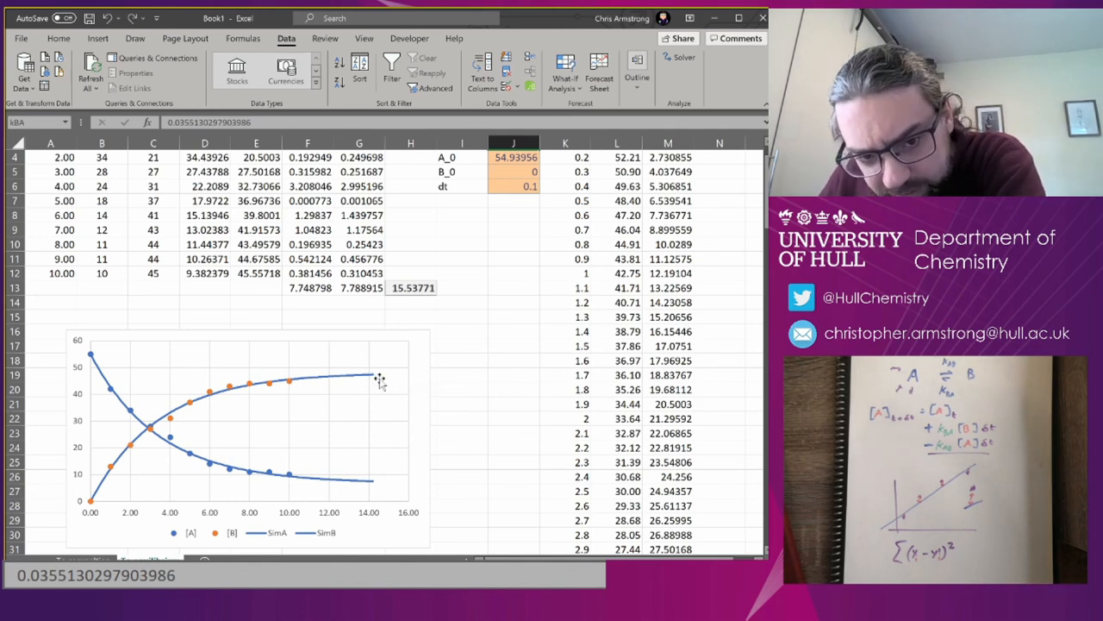
mouse_move(302, 386)
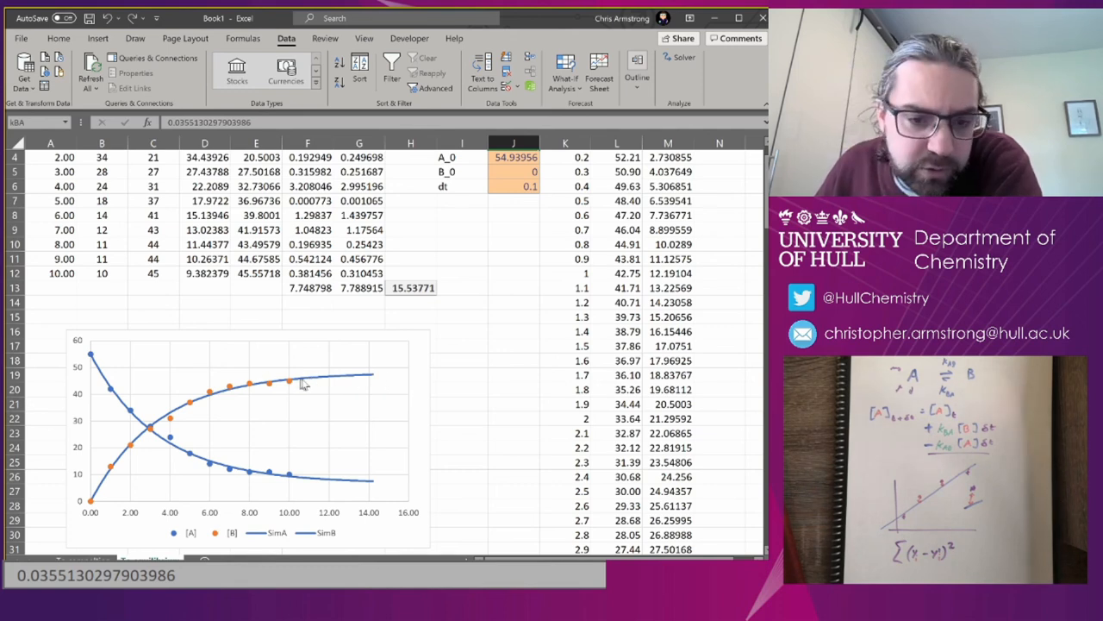
mouse_move(303, 386)
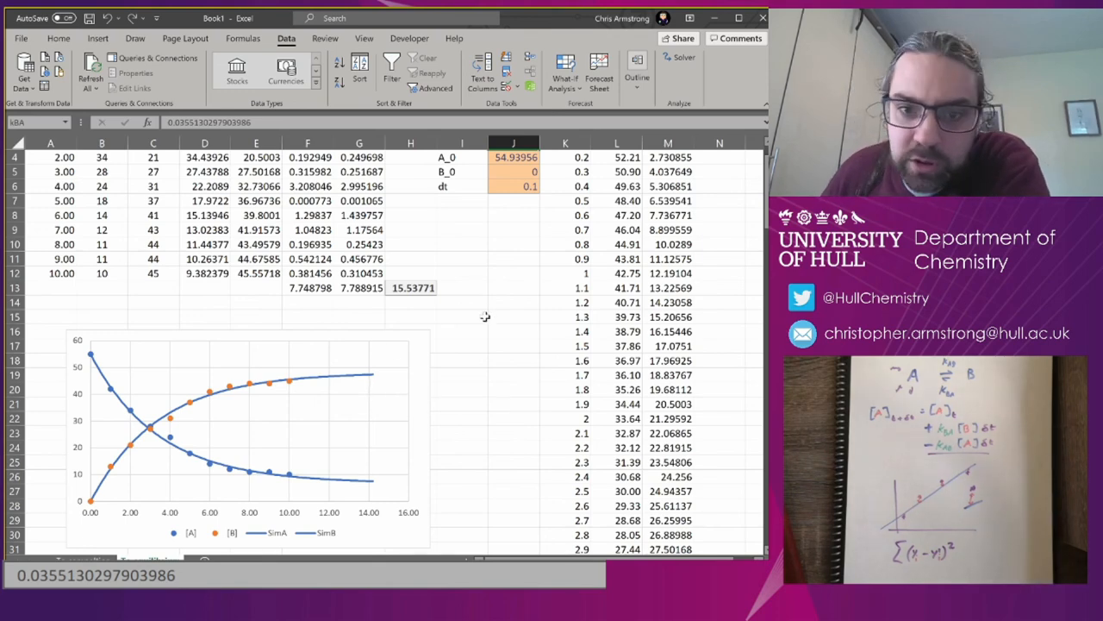
- Format the fitted kBA value in J3 as a percentage, showing 4%
scroll("up", 3)
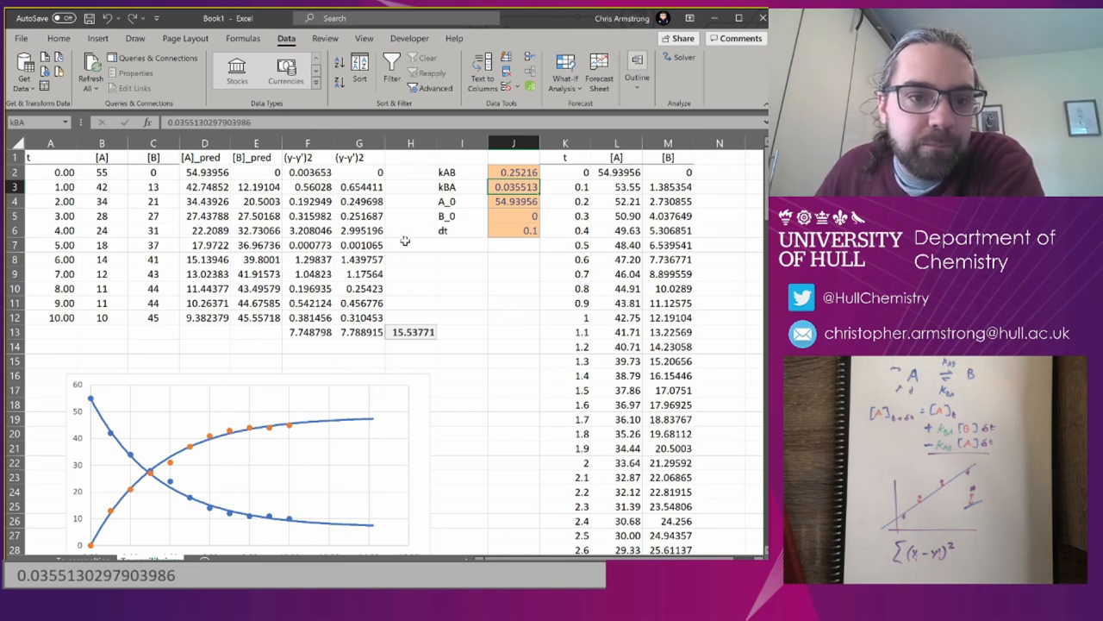
mouse_move(503, 339)
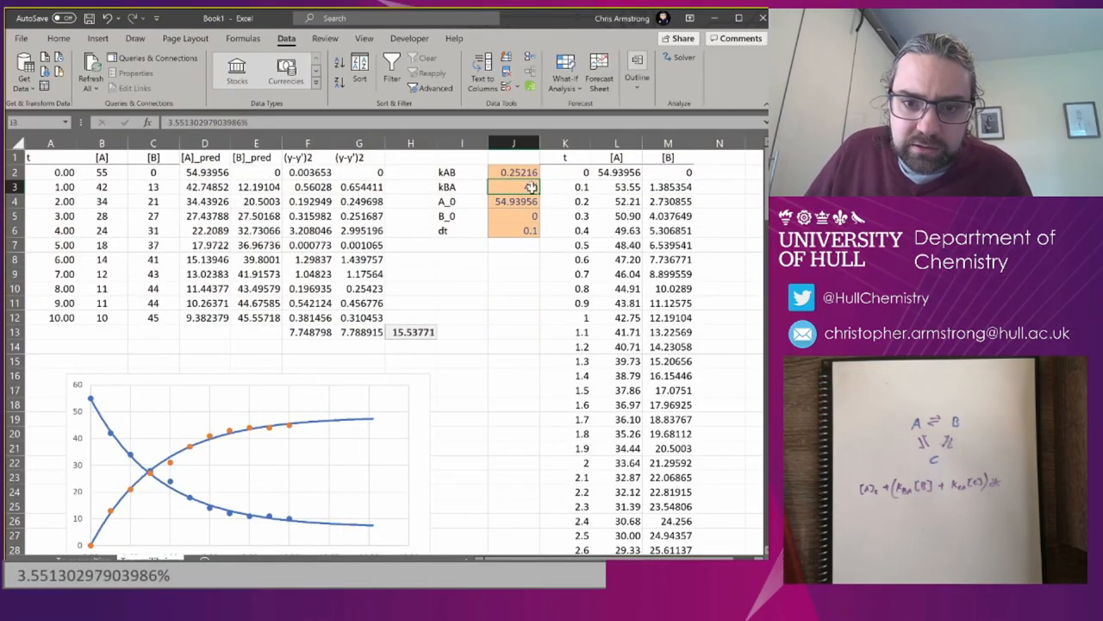
left_click(514, 187)
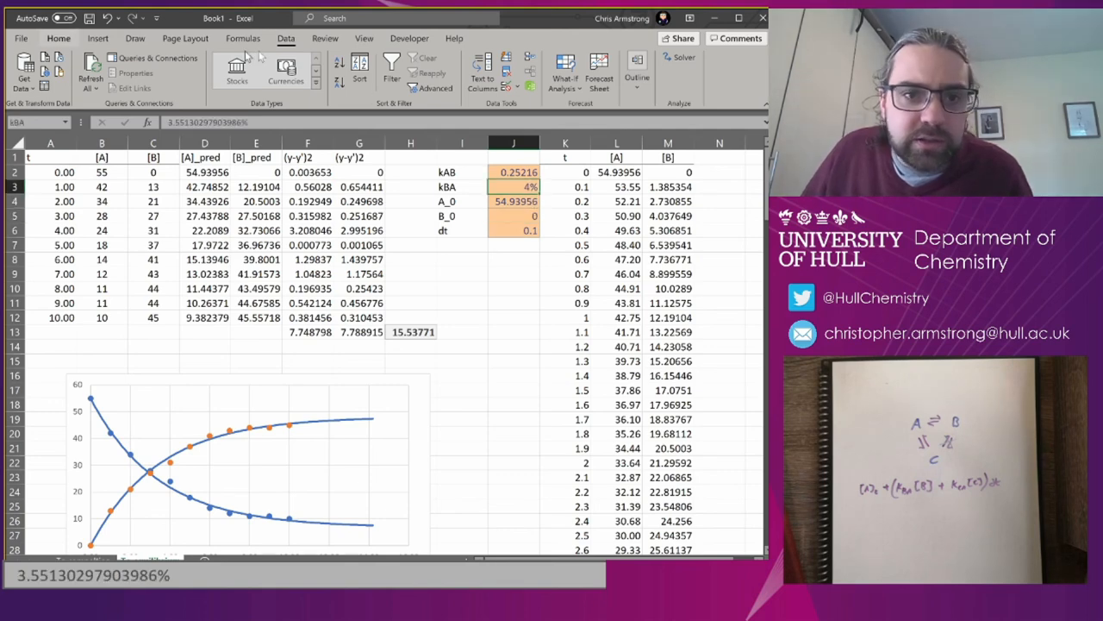